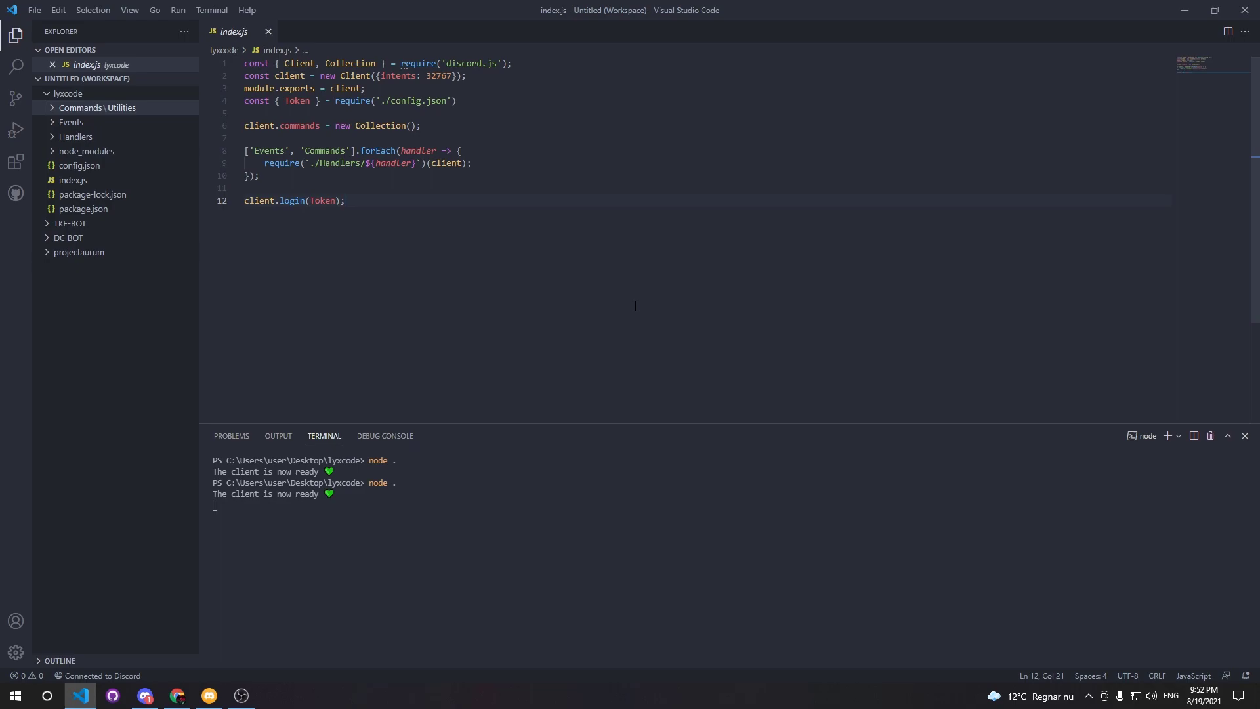
# Step: Create an empty clear.js file in the Commands/Utilities folder
pyautogui.click(143, 78)
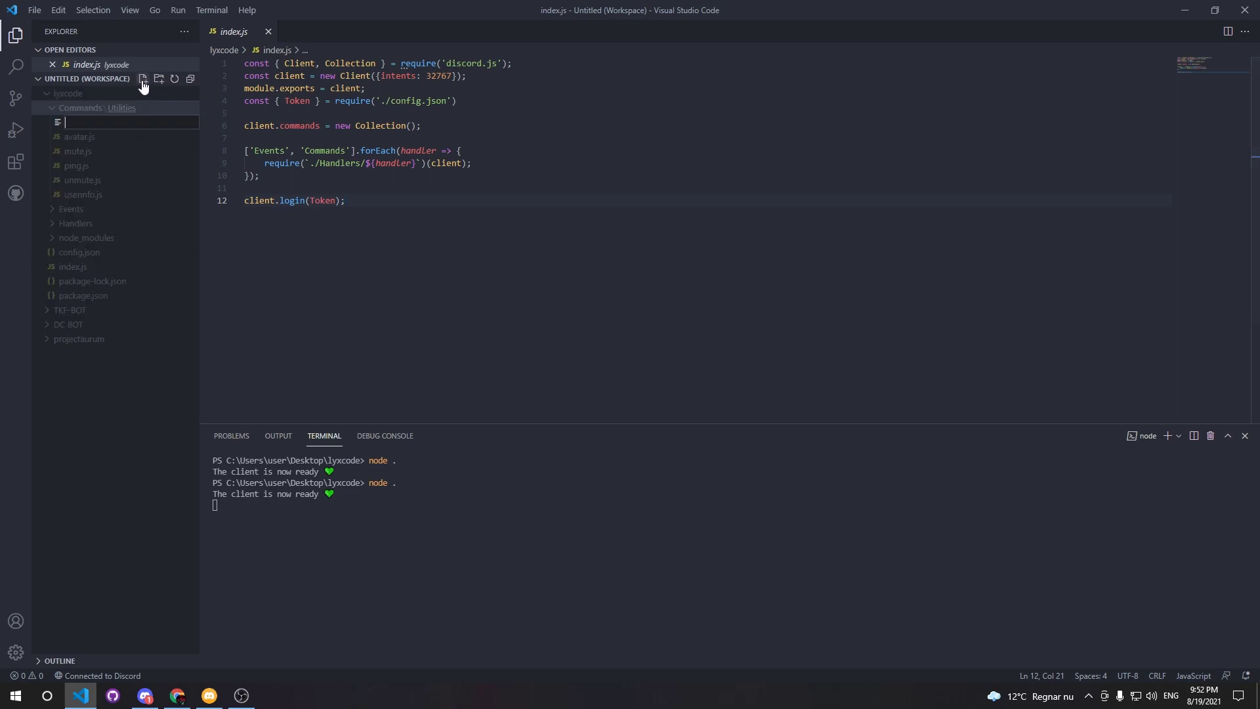
pyautogui.write('c')
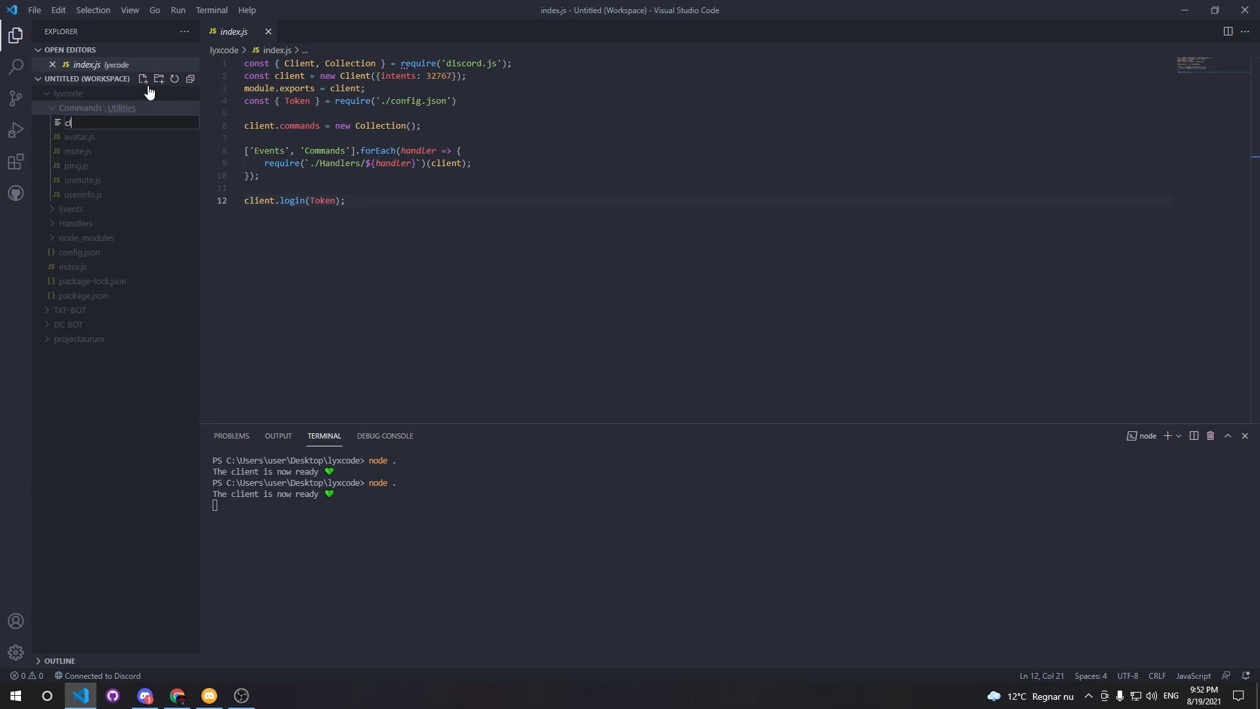
pyautogui.press('Enter')
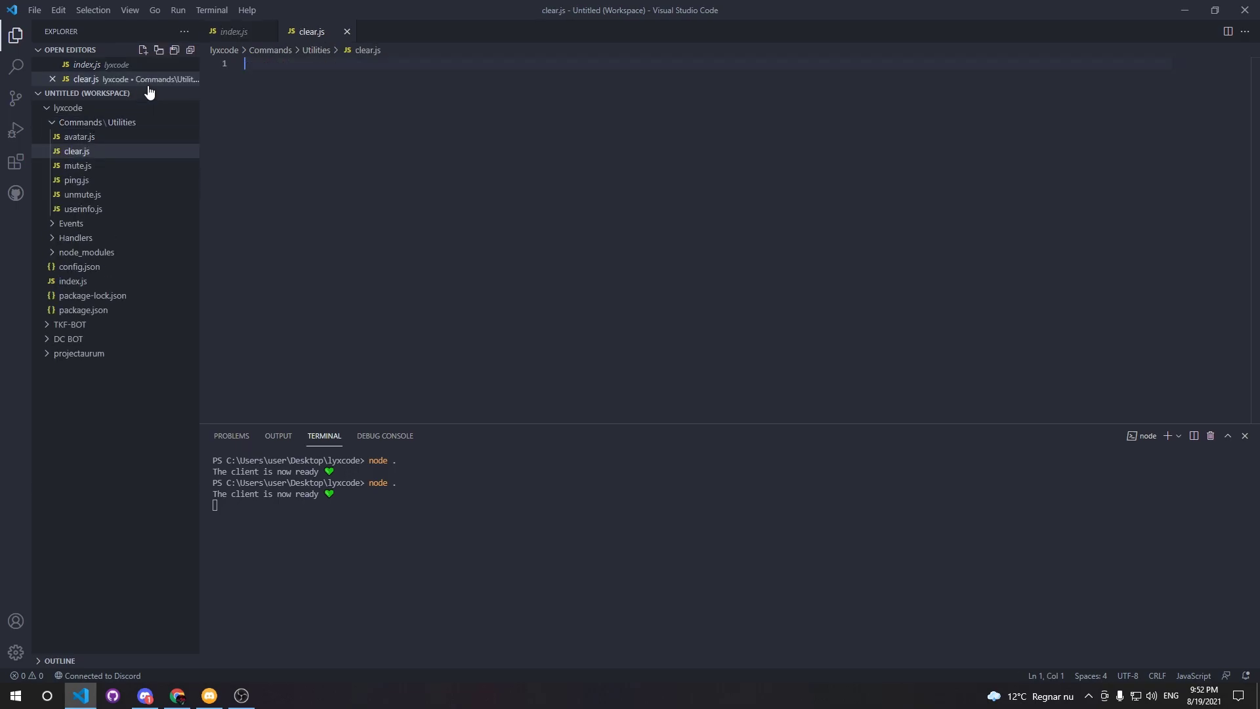
# Step: Write a line 1 require of Client, CommandInteraction and MessageEmbed from 'discord.js'
pyautogui.write('module')
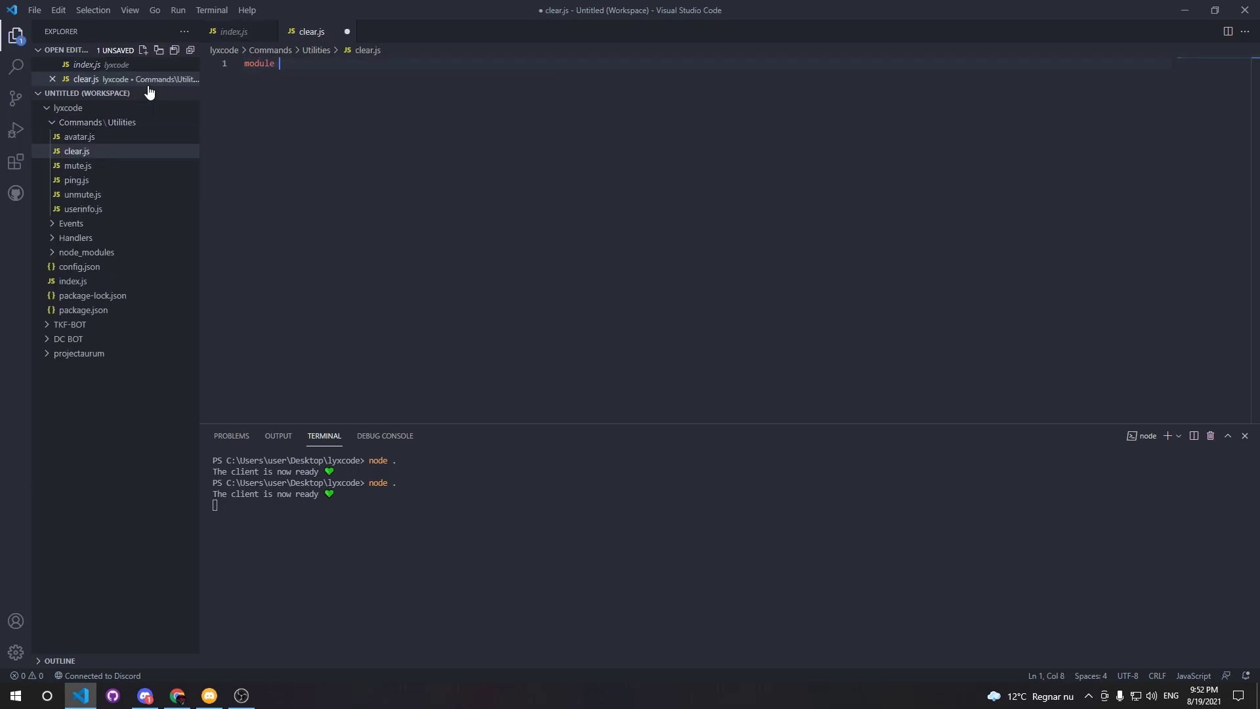
pyautogui.write('const { }')
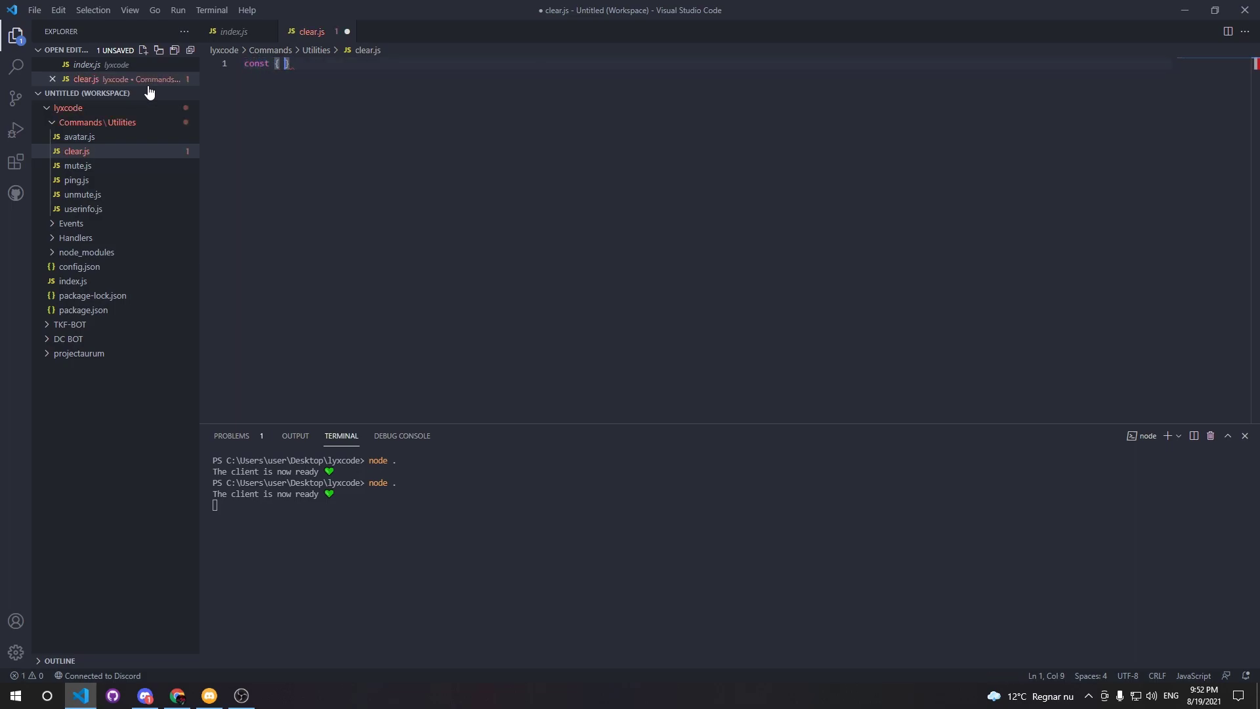
pyautogui.write('= ds')
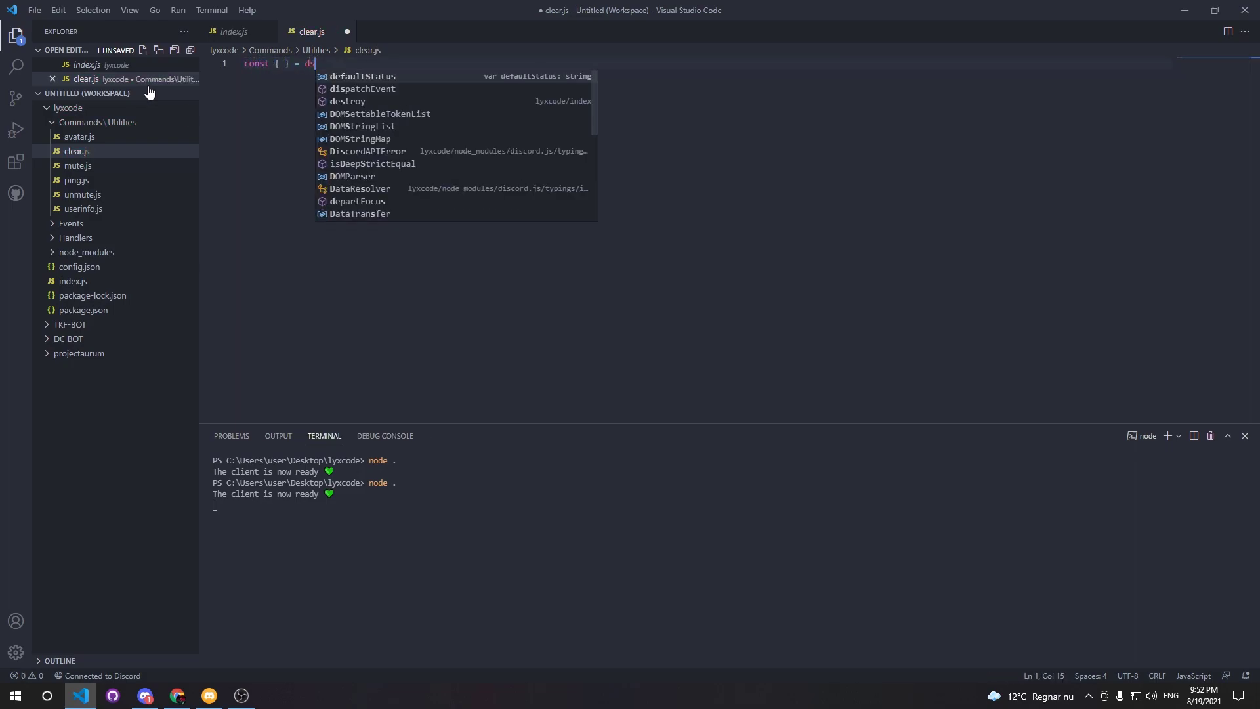
pyautogui.write("require('discord.js');")
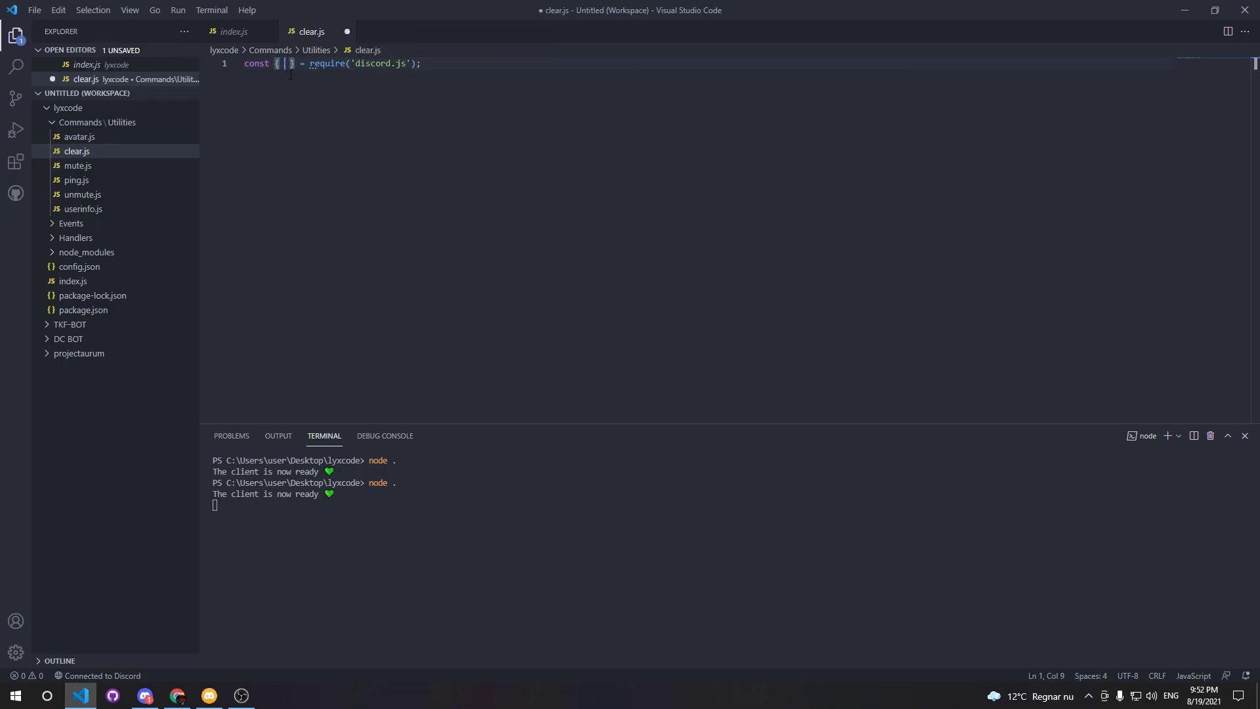
pyautogui.write('Client, CommandInteraction,')
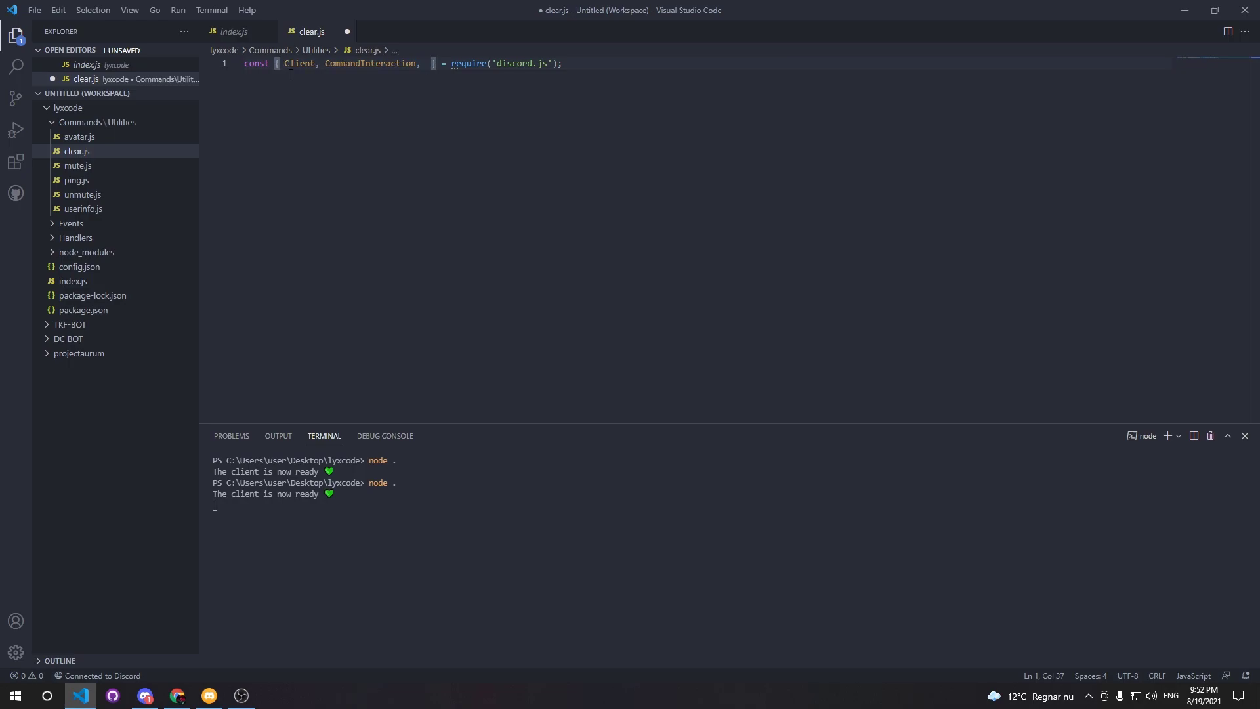
pyautogui.write('MessageEmbed')
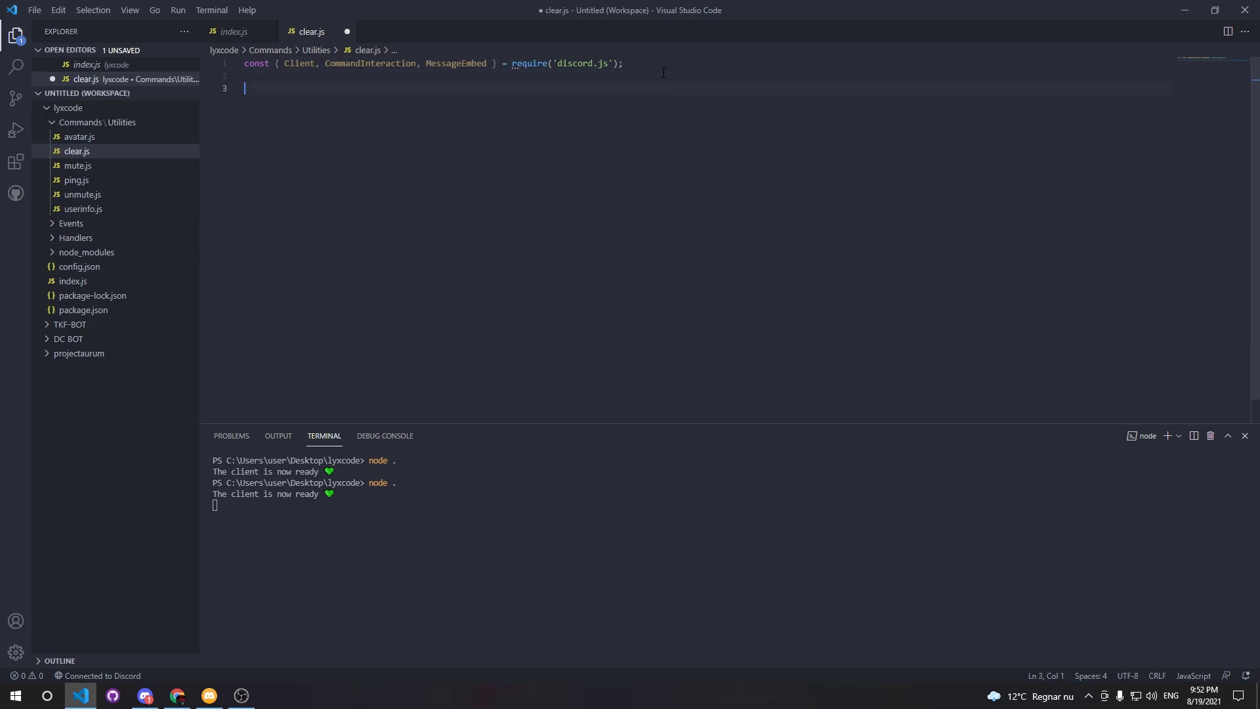
# Step: Export the 'clear' command: description 'clears messages', ADMINISTRATOR permission, options list
pyautogui.write('module.exports = {')
pyautogui.write('description:')
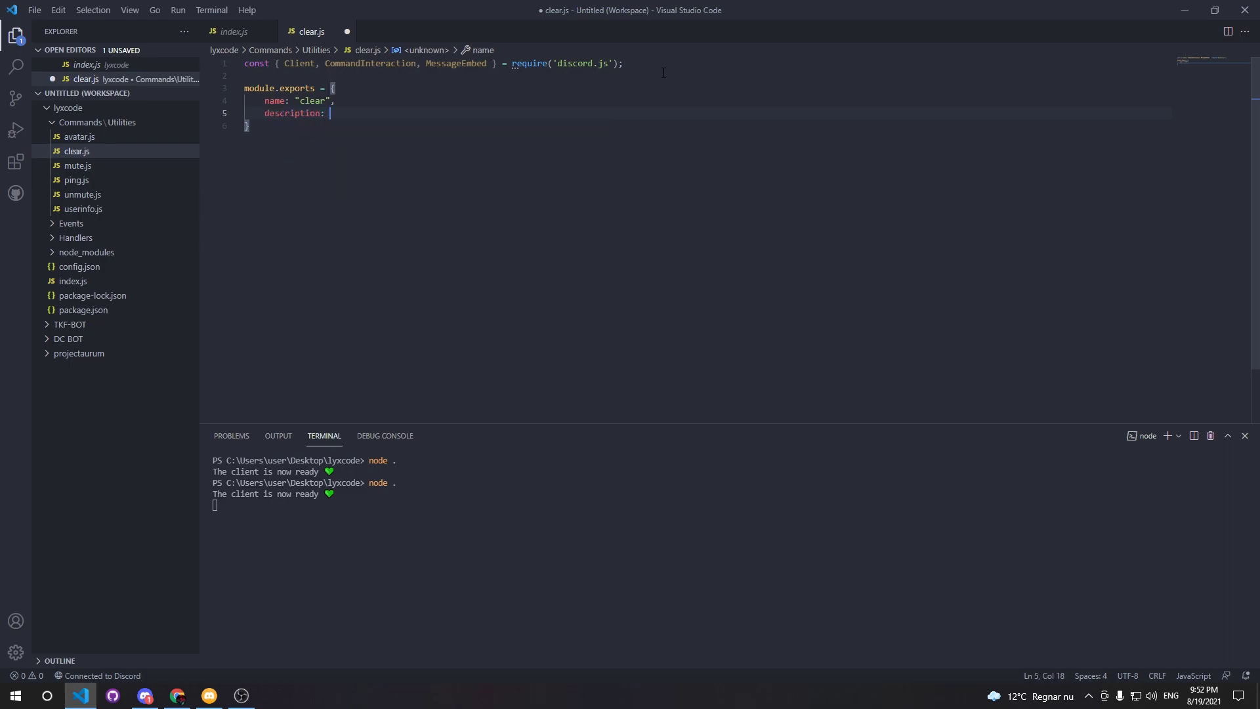
pyautogui.write('"clears mes"')
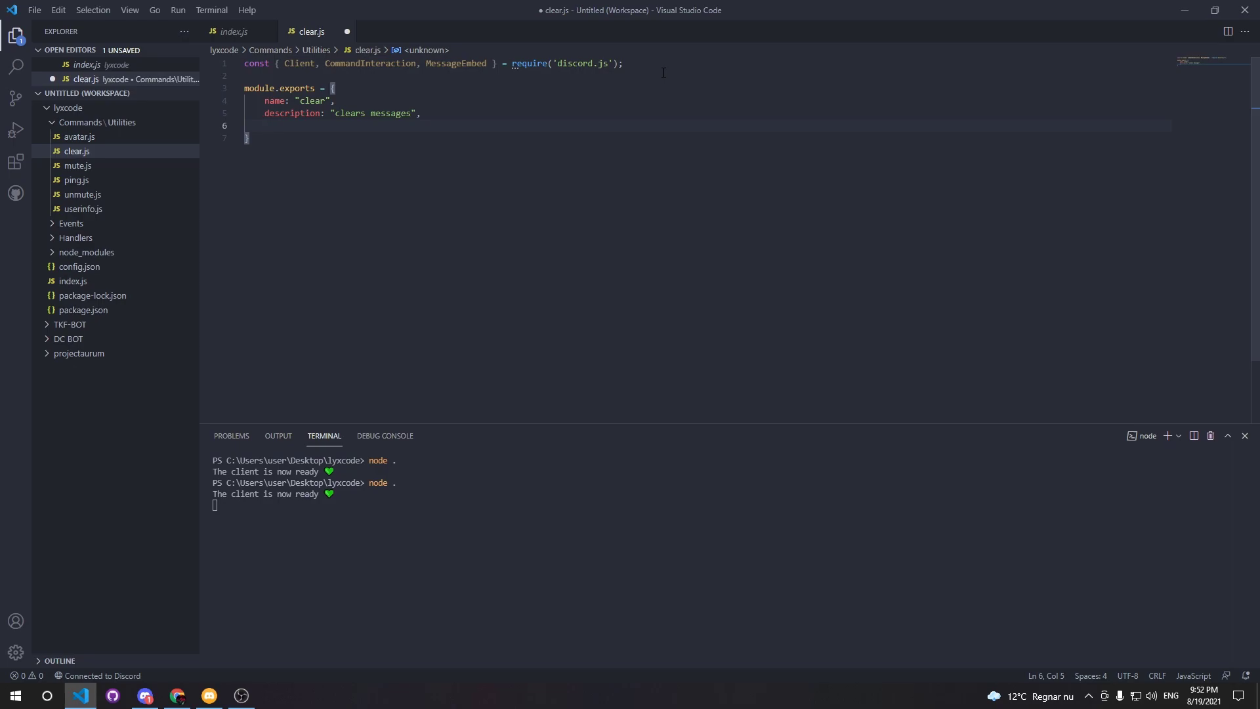
pyautogui.write('permission:')
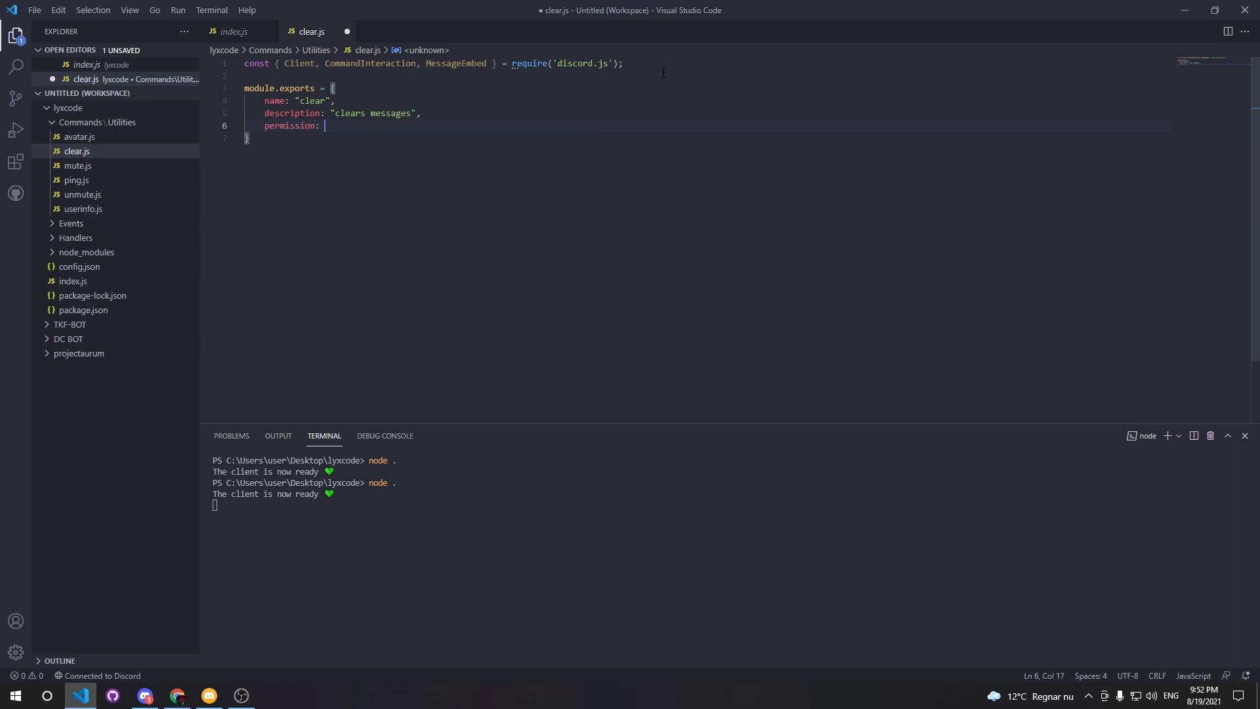
pyautogui.write('"ADMINISTRATOR",')
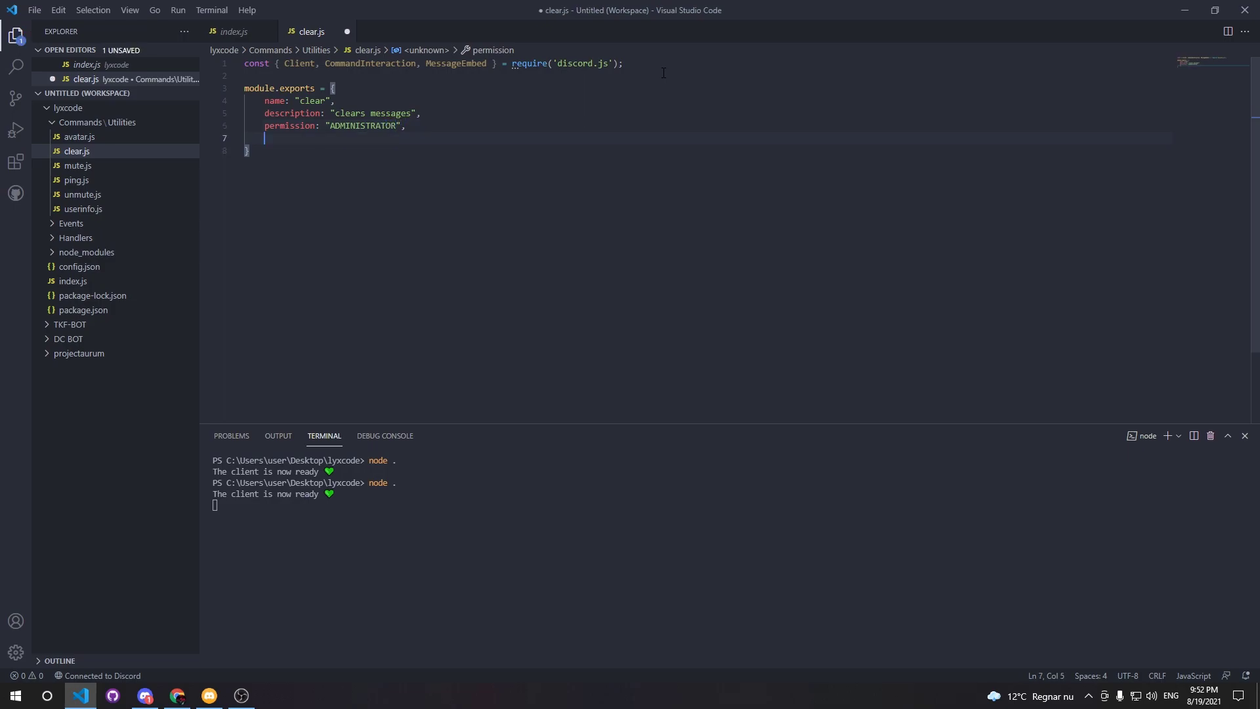
pyautogui.write('optioin')
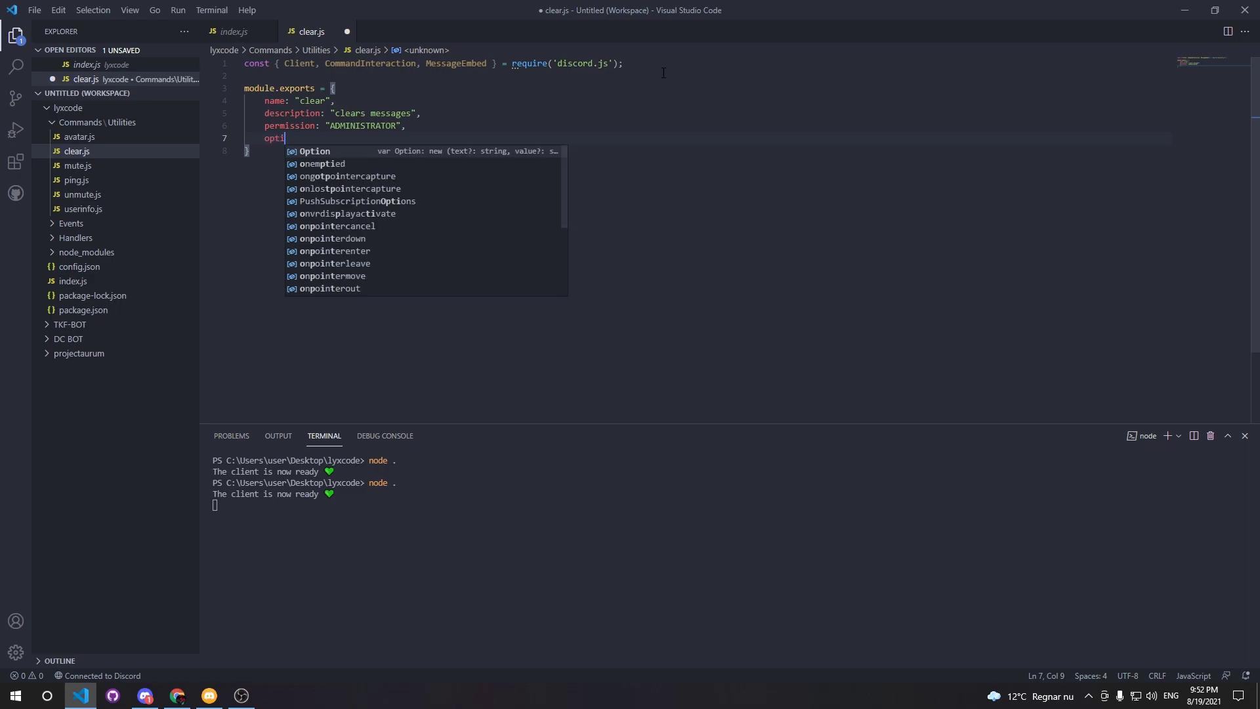
# Step: Add a required NUMBER option 'amount', described as the amount of messages to delete
pyautogui.write('ions: [')
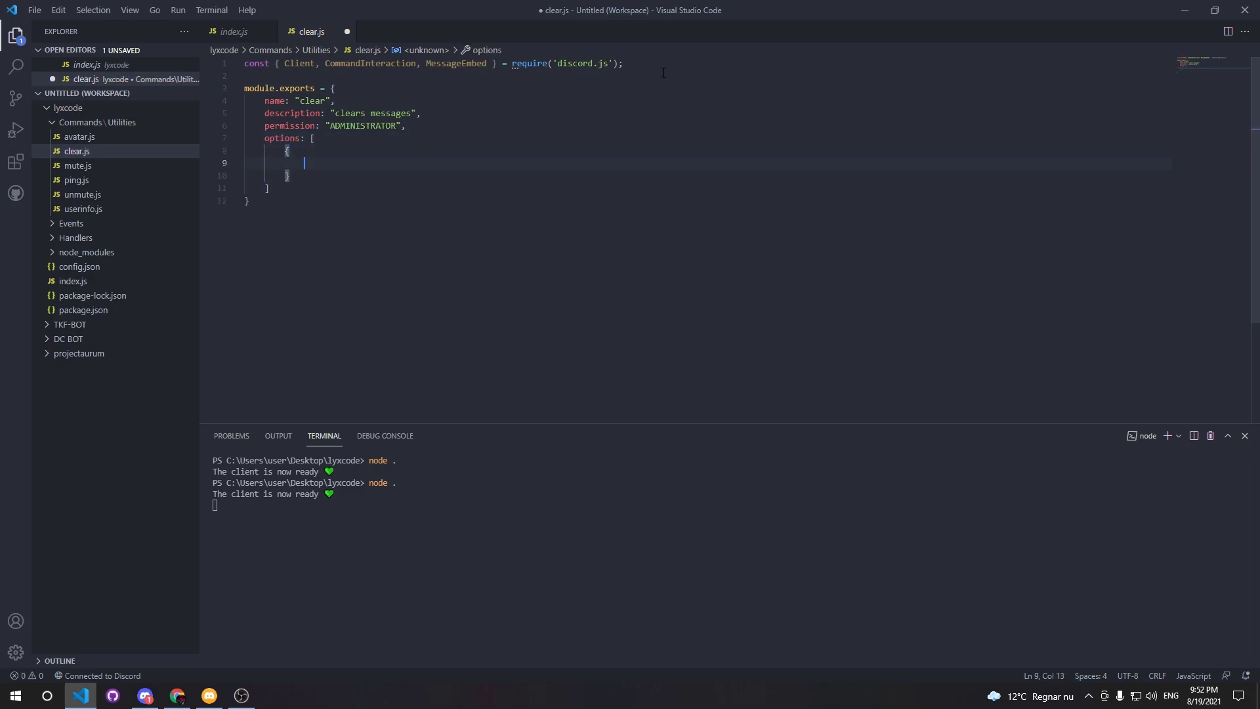
pyautogui.write('name: "a"')
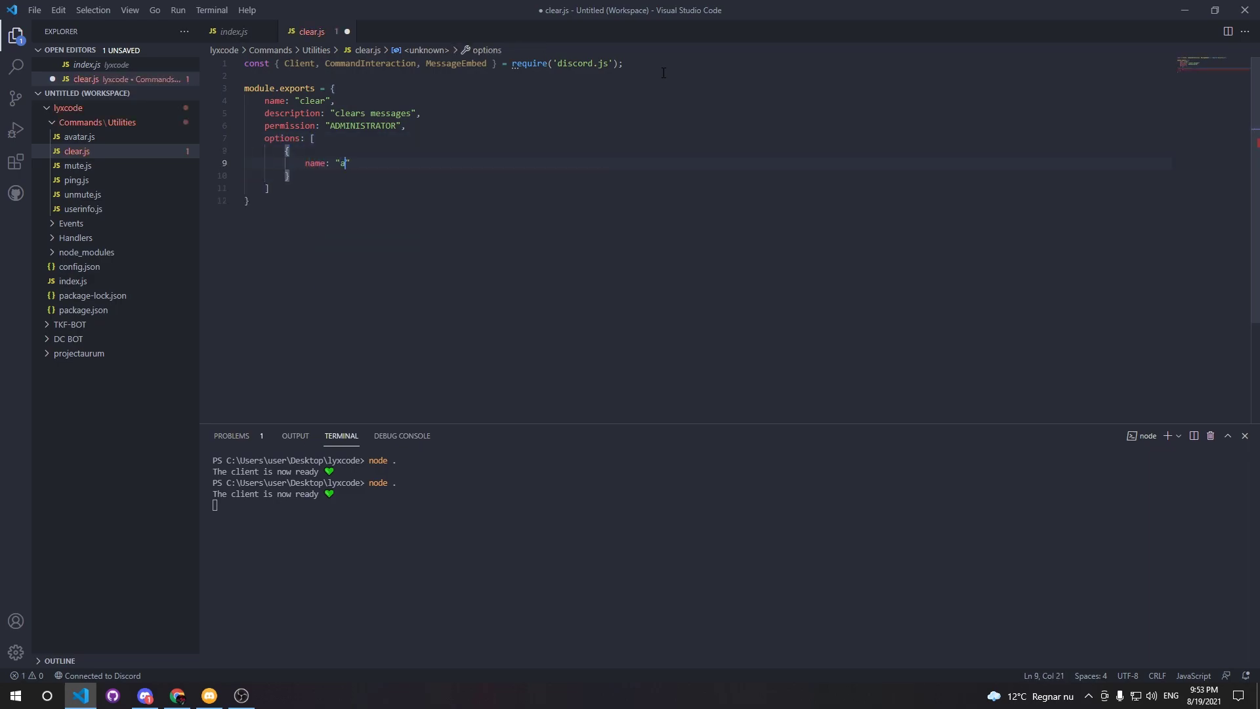
pyautogui.write('mount')
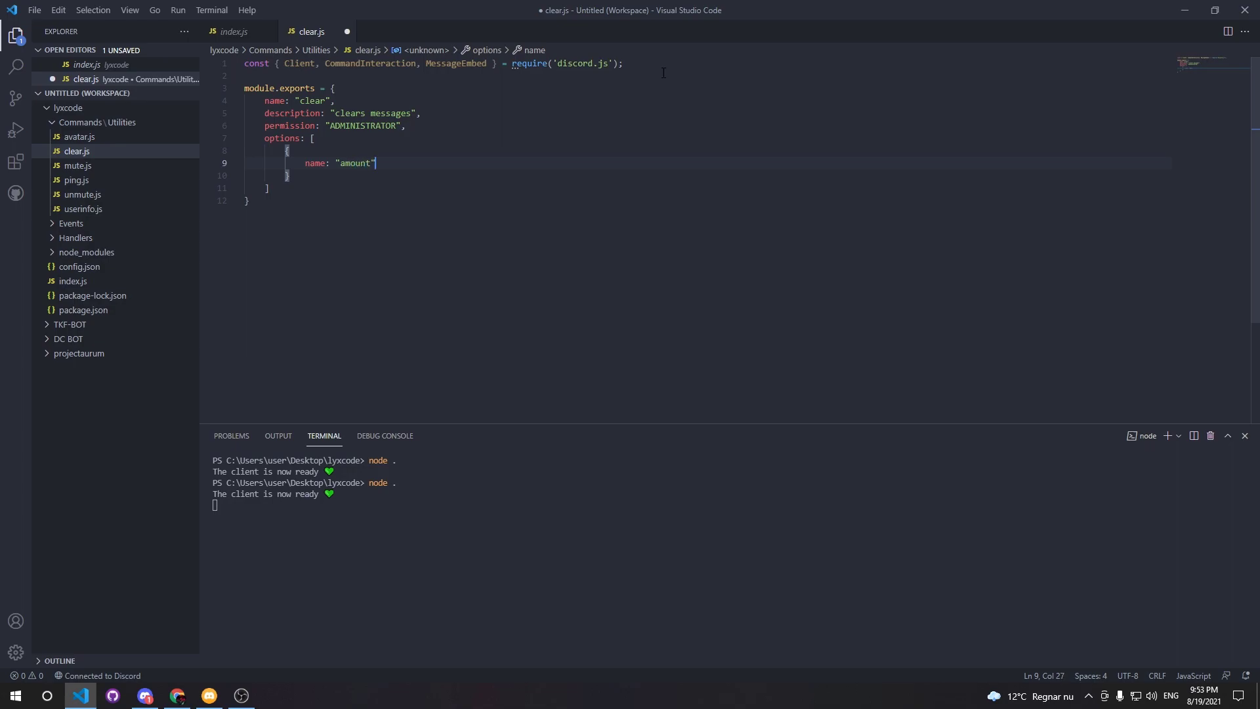
pyautogui.write(',')
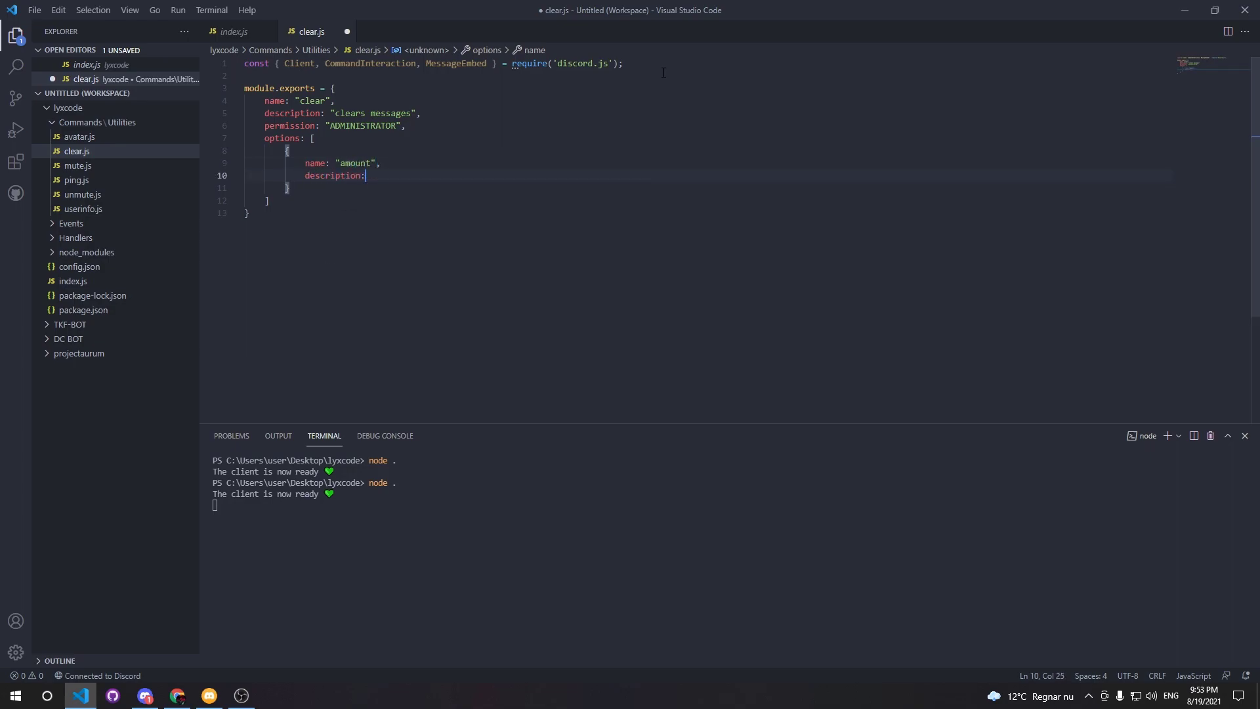
pyautogui.write('""')
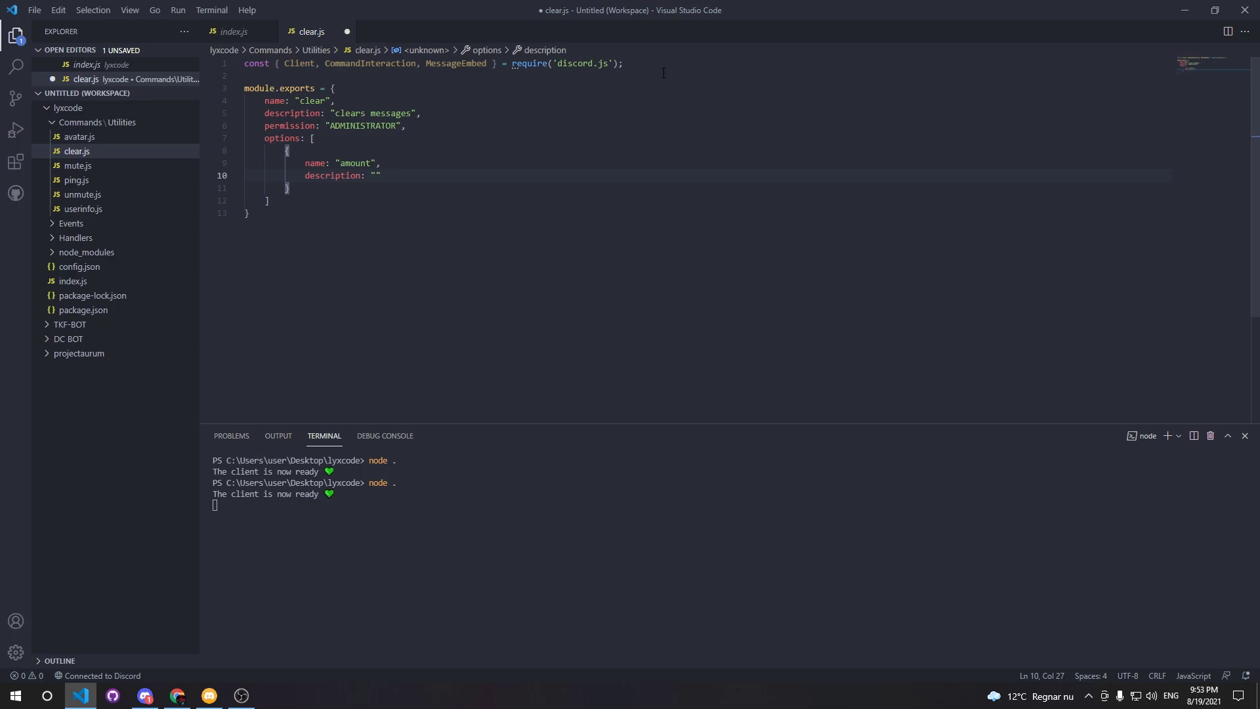
pyautogui.write('provide')
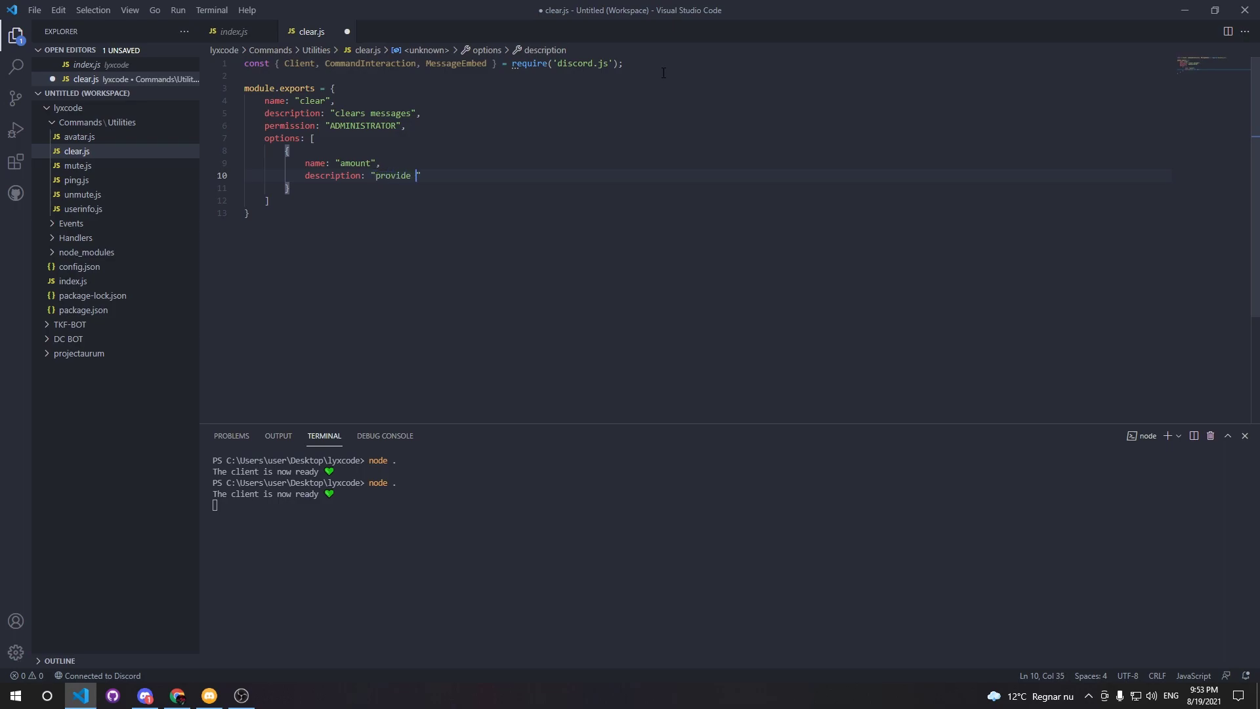
pyautogui.write('the amount')
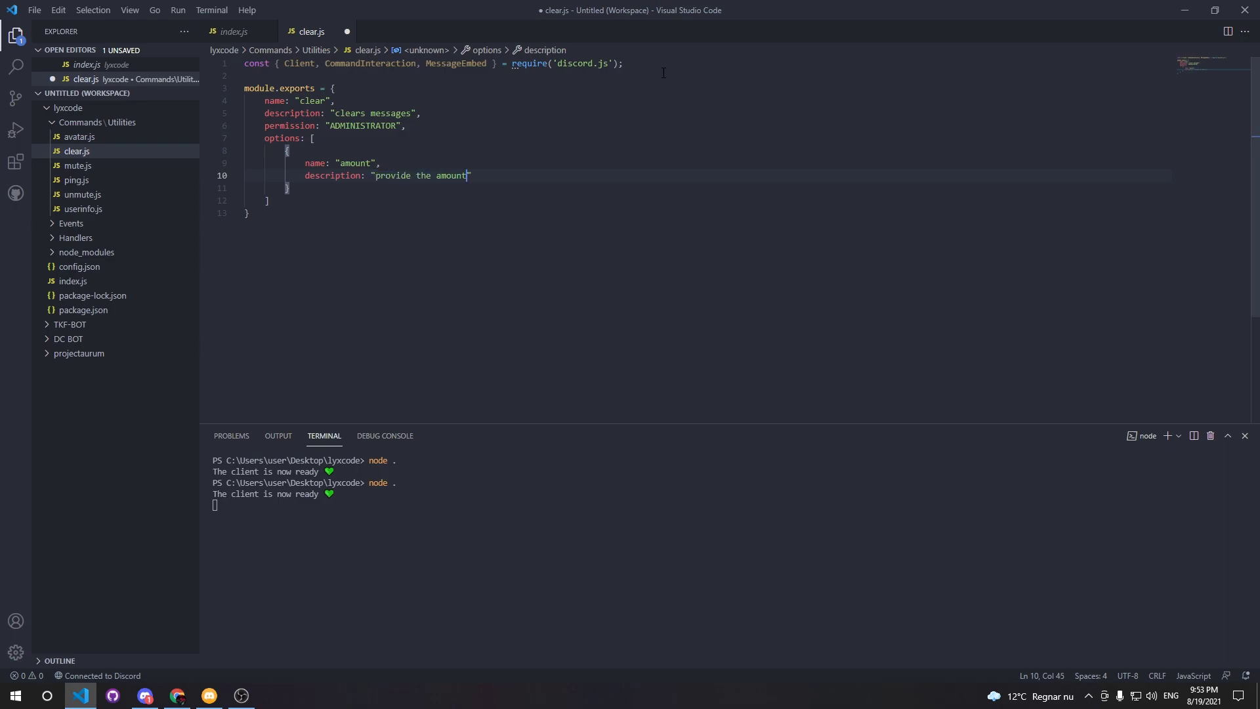
pyautogui.write('of messages you wnat to delete.')
pyautogui.write('type: "NUMBER",')
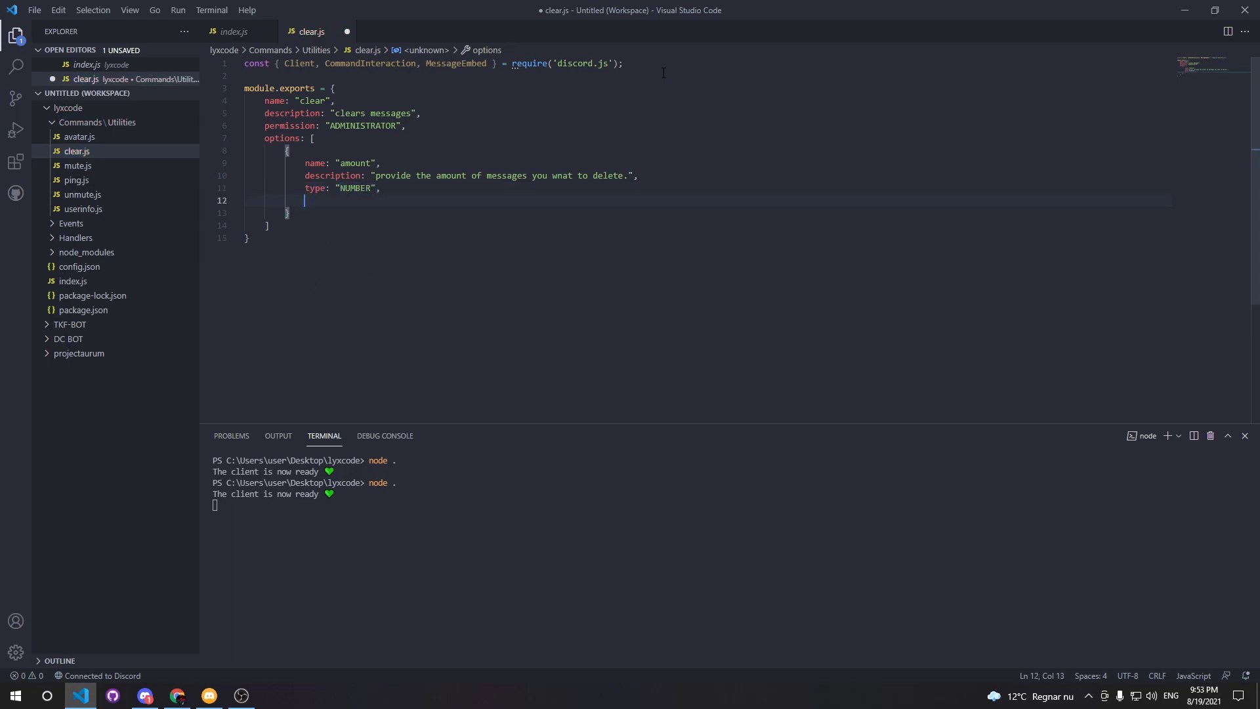
pyautogui.write('required')
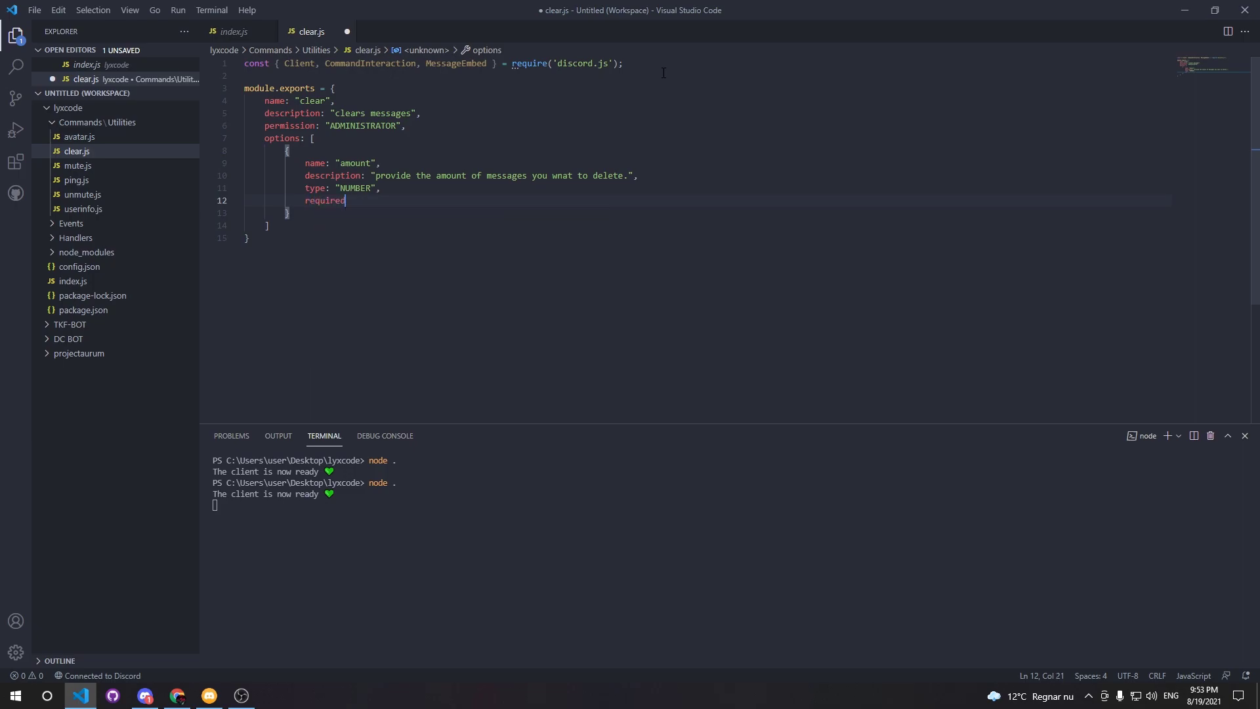
pyautogui.write(': true')
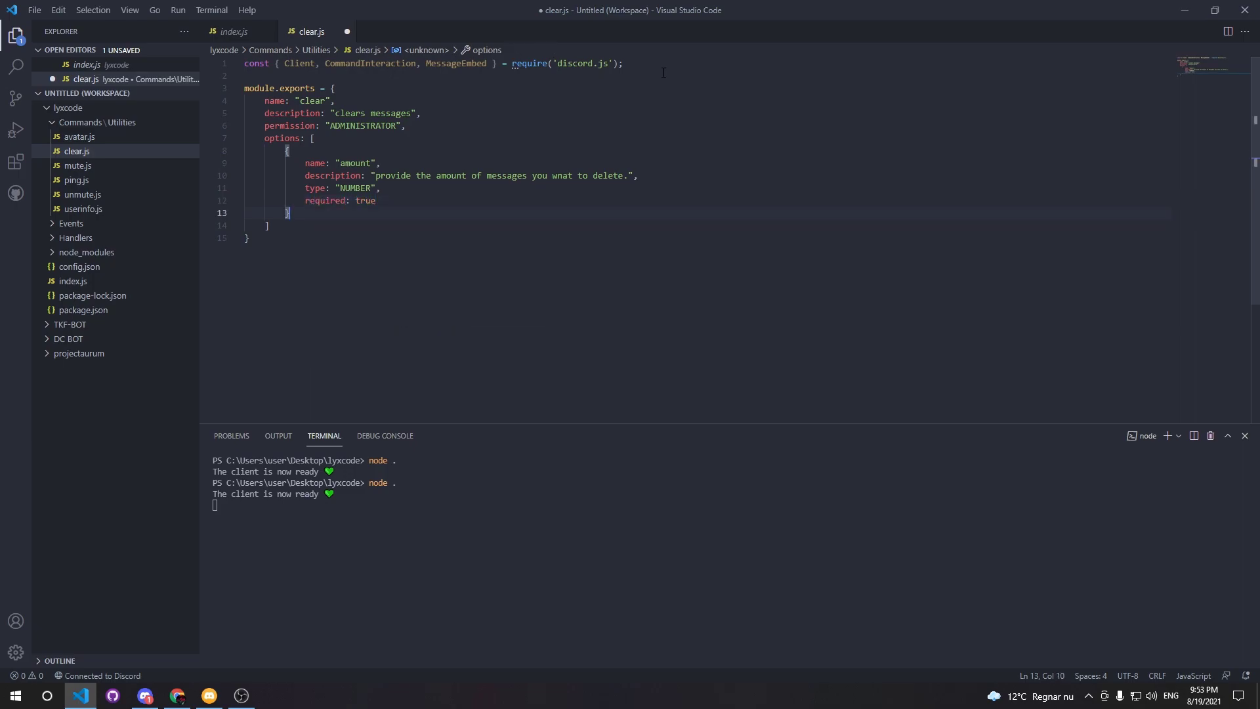
# Step: Add optional USER option 'target', described 'select the target to clear their messages.'
pyautogui.write('name')
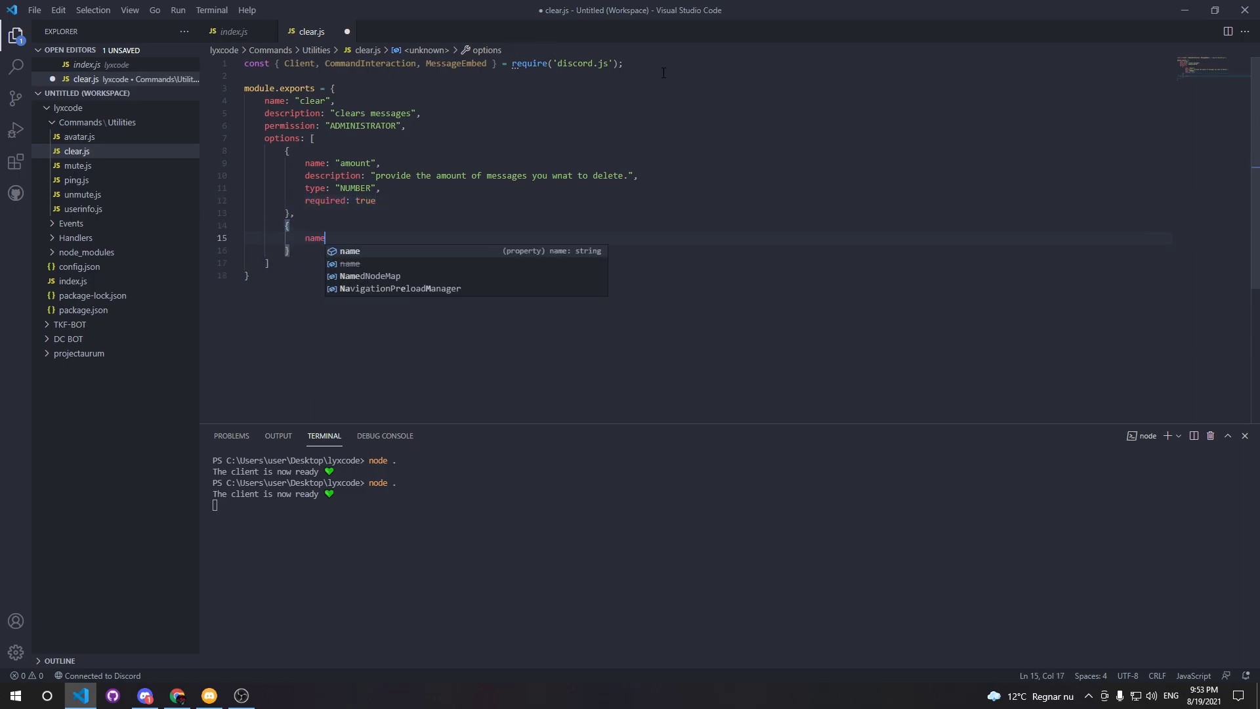
pyautogui.write(': "tar"')
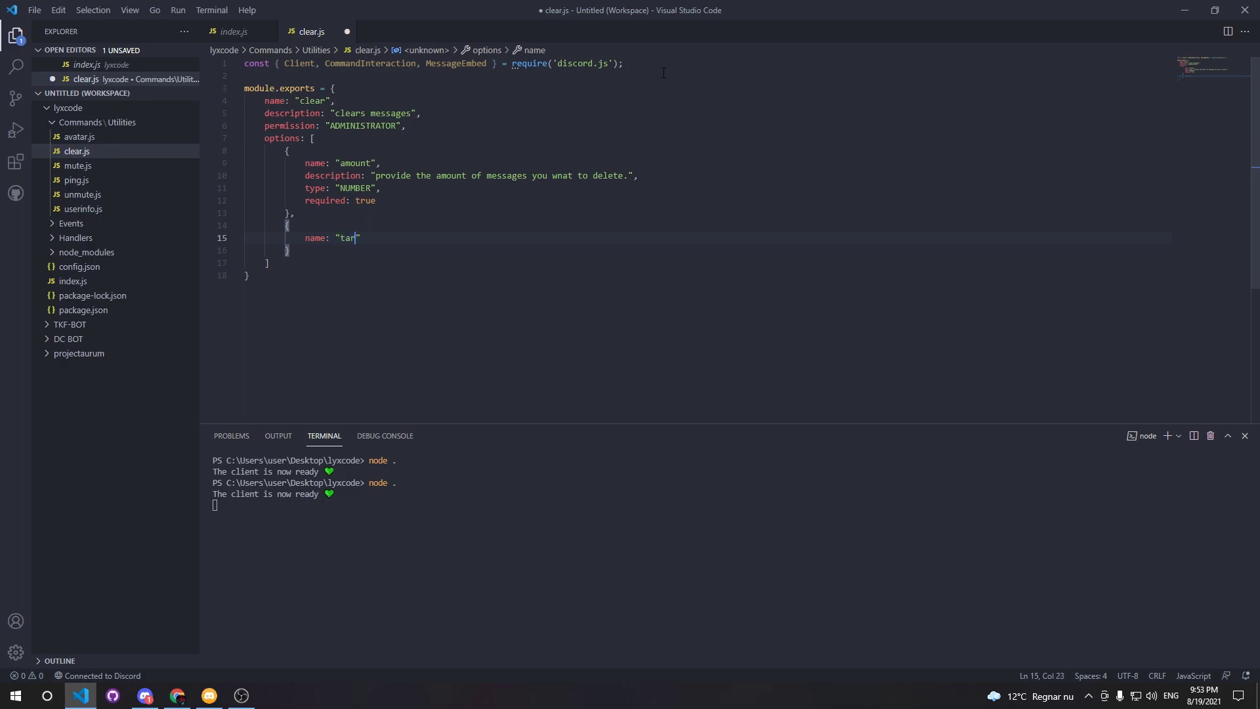
pyautogui.write('get",')
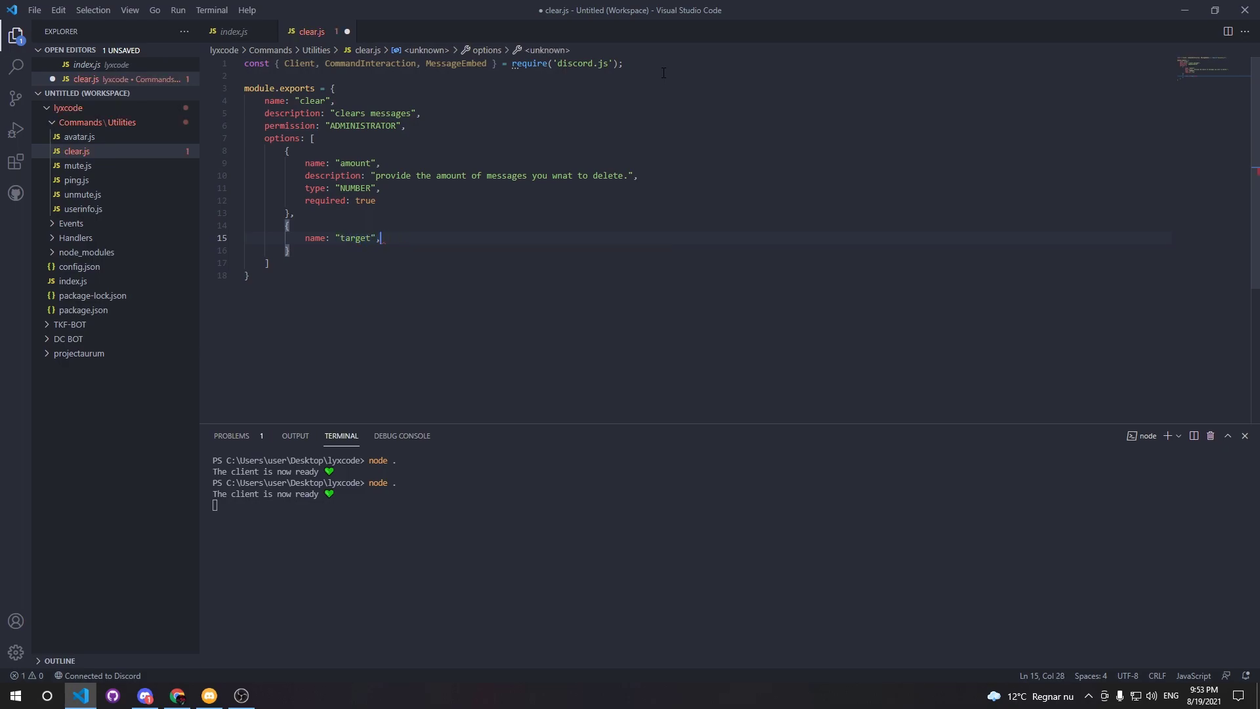
pyautogui.write('descriptu')
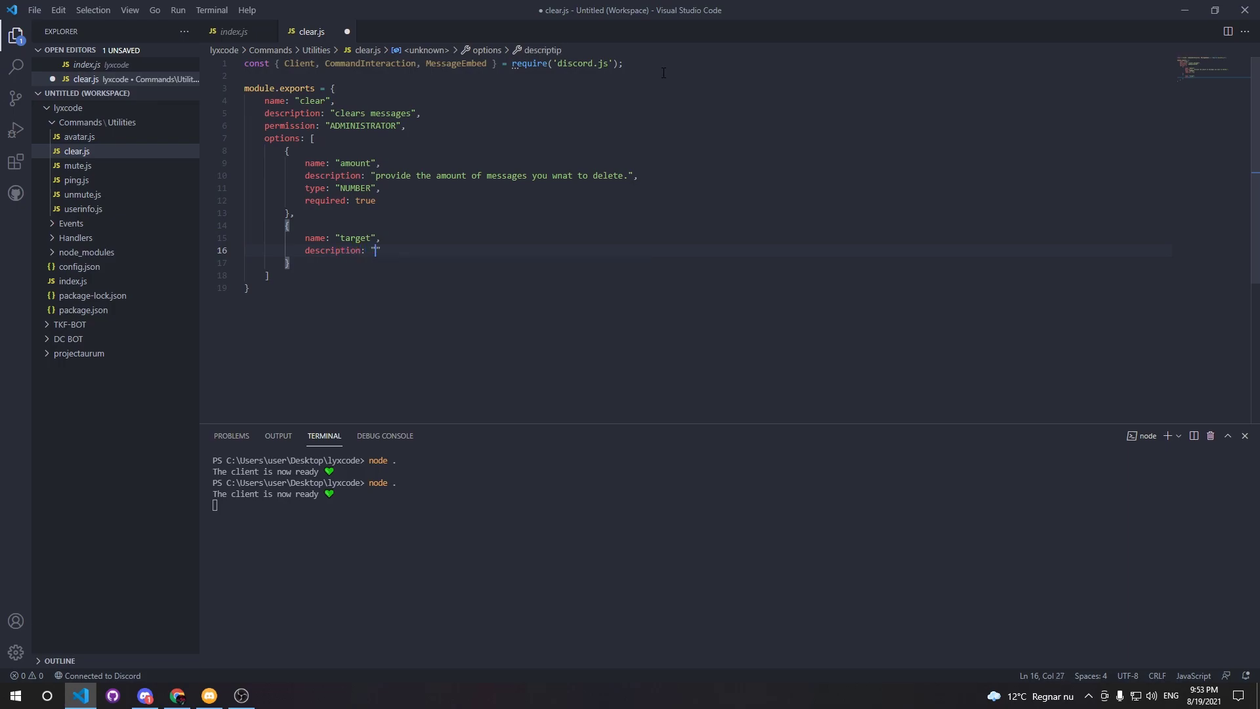
pyautogui.write('t')
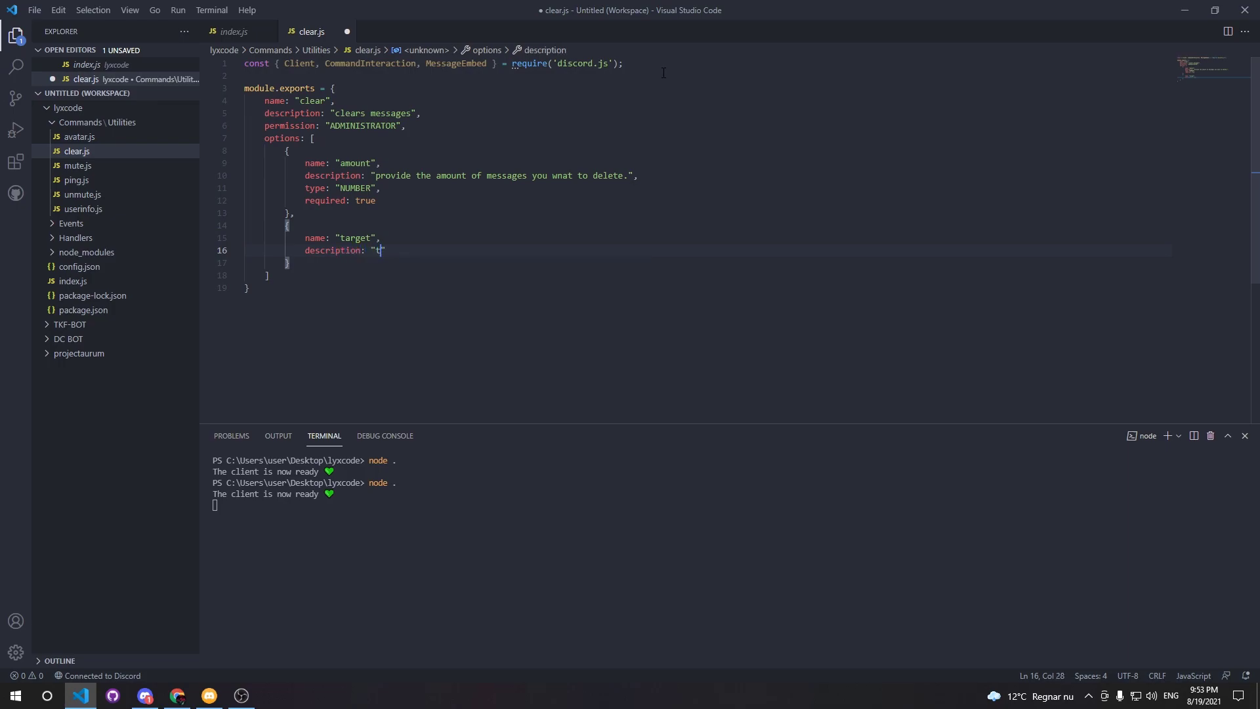
pyautogui.write('select the tar')
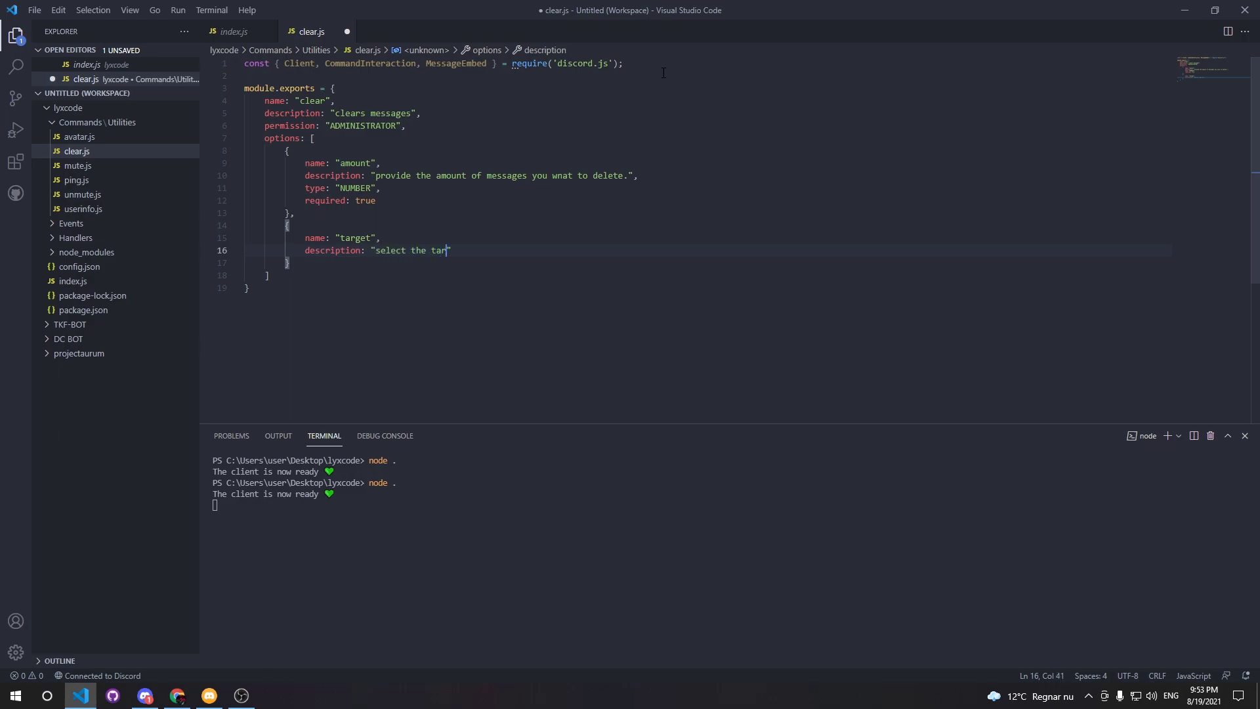
pyautogui.write('get to clear')
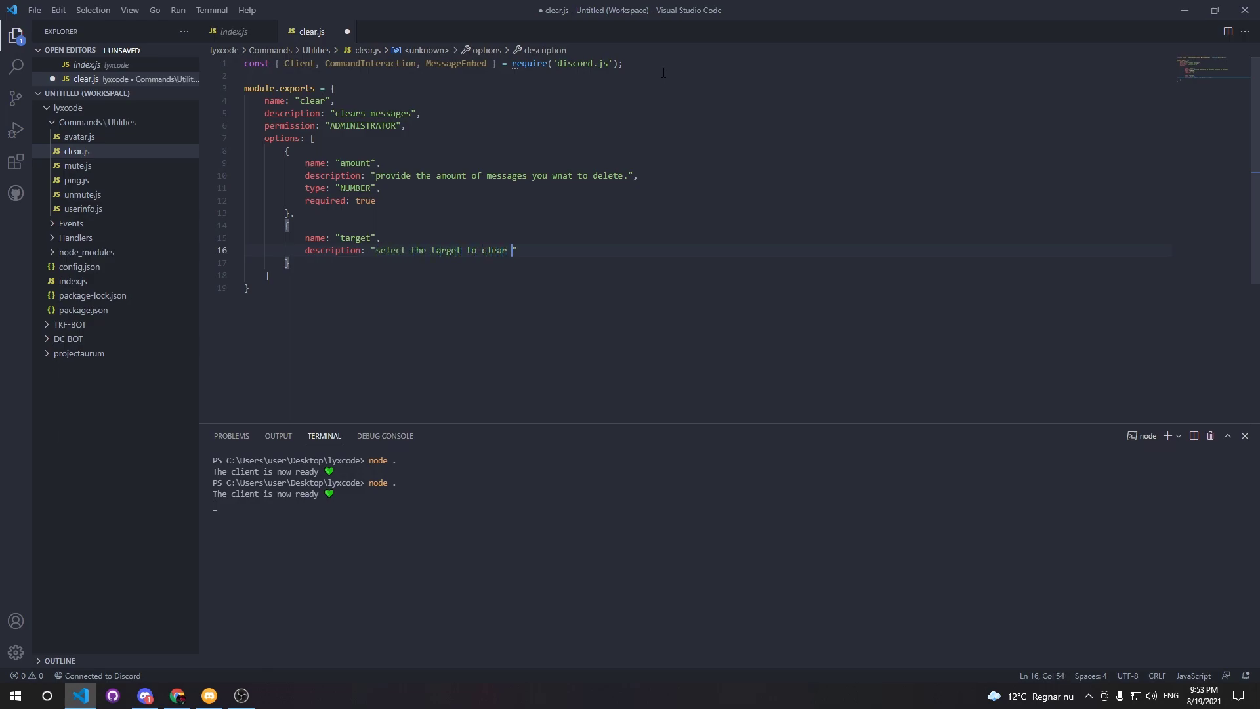
pyautogui.write('their messages.')
pyautogui.write('type:')
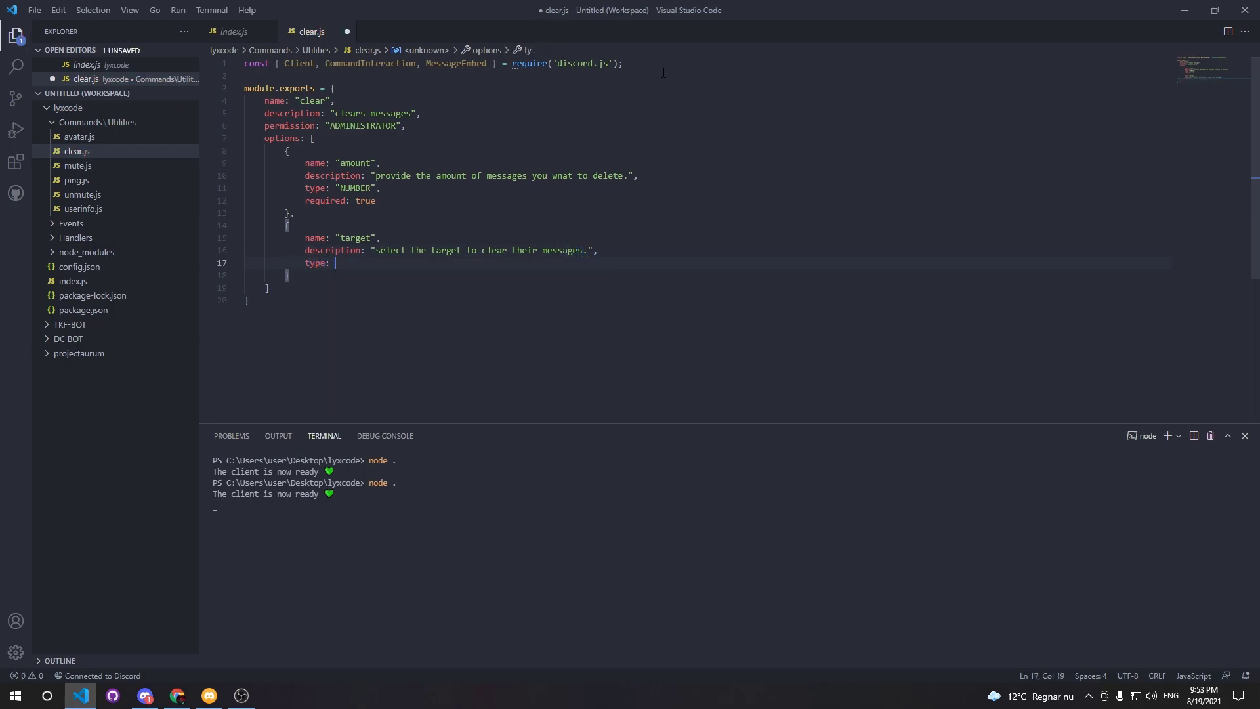
pyautogui.write('"USEr"')
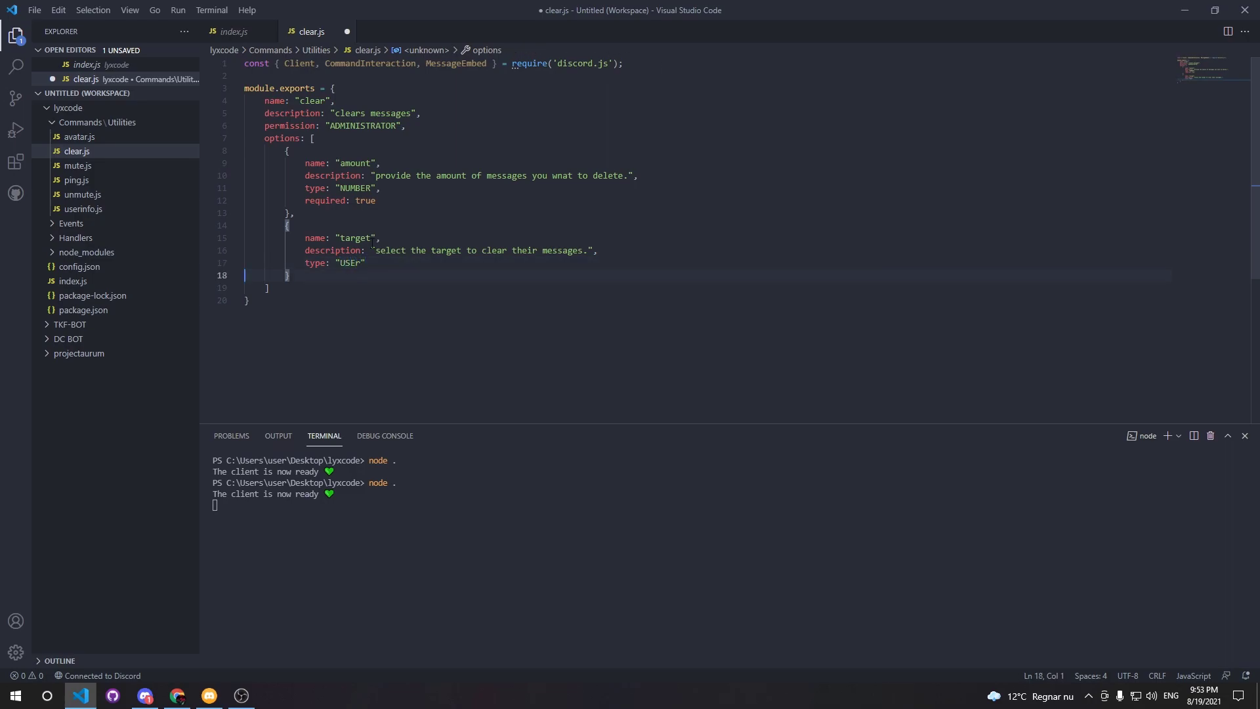
pyautogui.write(',')
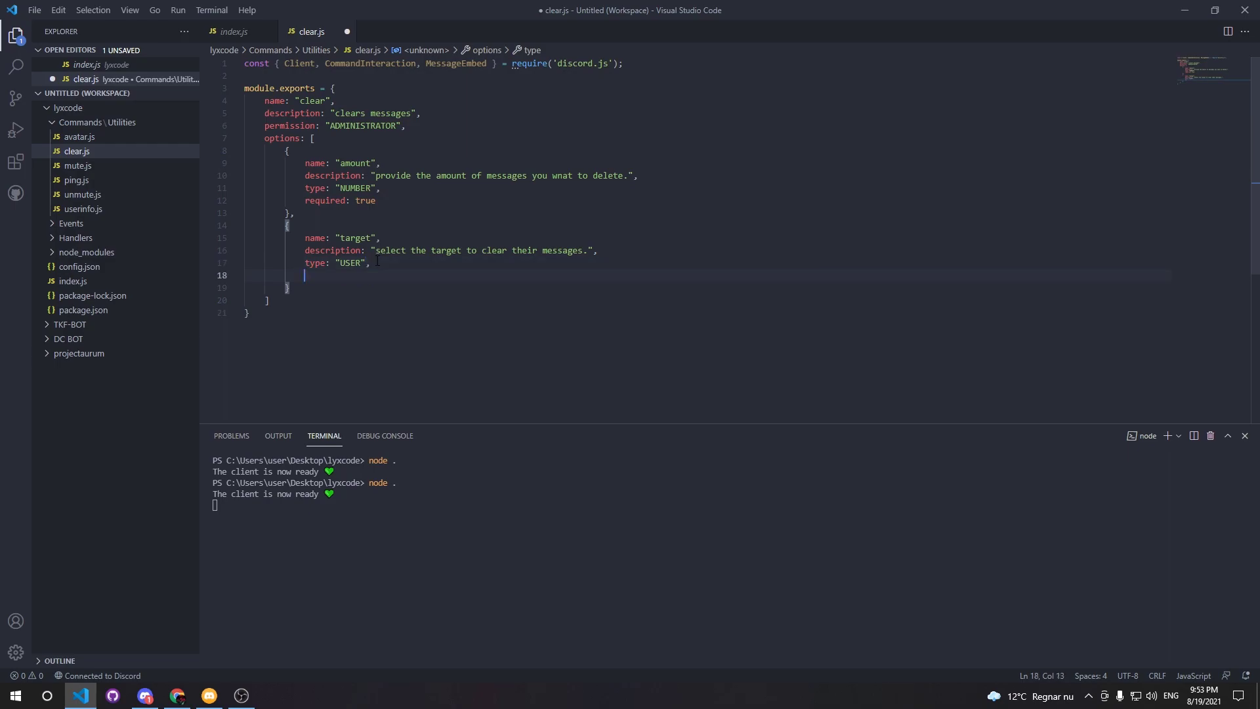
pyautogui.write('required: false')
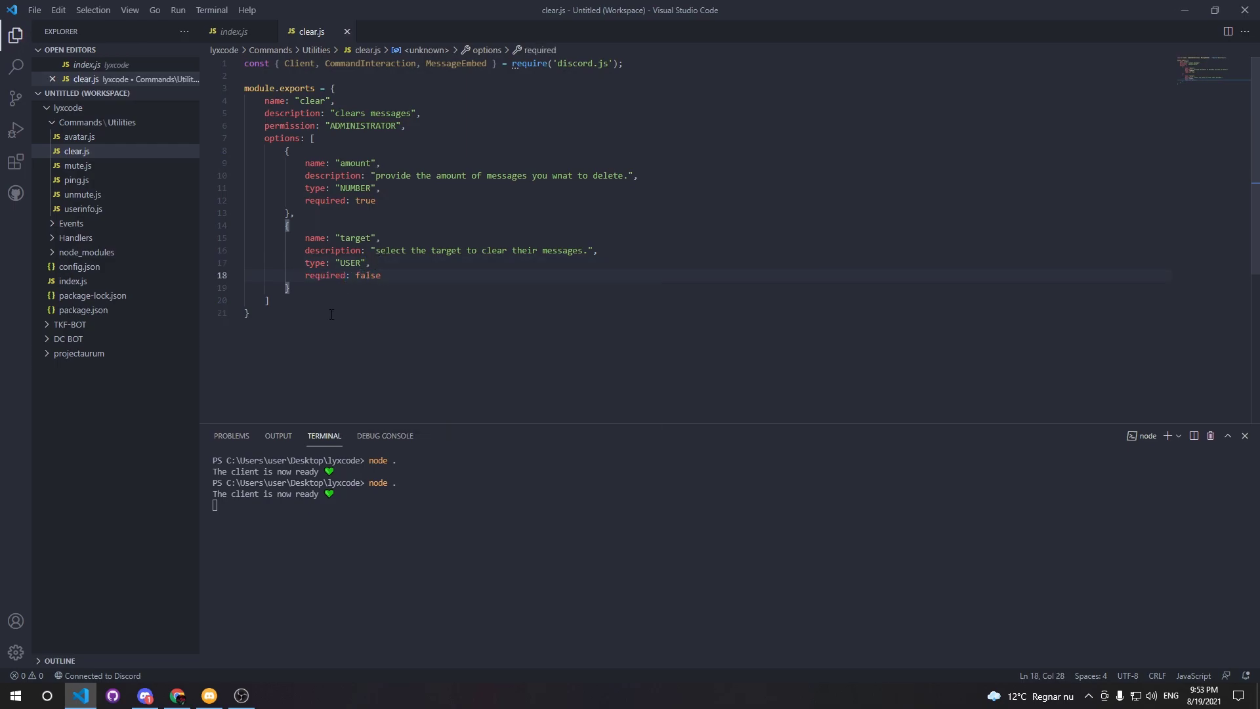
pyautogui.write('async exec')
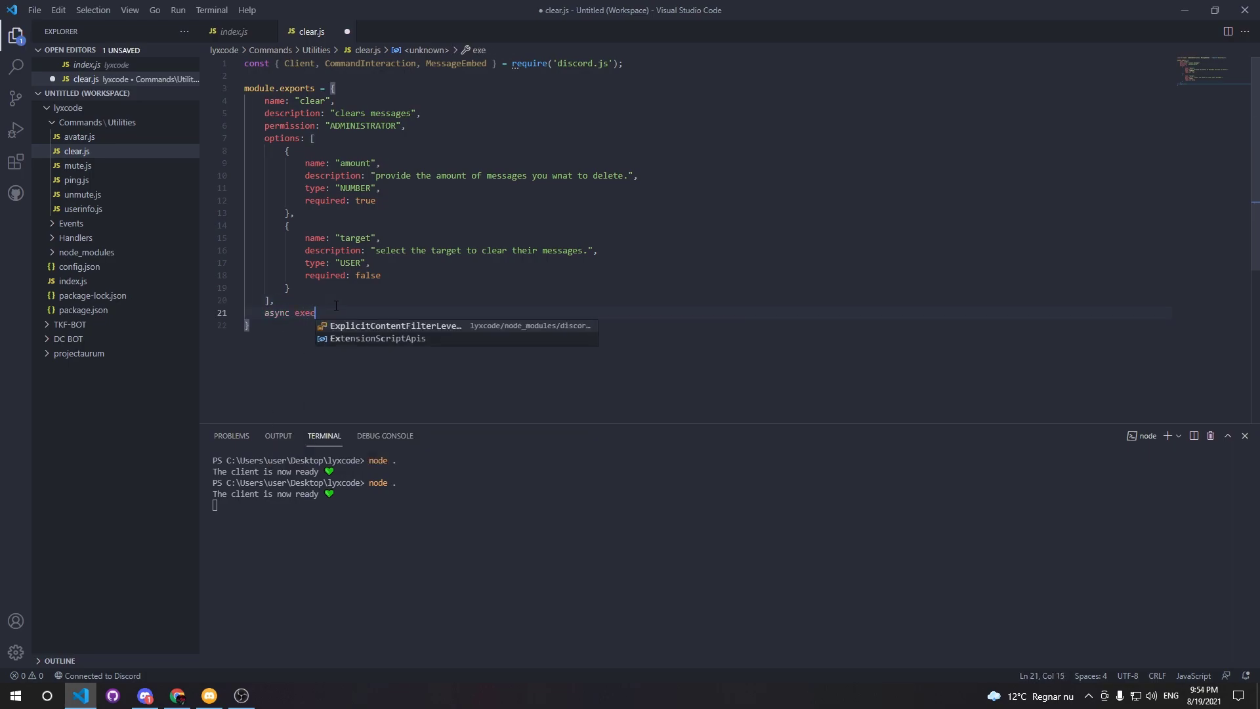
# Step: Write async execute(client, interaction) with a JSDoc block above typing both parameters
pyautogui.write('ute(client, )')
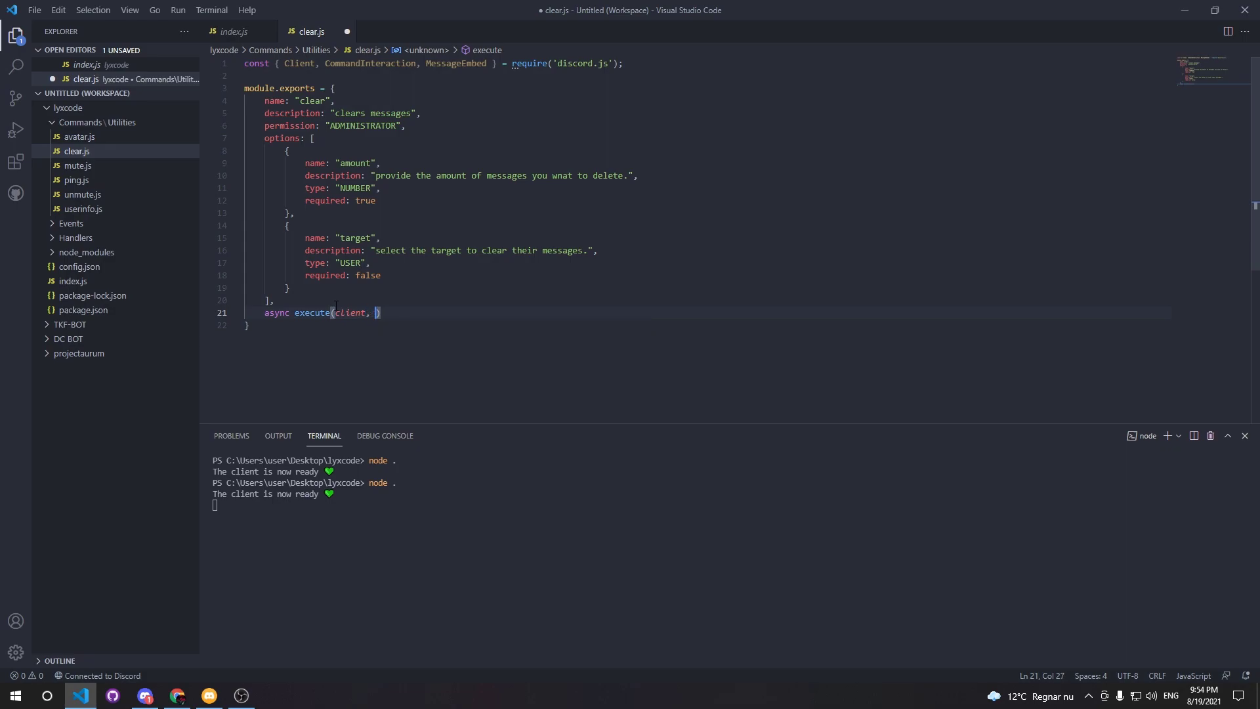
pyautogui.write('interaction')
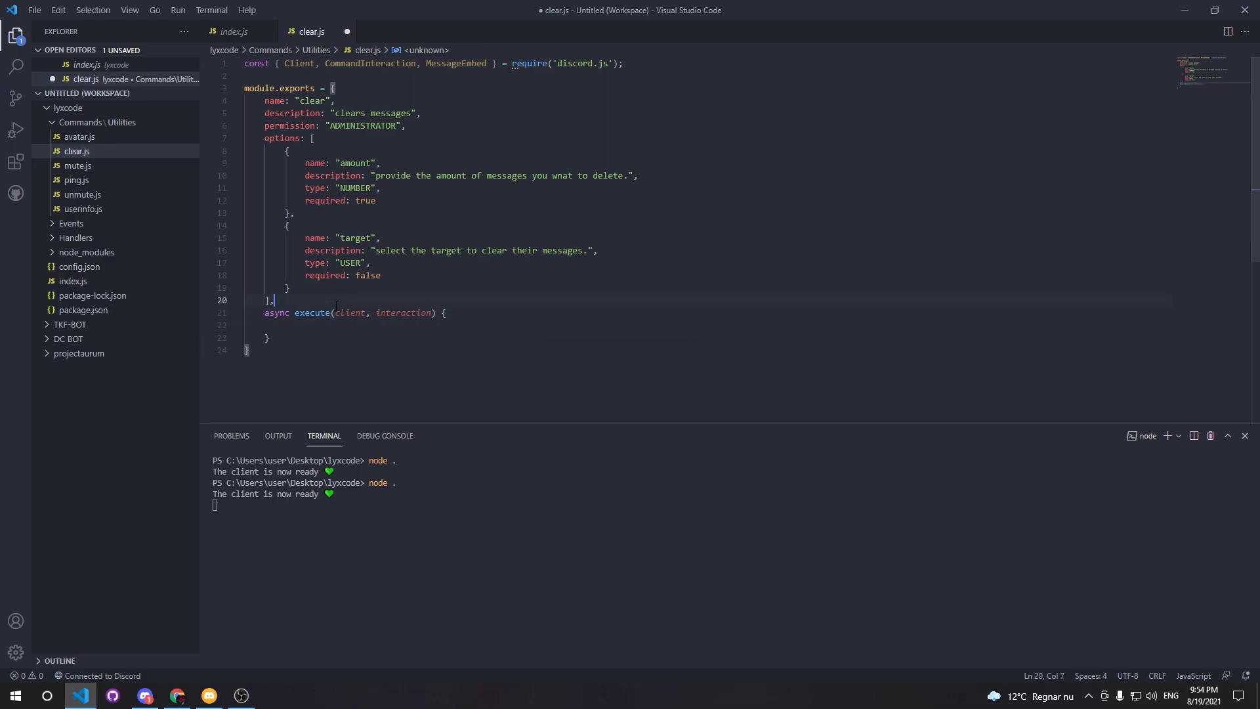
pyautogui.press('Enter')
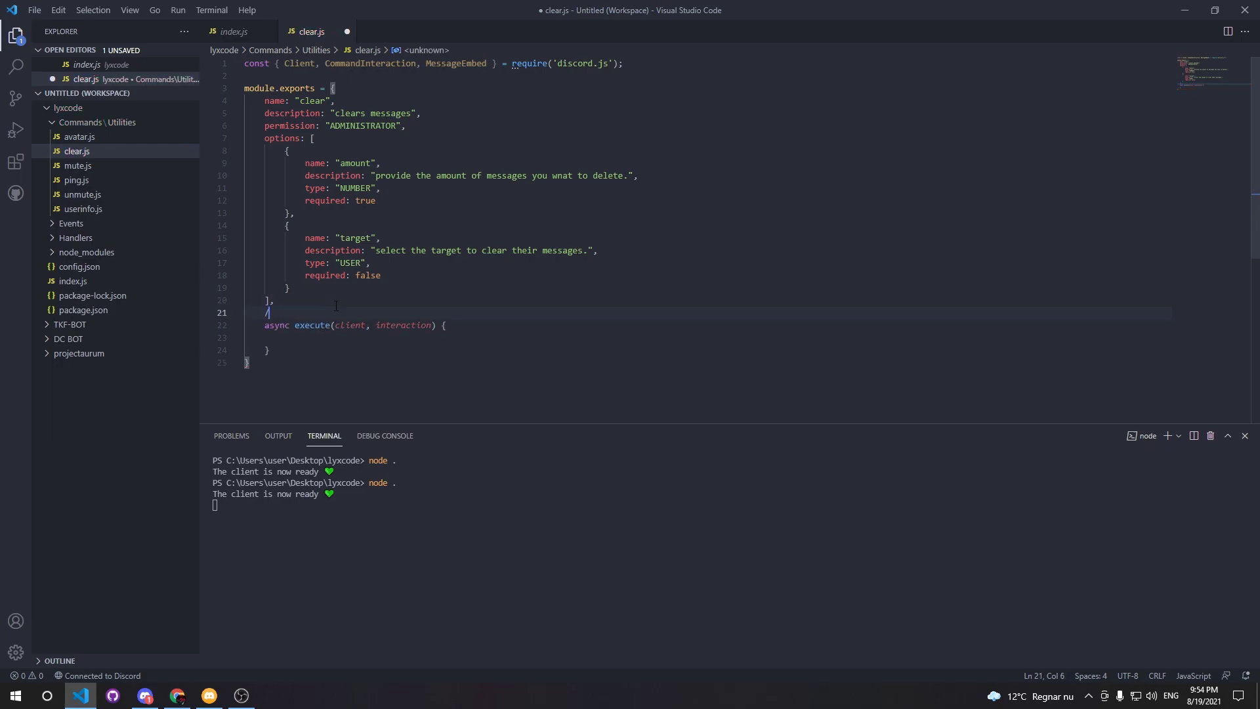
pyautogui.write('**')
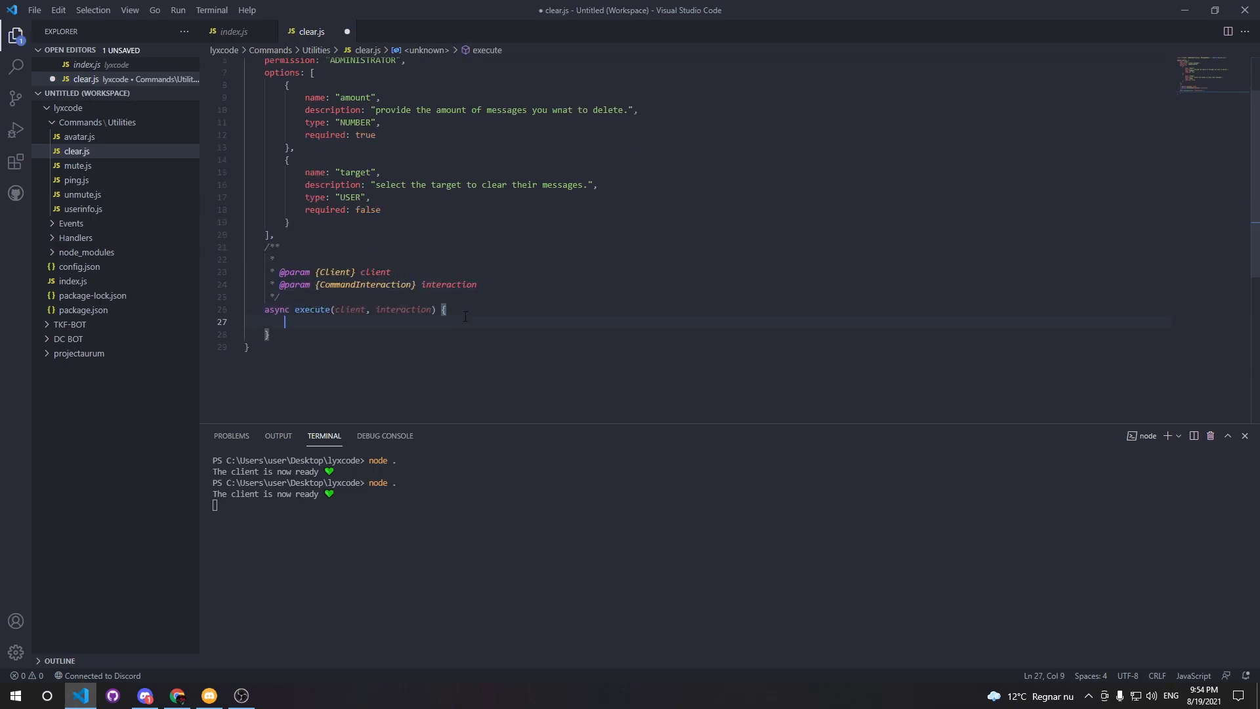
pyautogui.write('const Amount =')
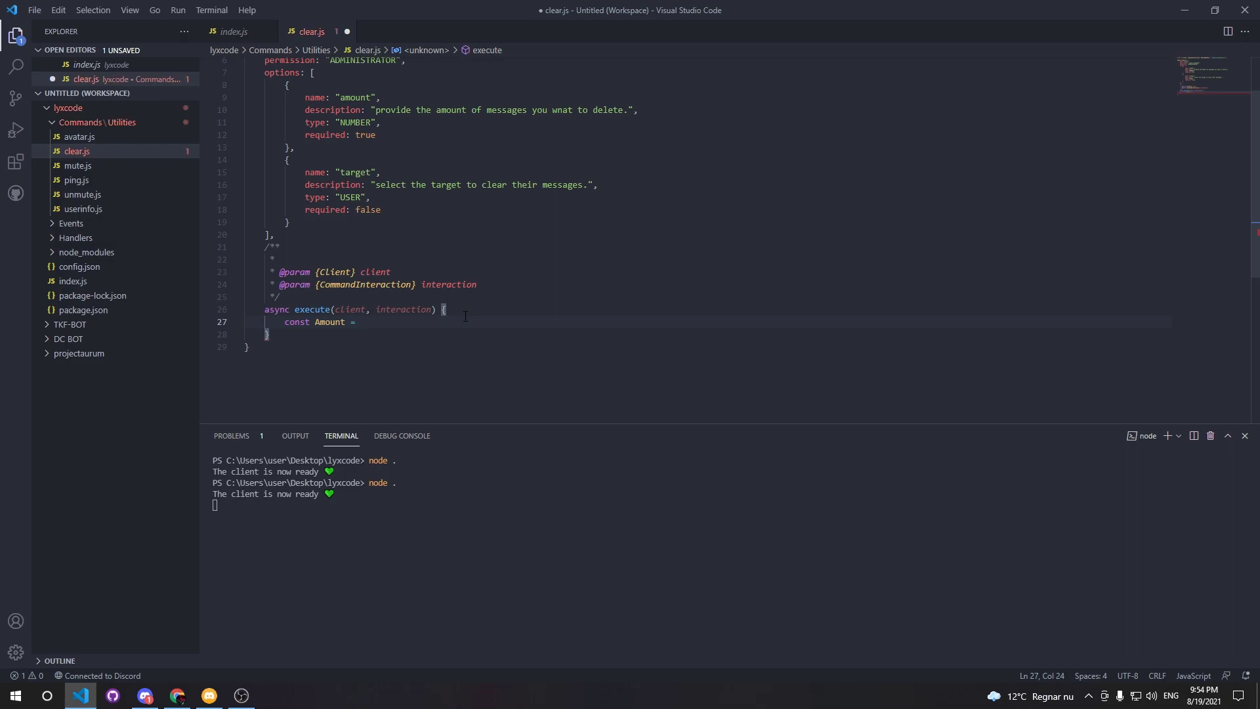
# Step: Read Amount via options.getNumber and Target via getMember("target")
pyautogui.write('interaction.oto')
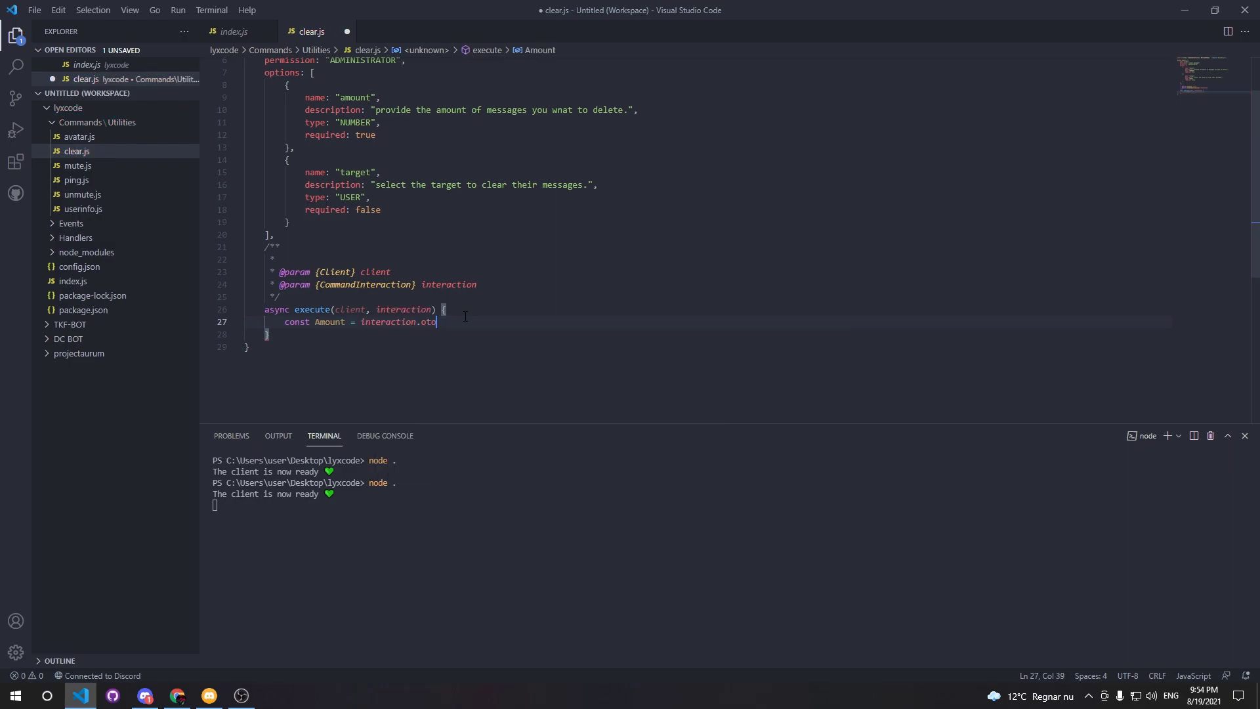
pyautogui.write('options.')
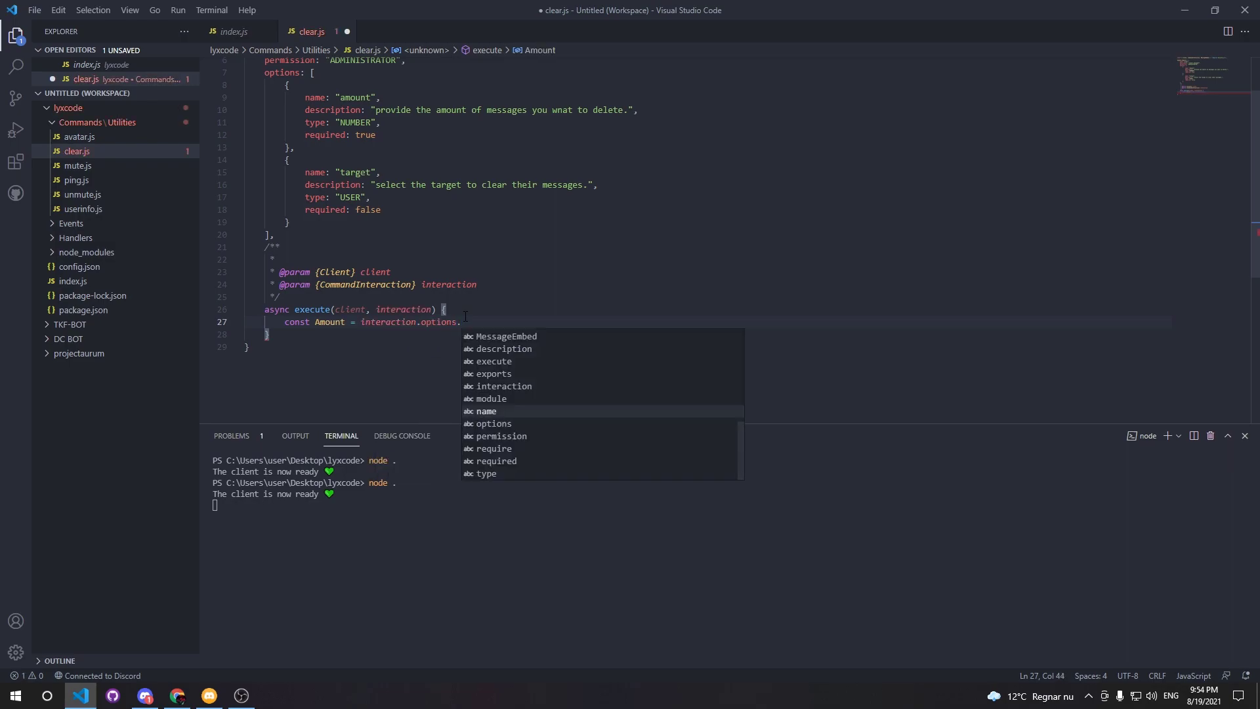
pyautogui.write('get')
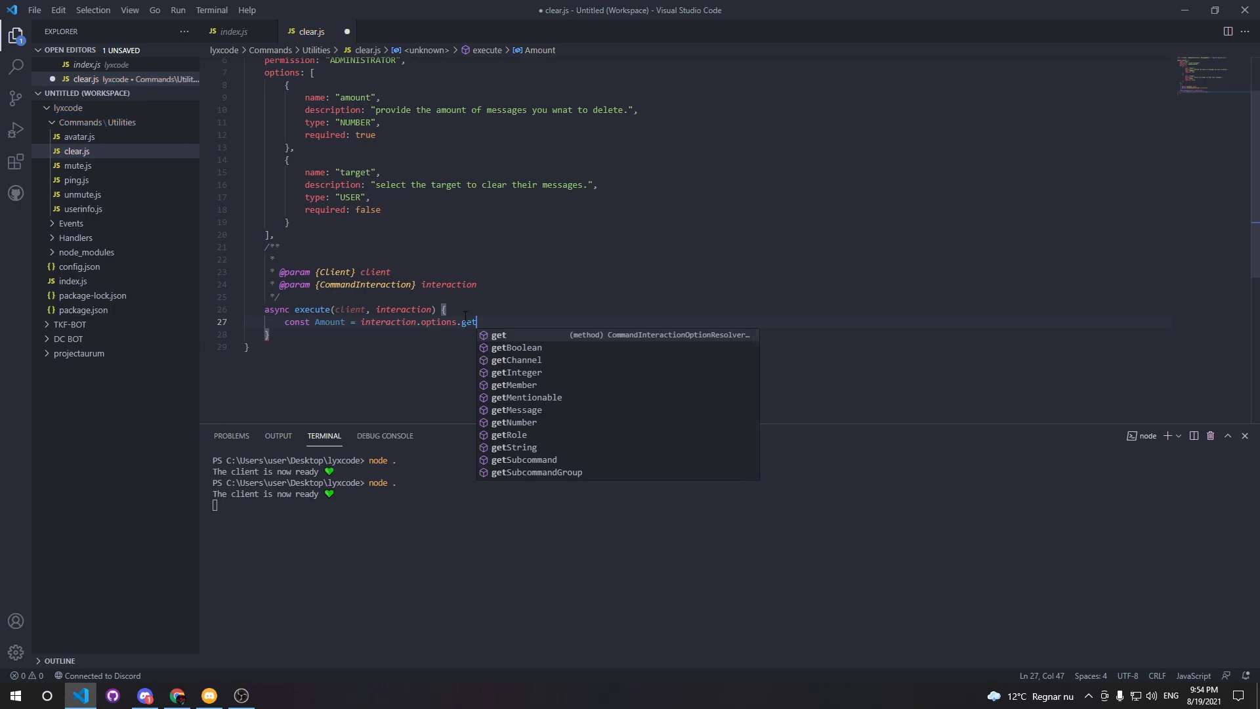
pyautogui.click(515, 422)
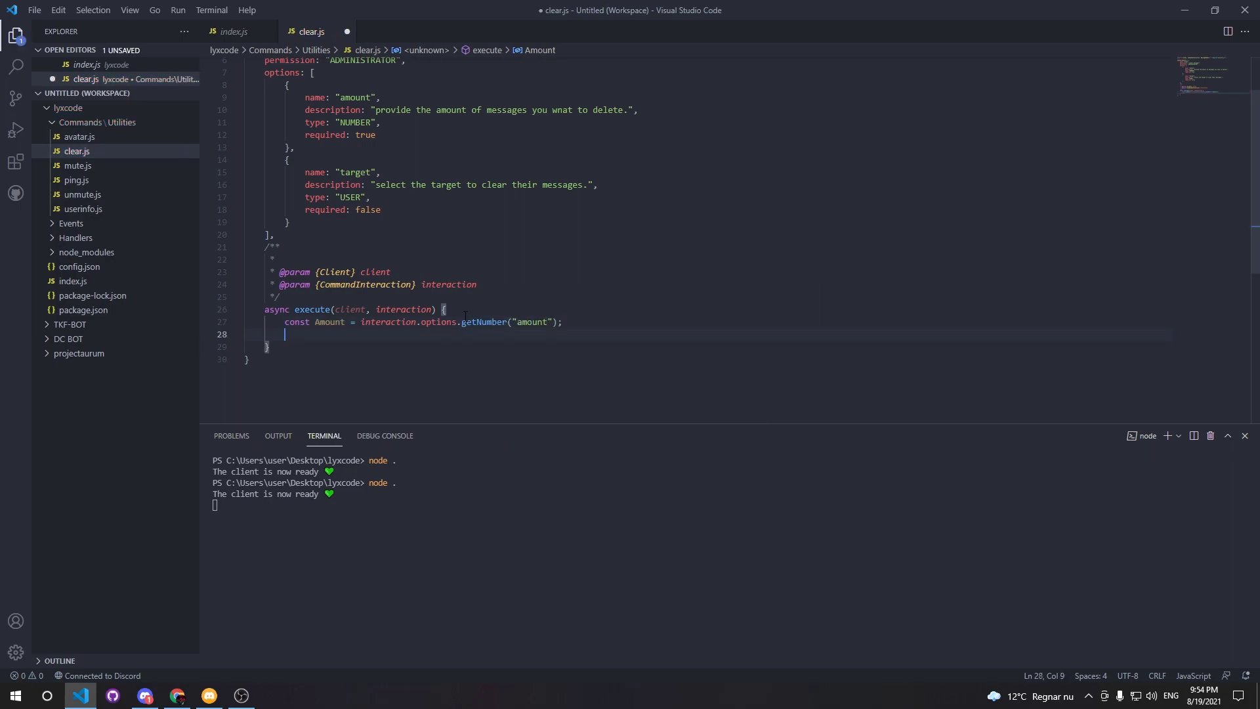
pyautogui.write('const Target =')
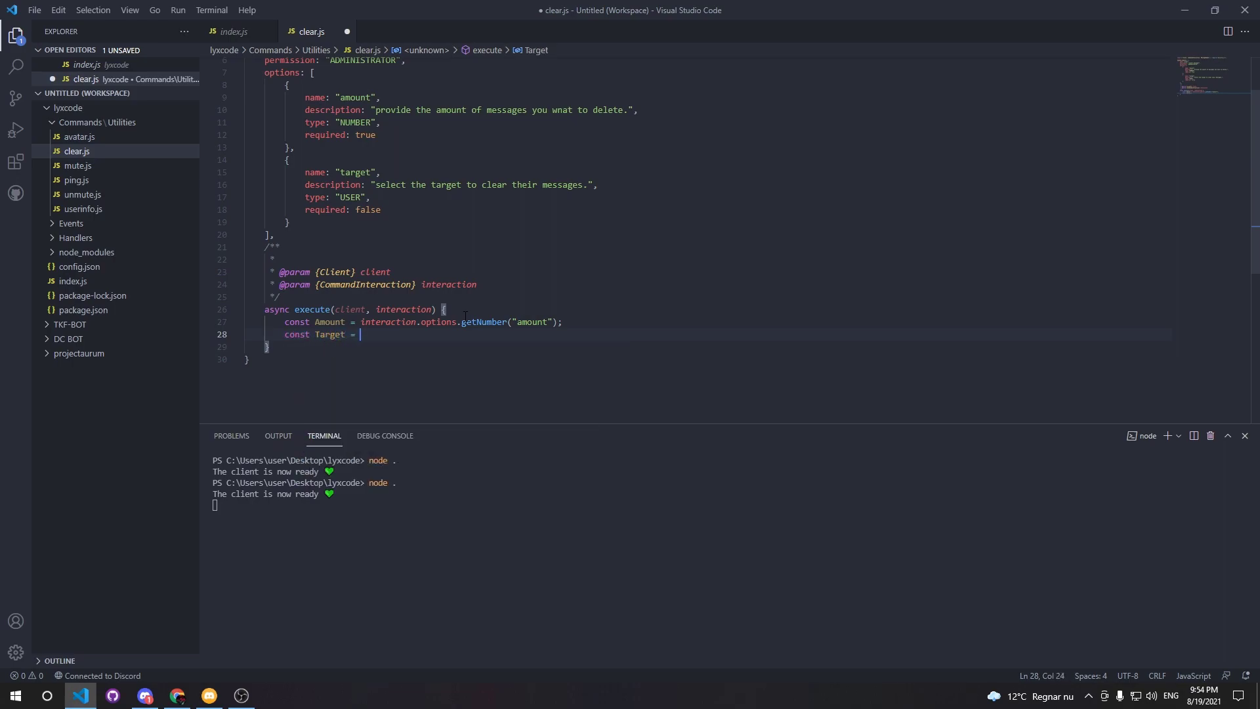
pyautogui.write('interaction.toptions.')
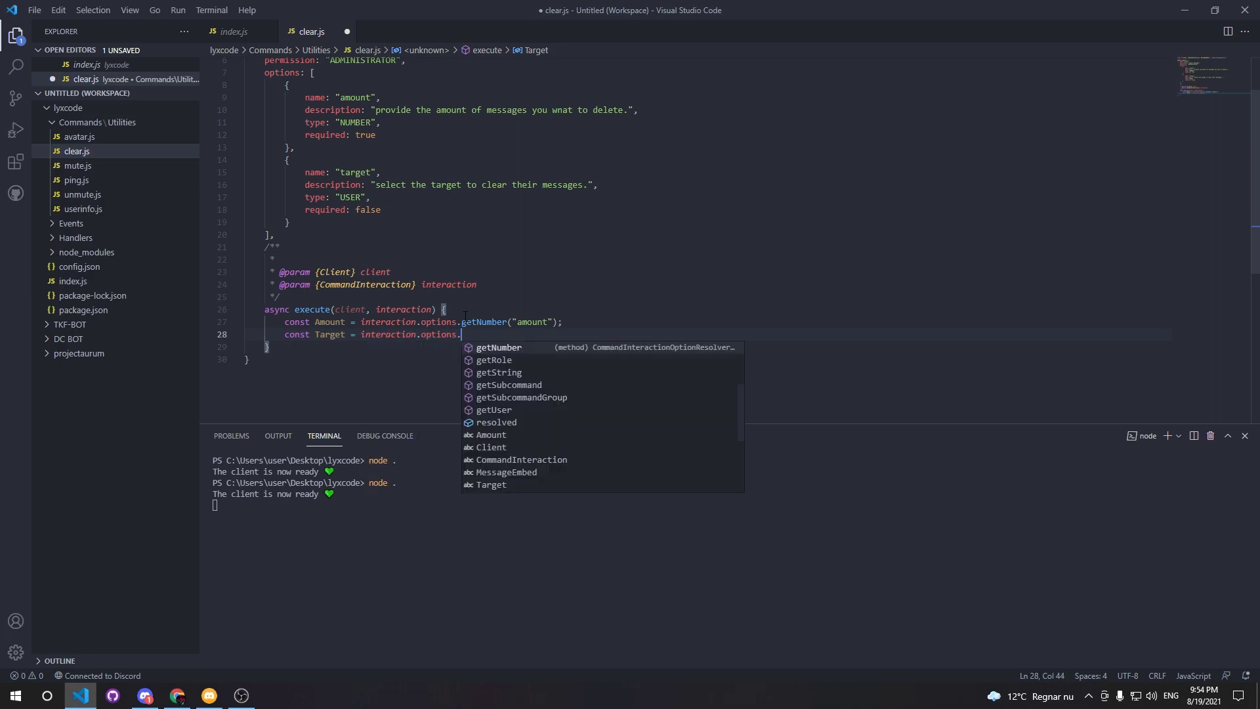
pyautogui.write('getMember')
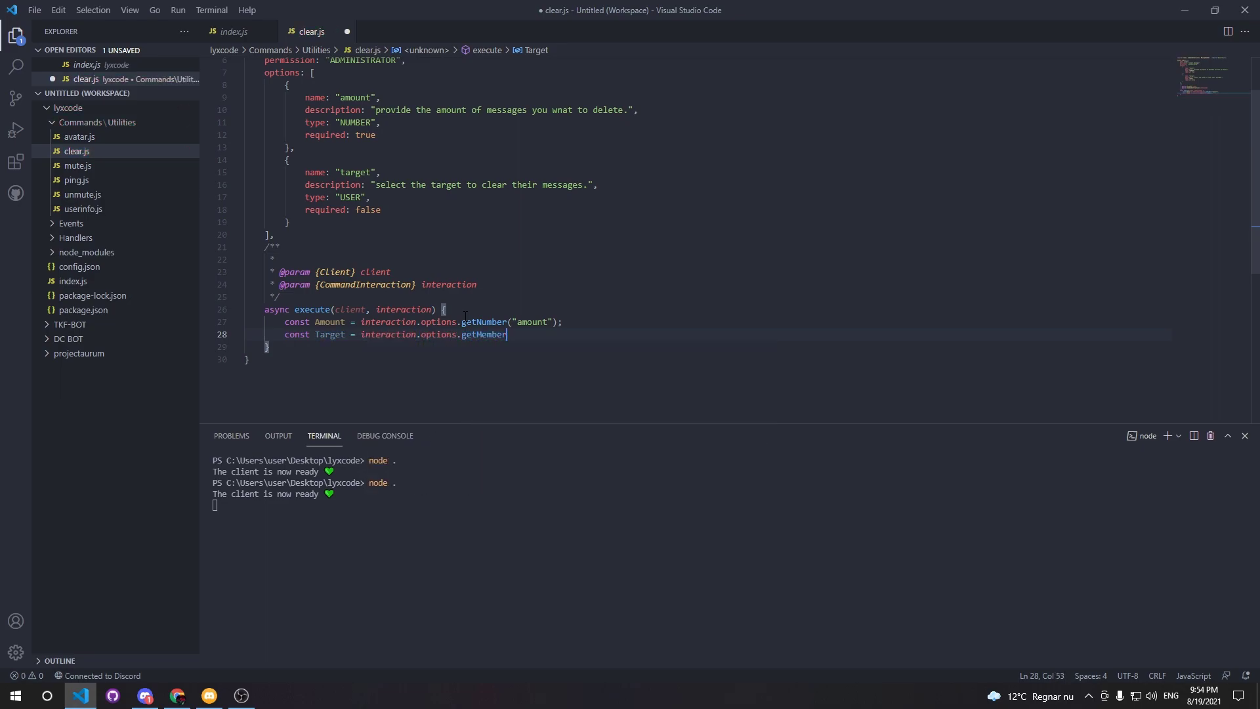
pyautogui.write('("target");')
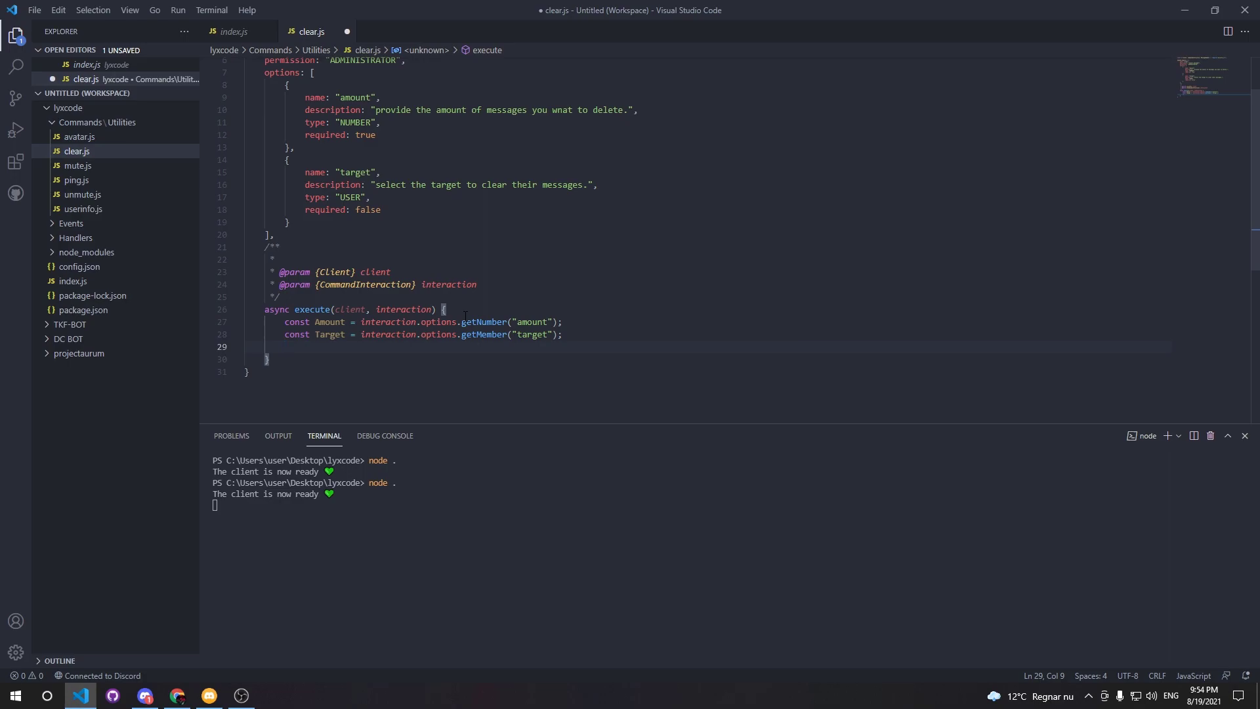
# Step: Store interaction.channel as Channel and fetch its messages into Messages
pyautogui.write('const')
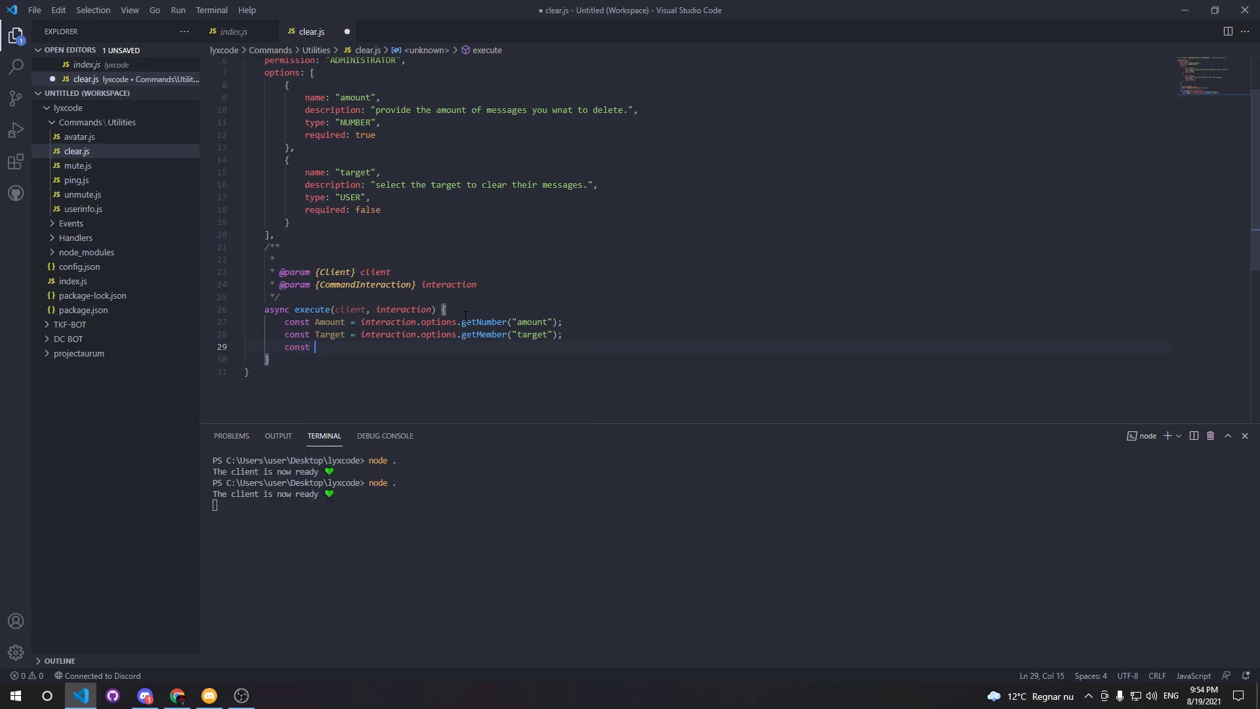
pyautogui.write('Channel =')
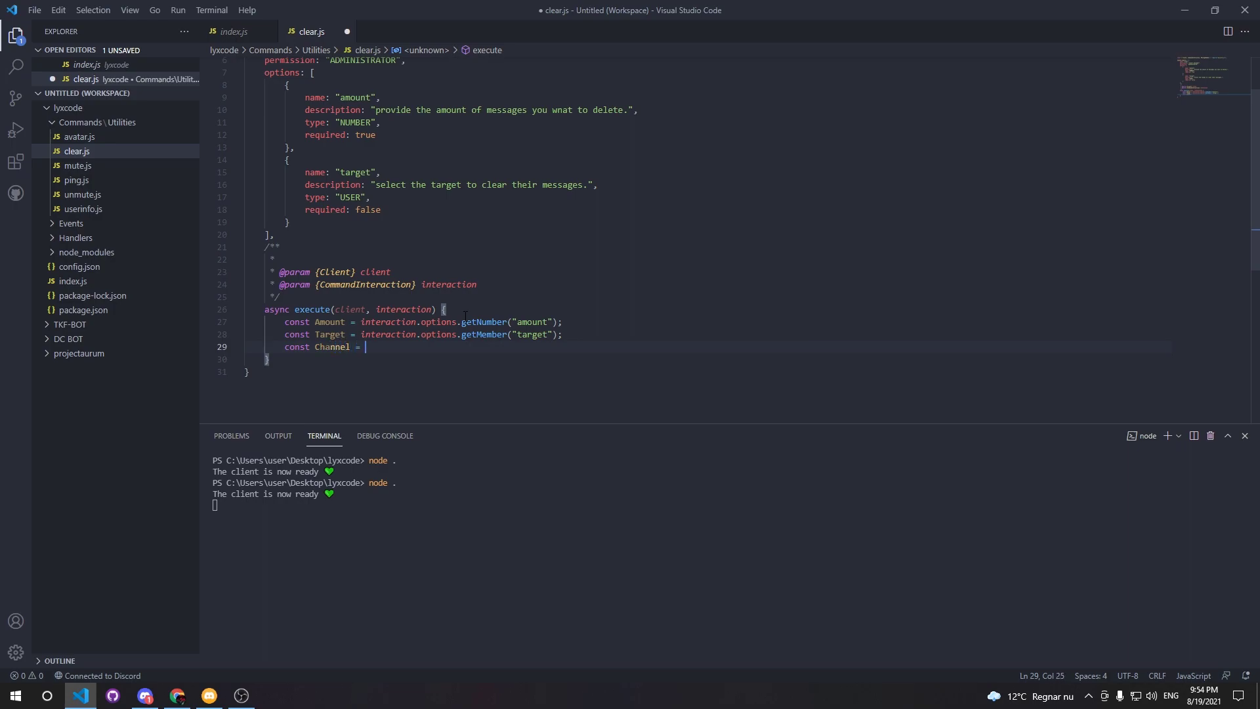
pyautogui.write('interaction.ca')
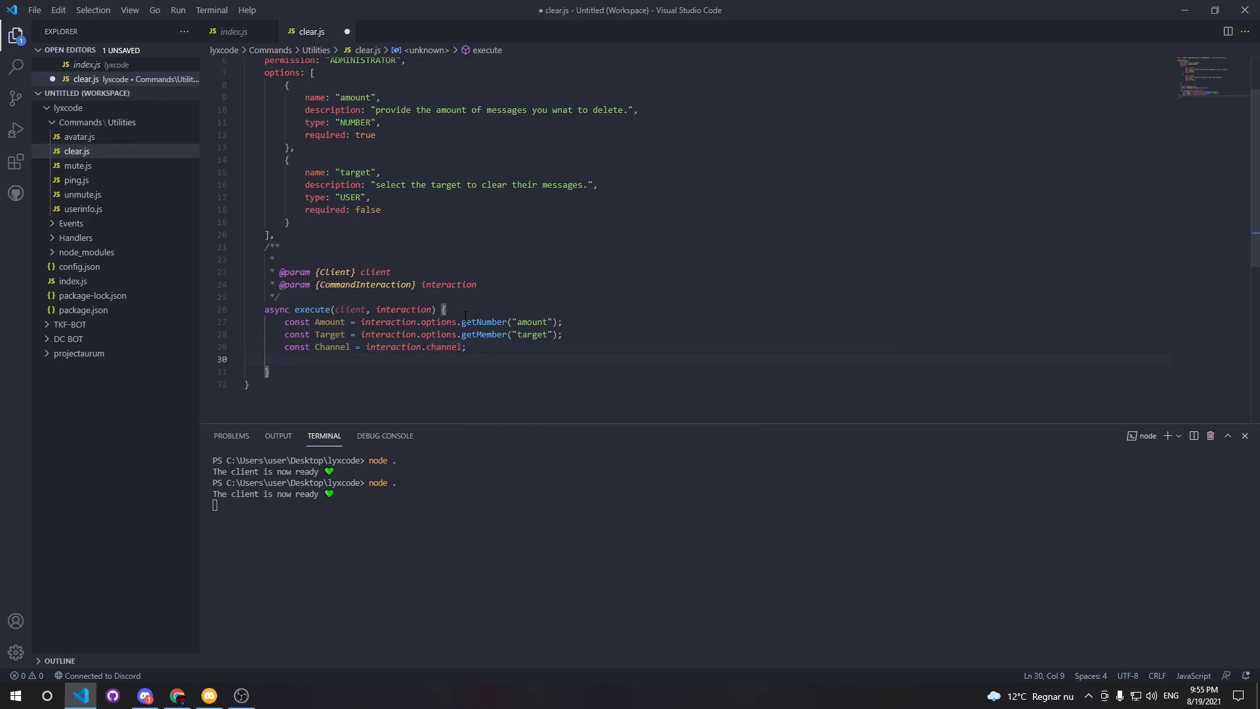
pyautogui.write('const mess')
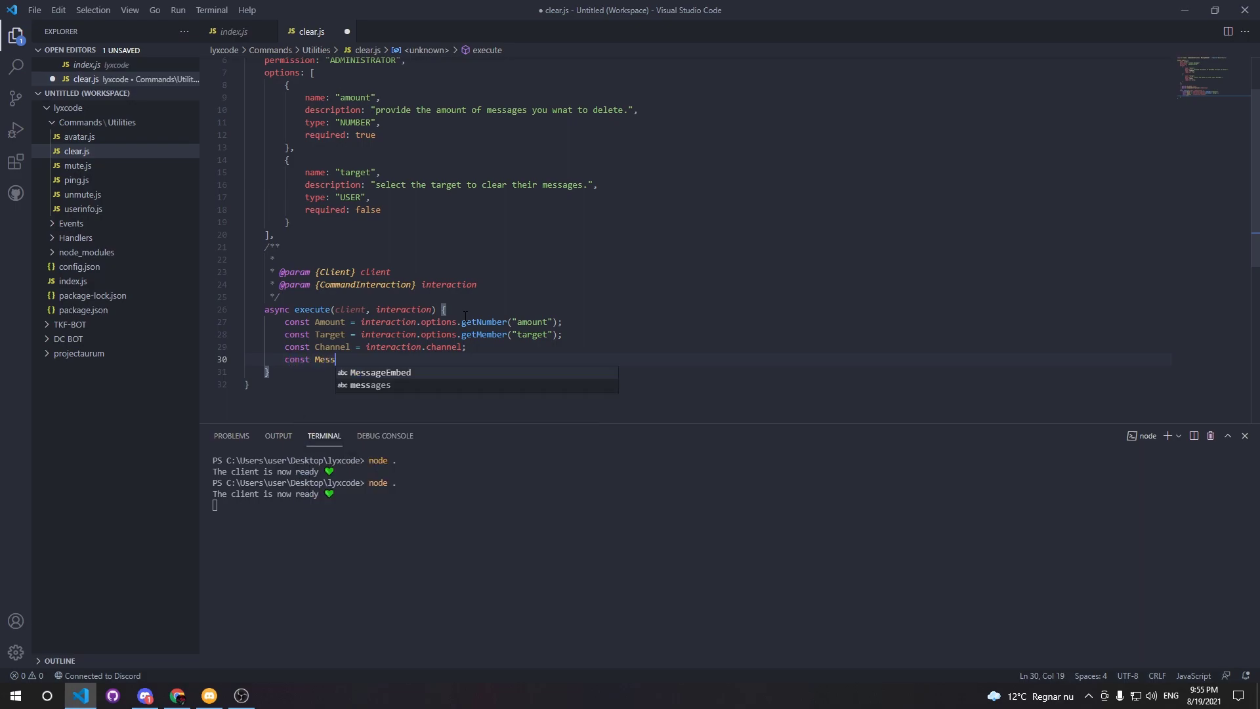
pyautogui.write('ages =')
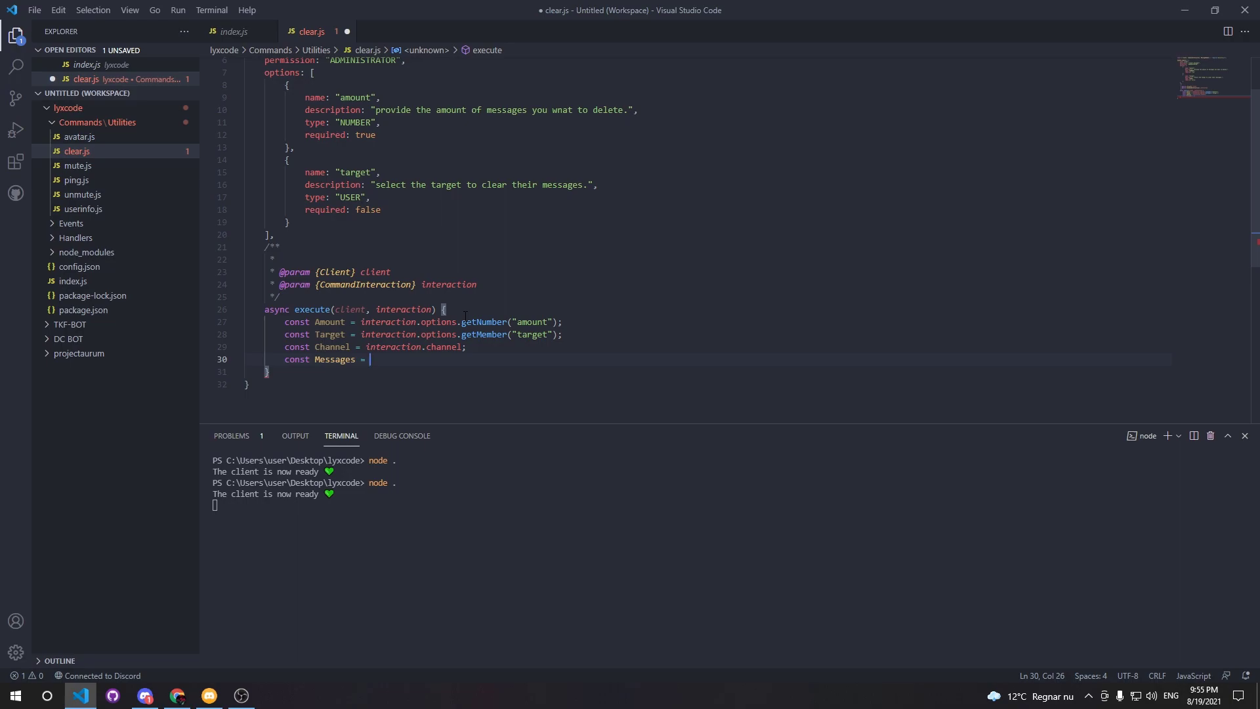
pyautogui.write('Channel.')
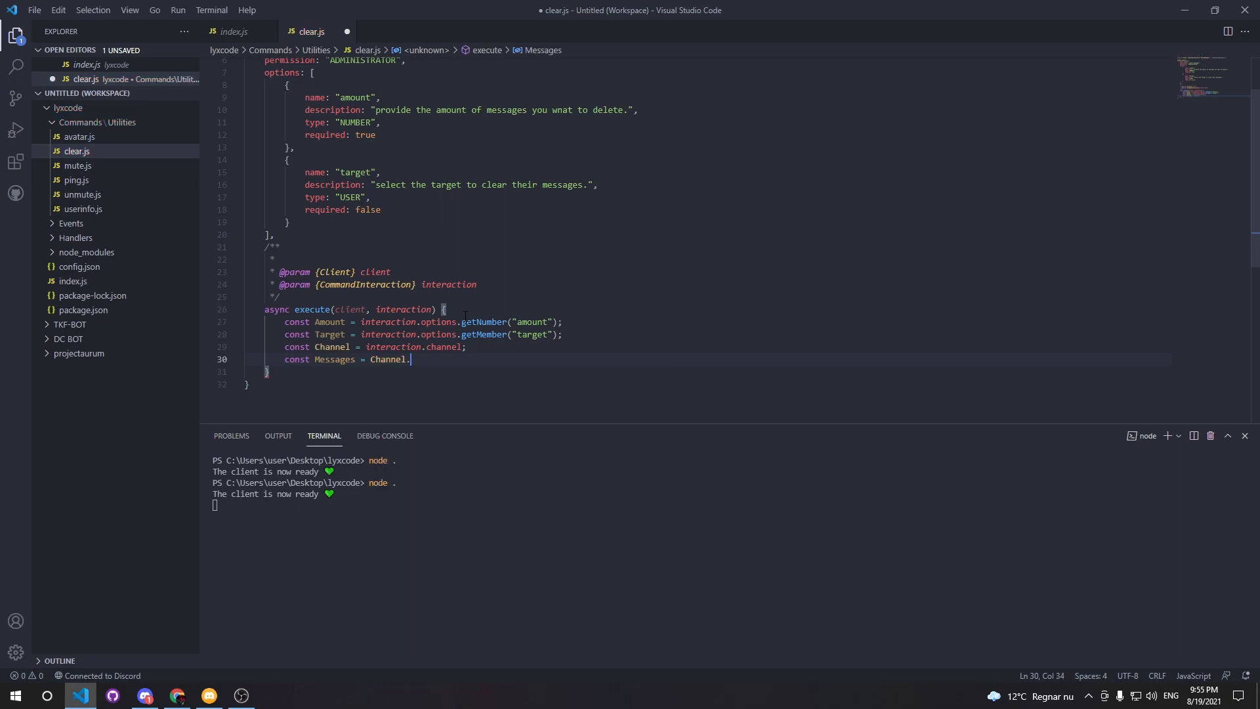
pyautogui.write('messageCo')
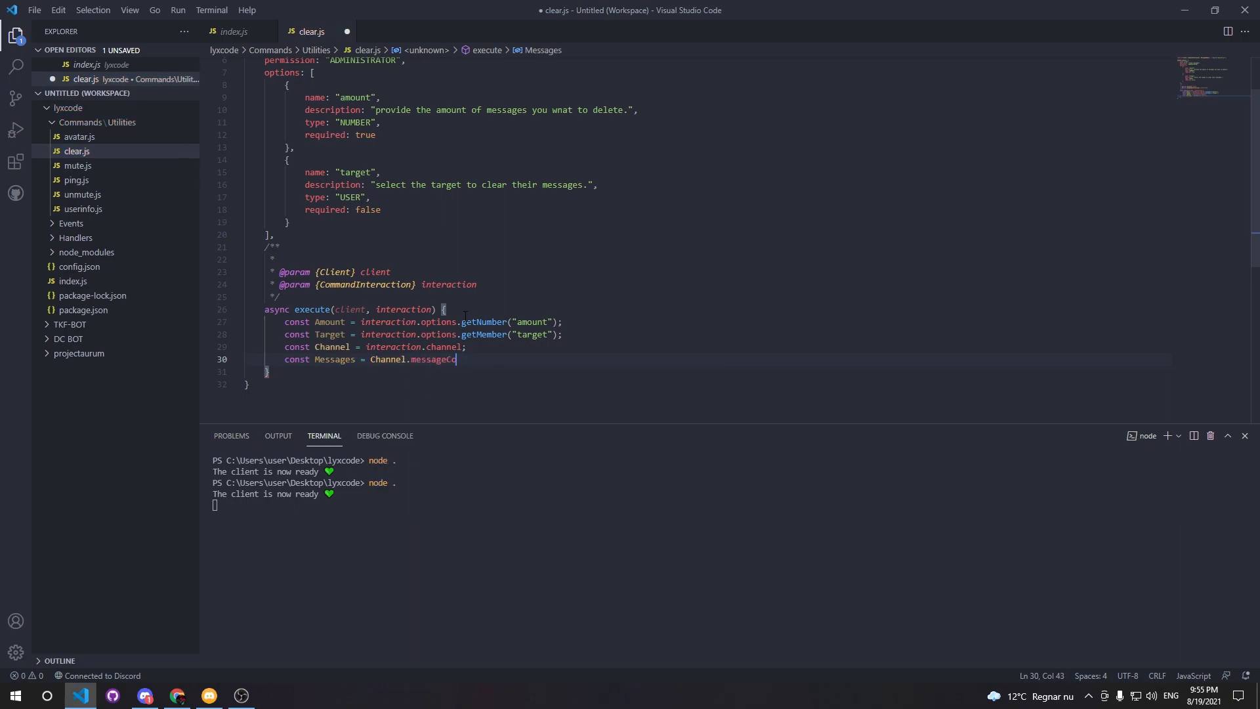
pyautogui.write('messages.fetch();')
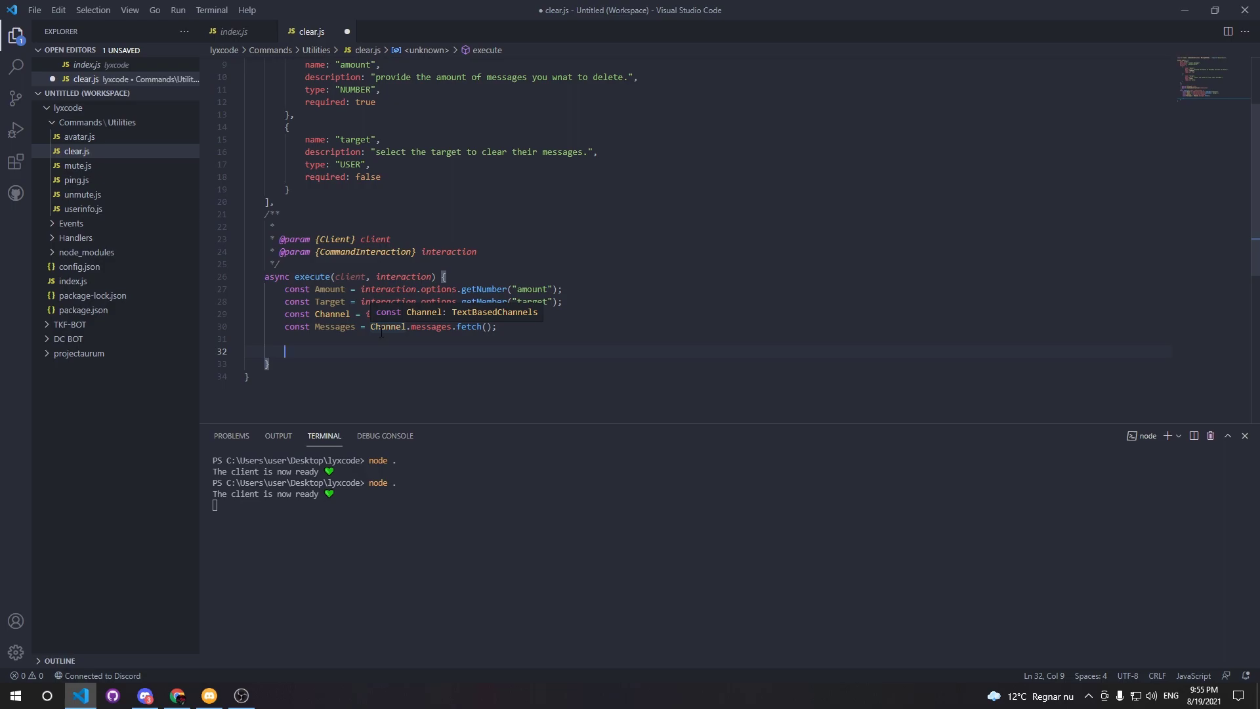
# Step: Add an if (Target) branch filtering Messages to those with m.author.id === Target.id
pyautogui.write('if ()')
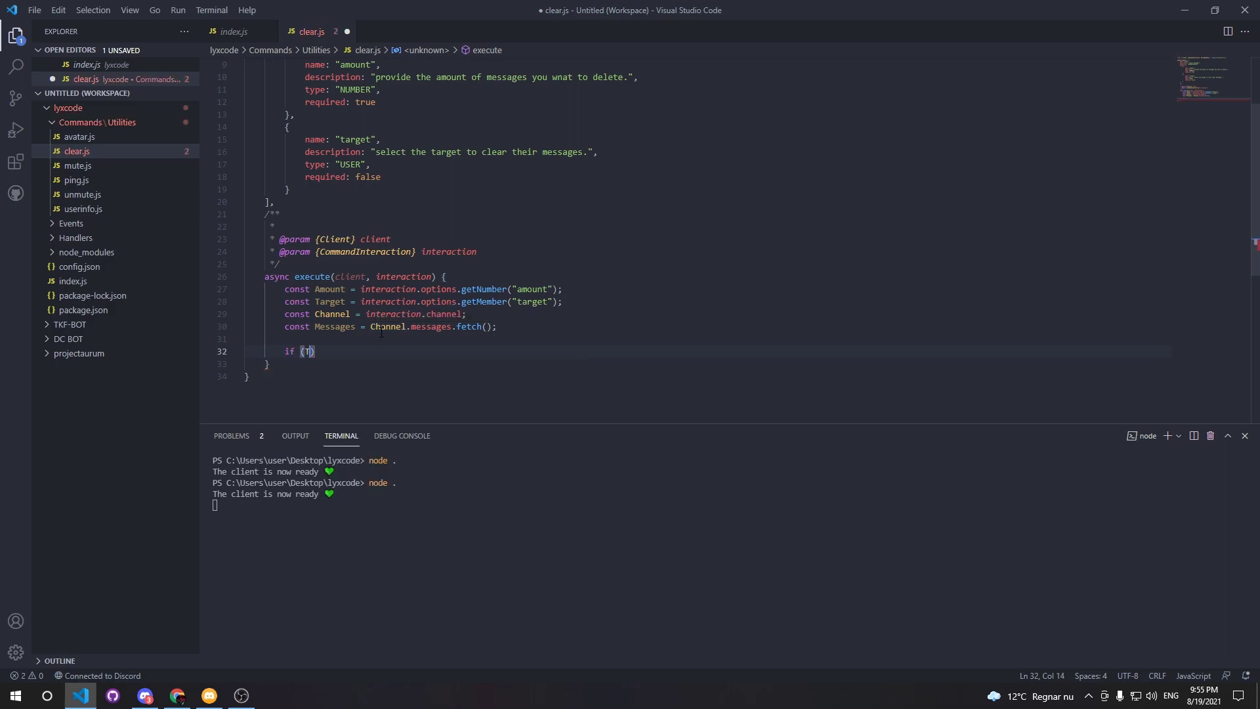
pyautogui.write('arget) {')
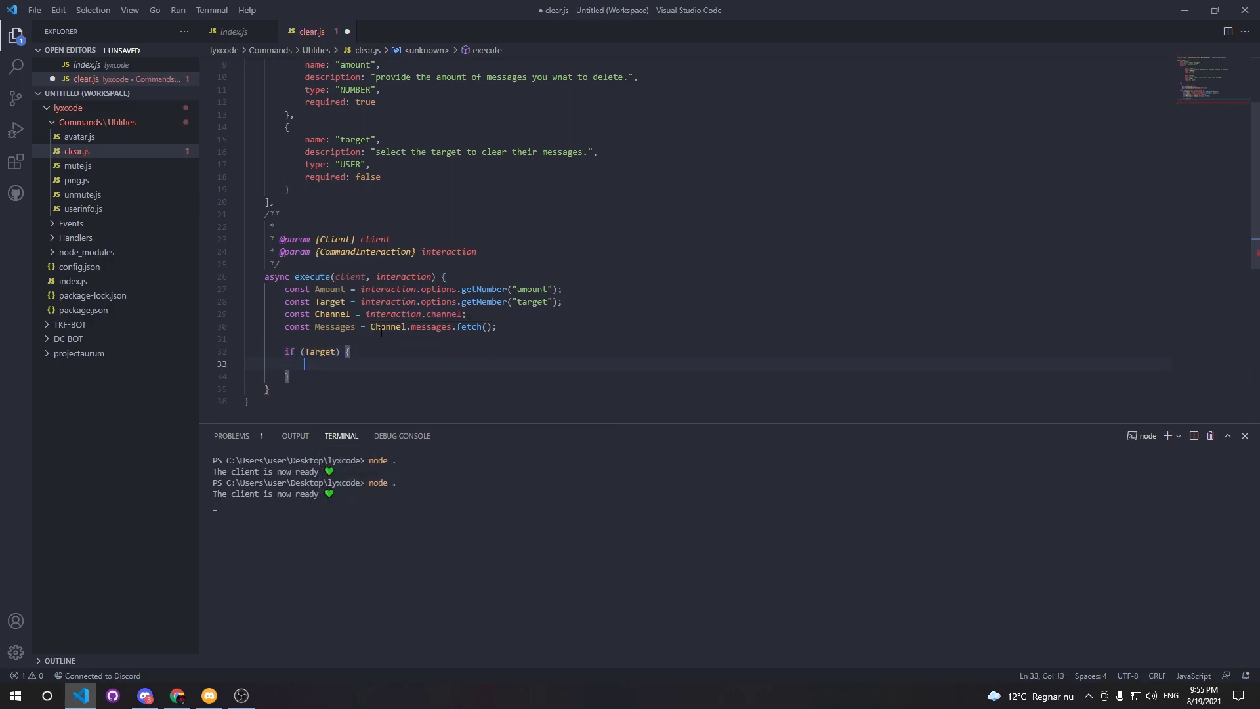
pyautogui.write('const')
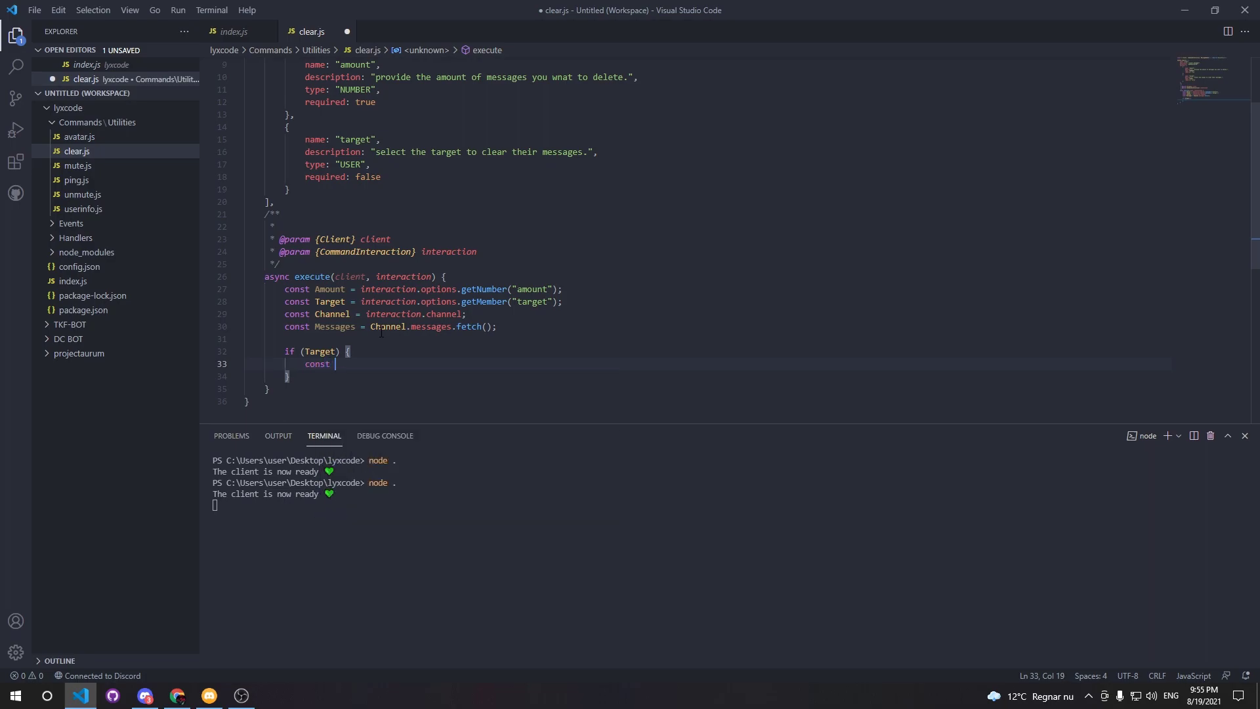
pyautogui.write('Target')
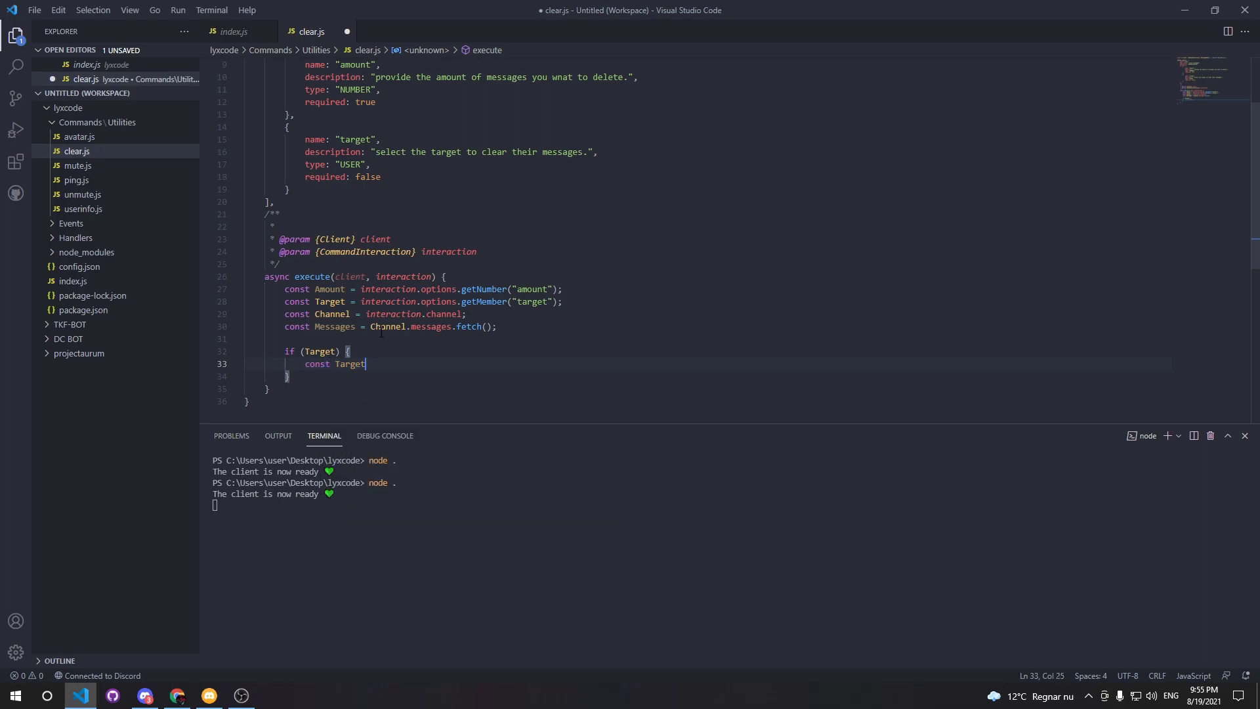
pyautogui.write('Messages =')
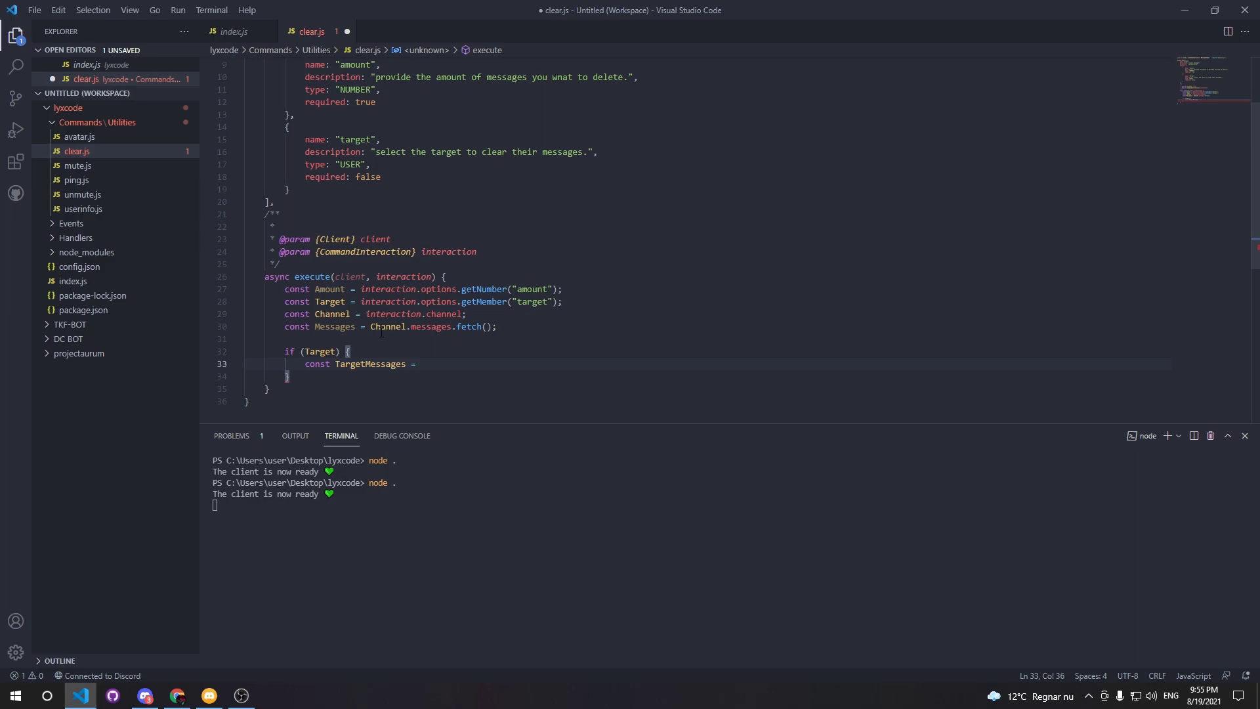
pyautogui.write('Messages.')
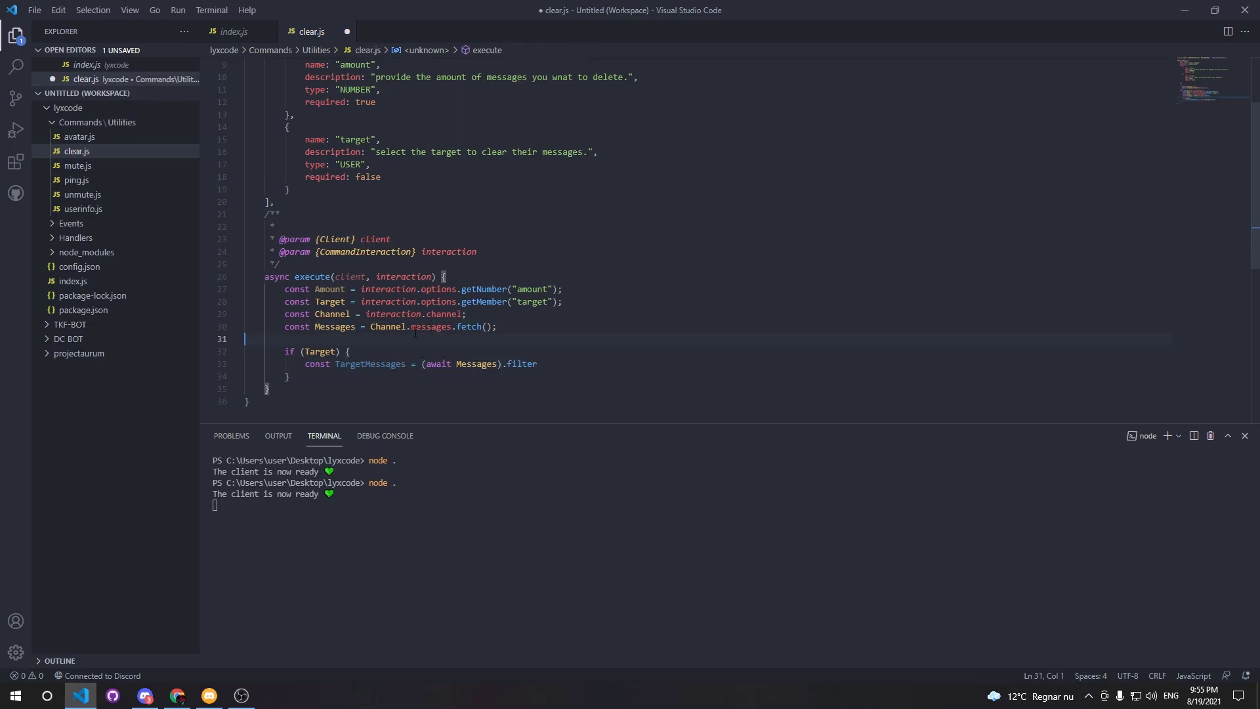
pyautogui.click(558, 364)
pyautogui.write('((m) =>')
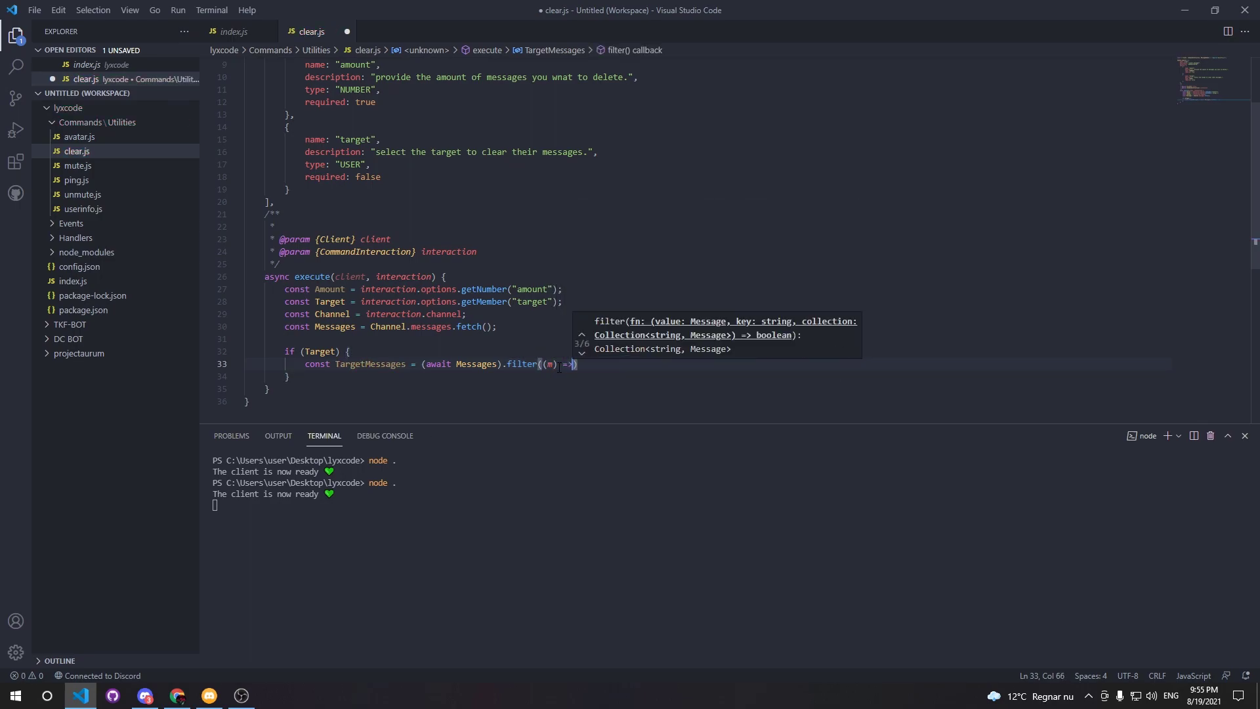
pyautogui.write('m.')
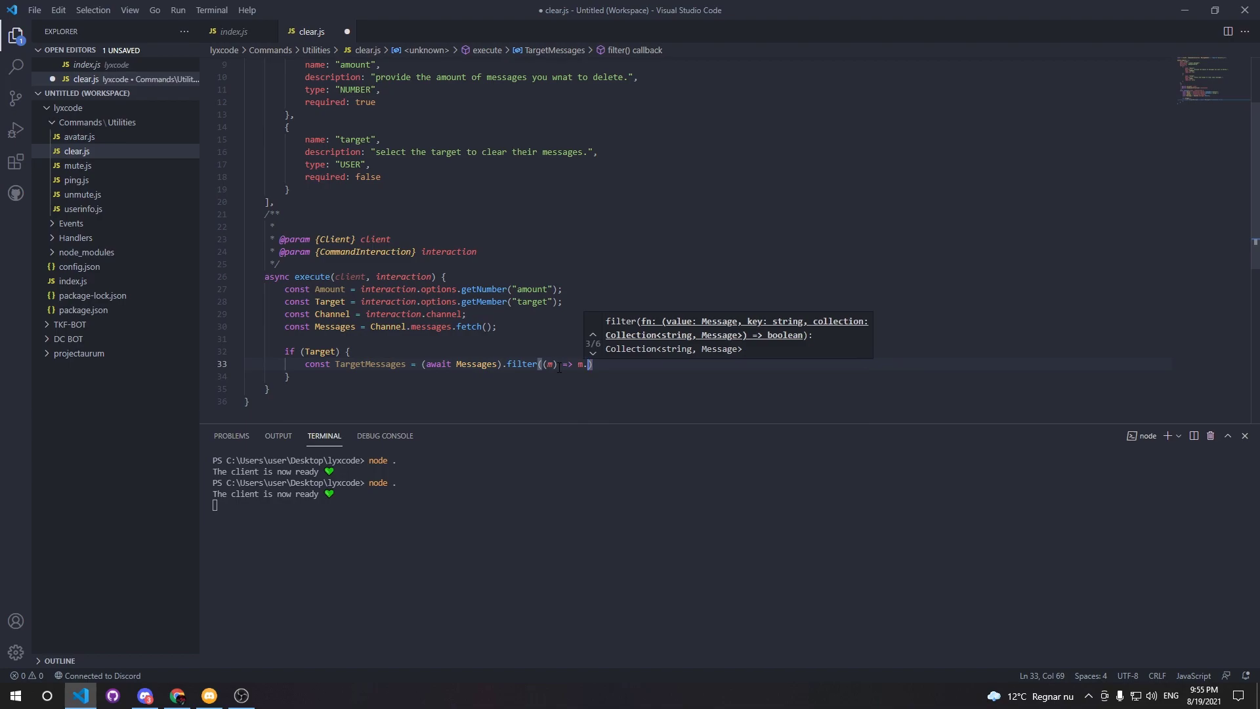
pyautogui.write('author.id ===')
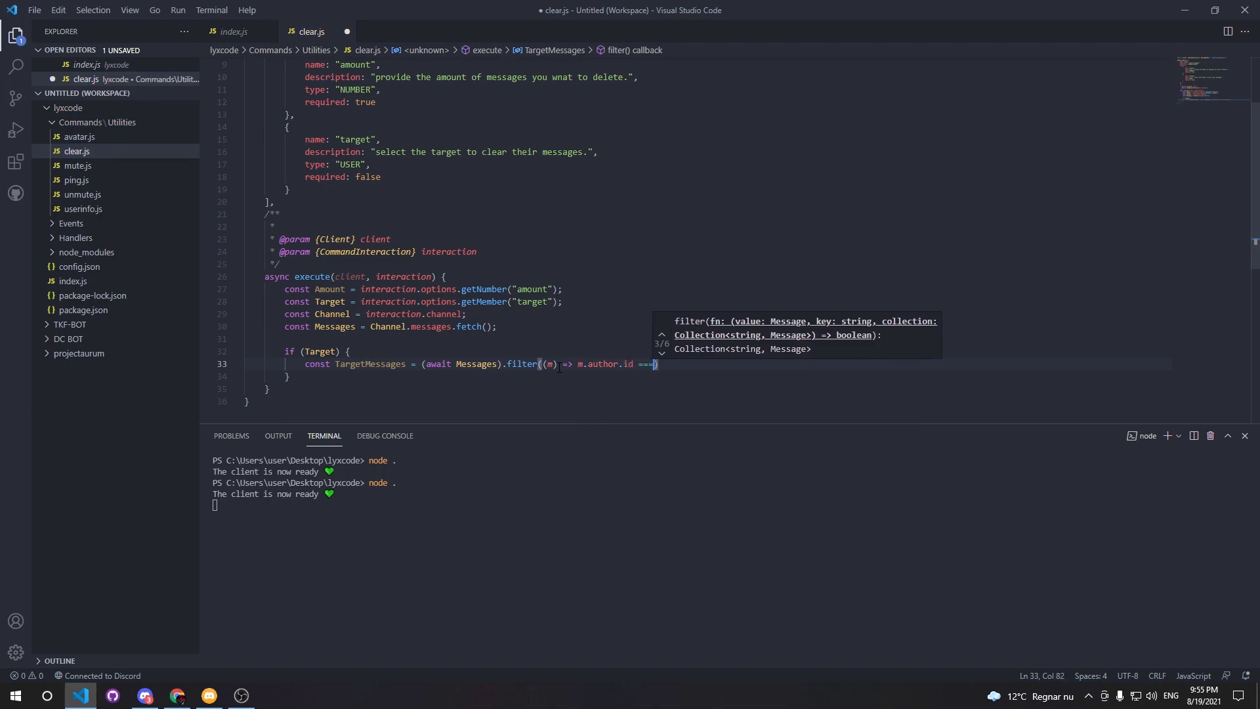
pyautogui.write('Target.id')
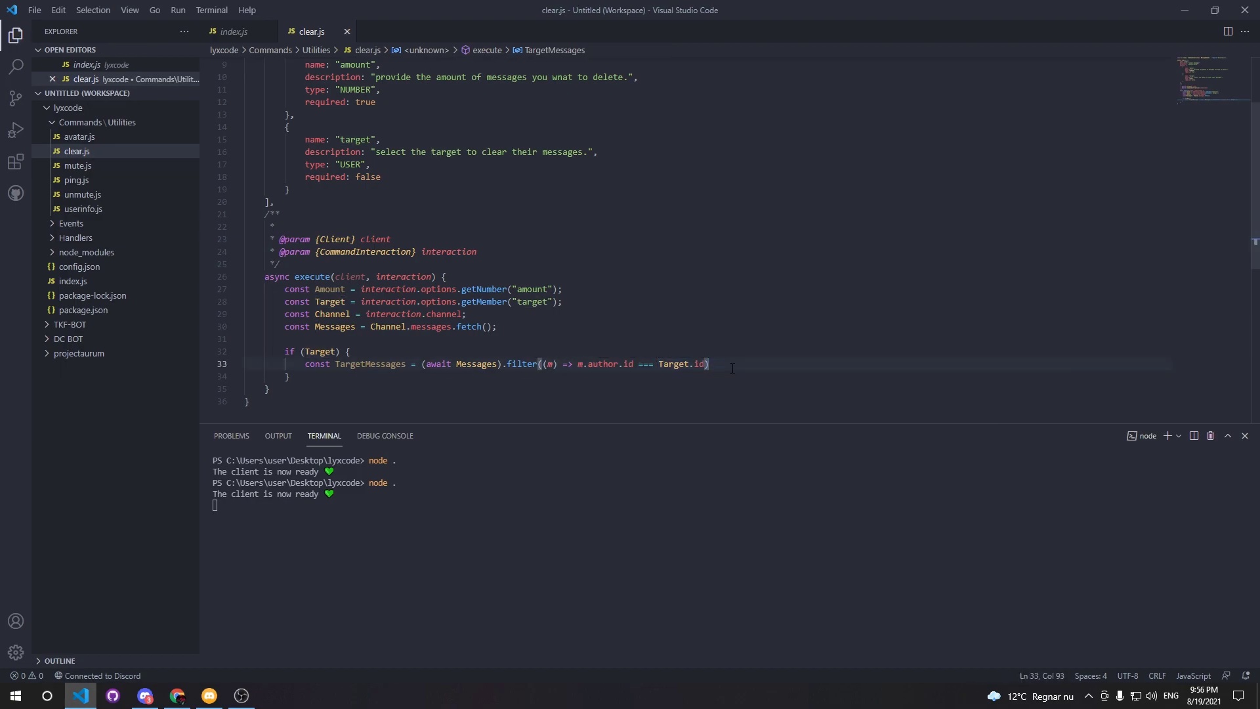
# Step: Bulk-delete the filtered TargetMessages from Channel
pyautogui.press('Enter')
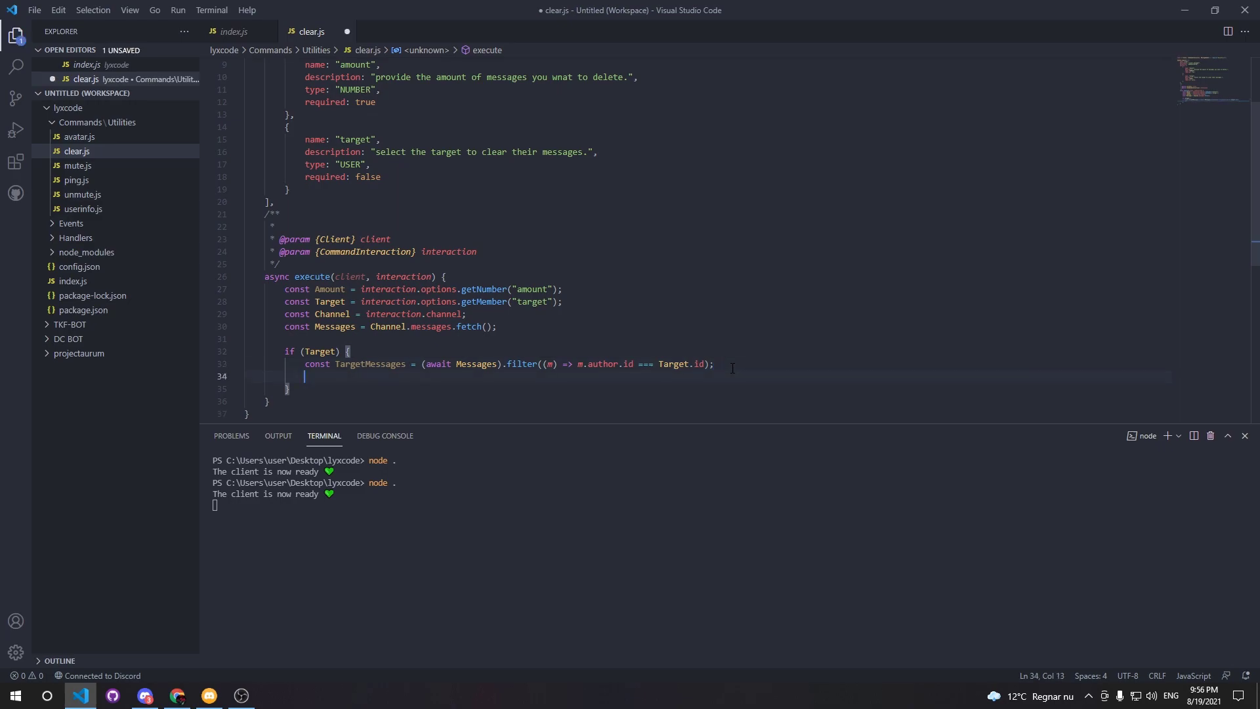
pyautogui.write('await Channel.b')
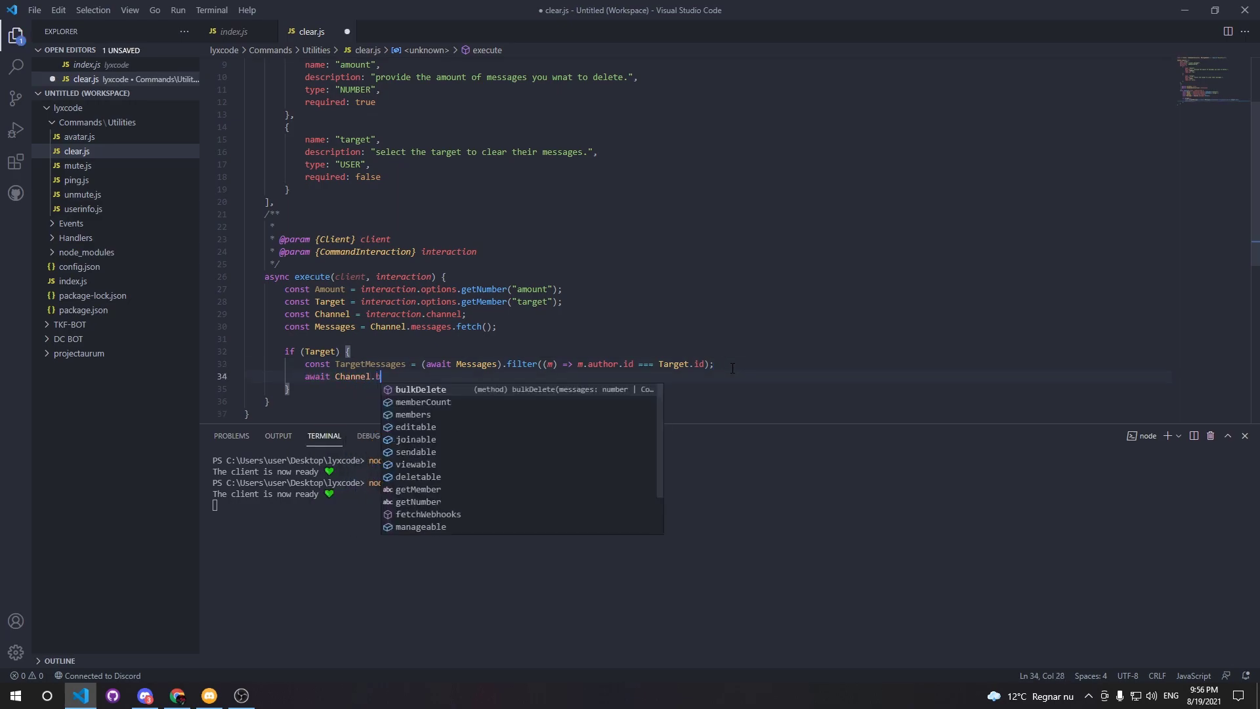
pyautogui.write('ulkDelete(TargetMessages, true);')
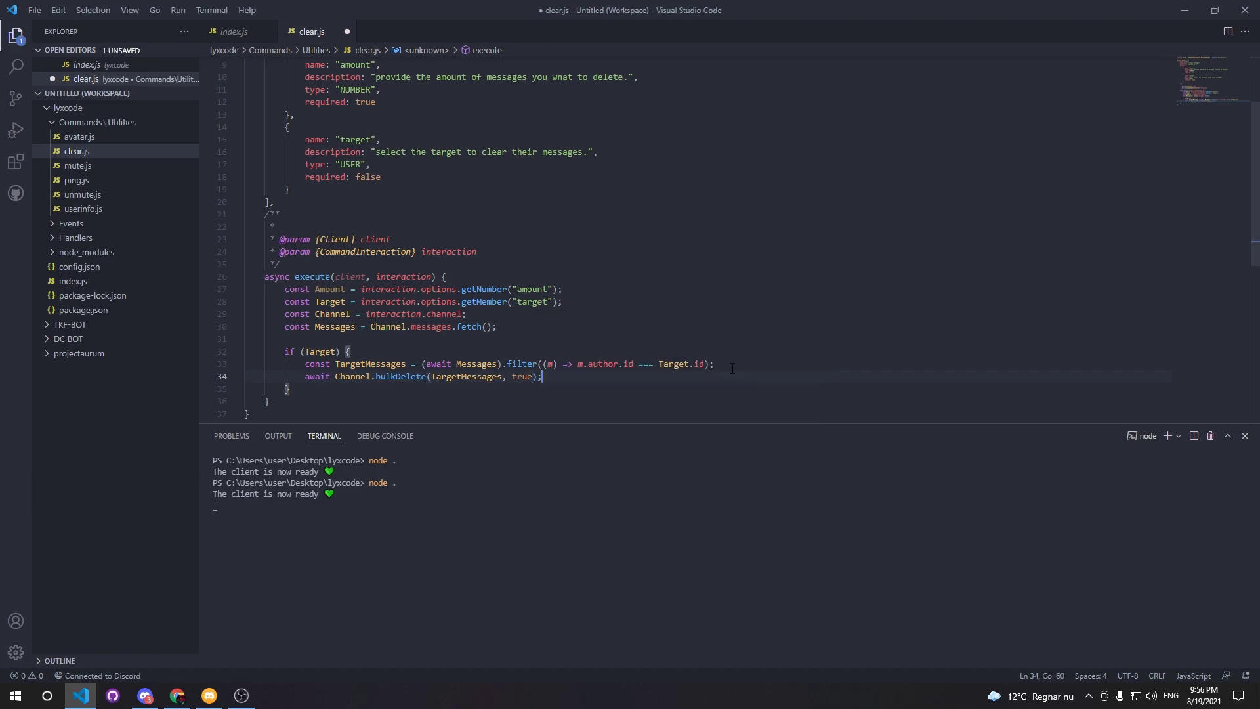
pyautogui.press('Enter')
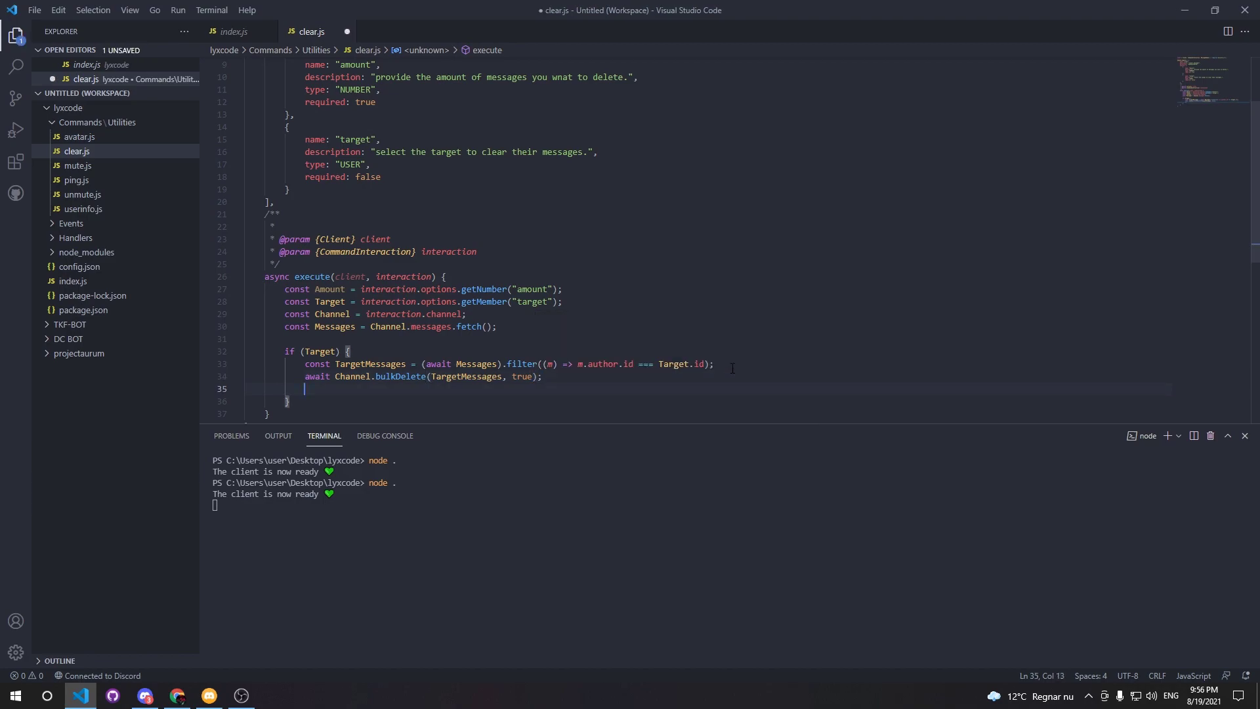
# Step: Reply with a green check-mark embed: 'Deleted ${Amount} messages by ${Target}'
pyautogui.write("interaction.followUp({embeds: [new MessageEmbed().setColor('GREEN")
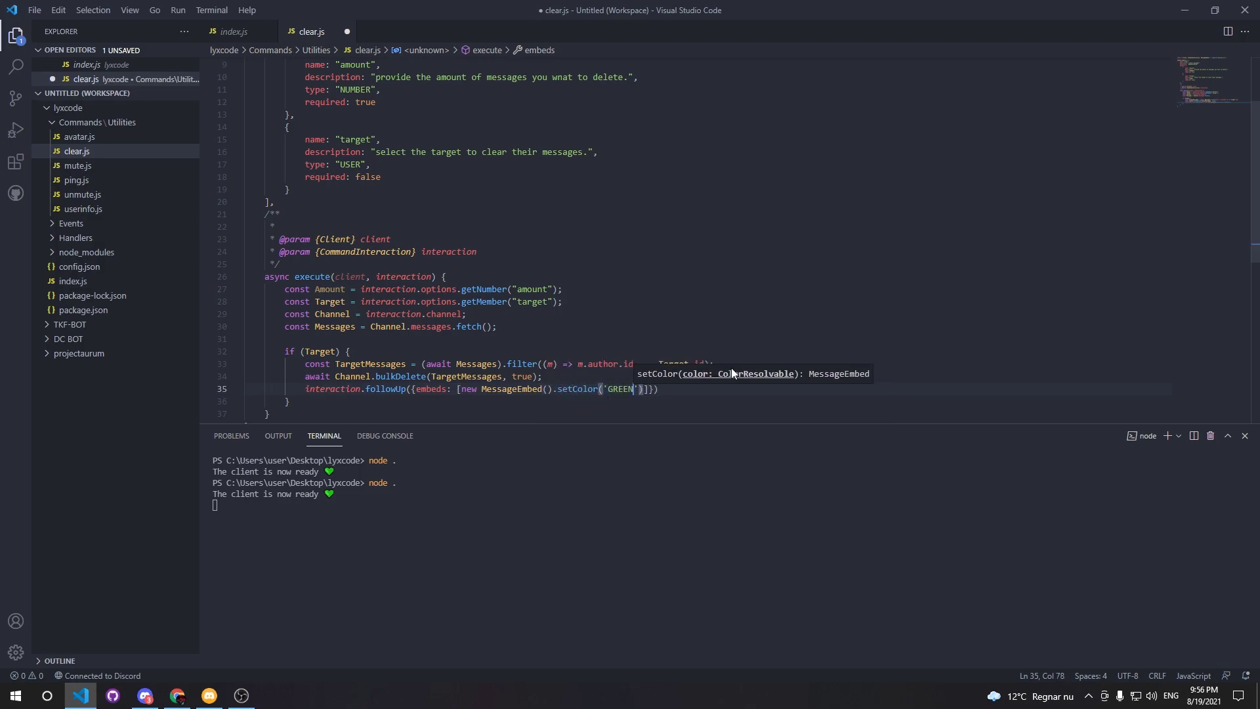
pyautogui.write(".setDescription('")
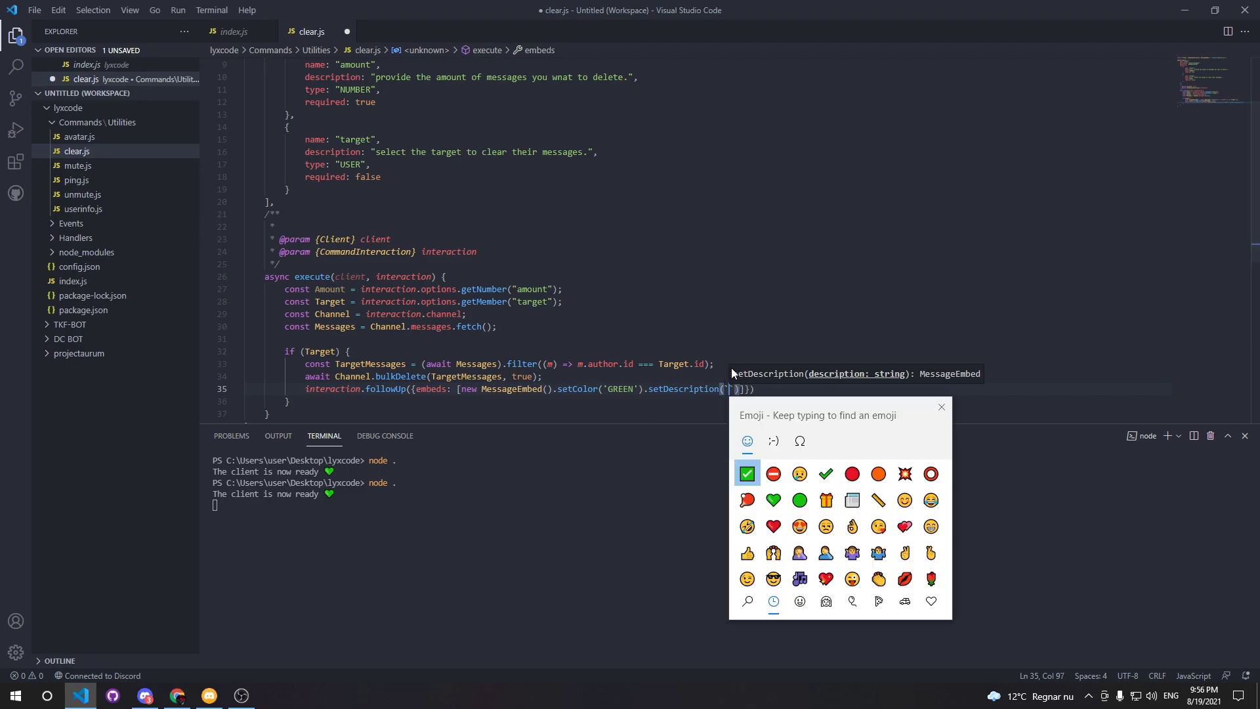
pyautogui.click(747, 474)
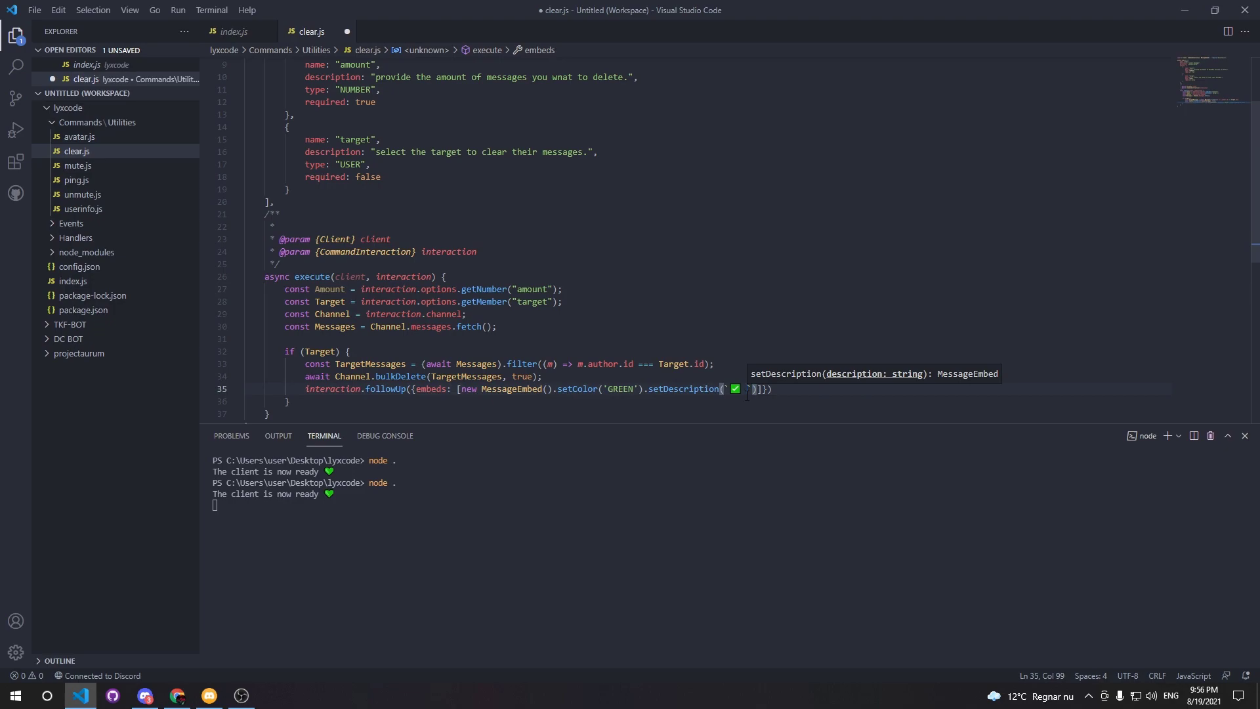
pyautogui.write('Deleted $')
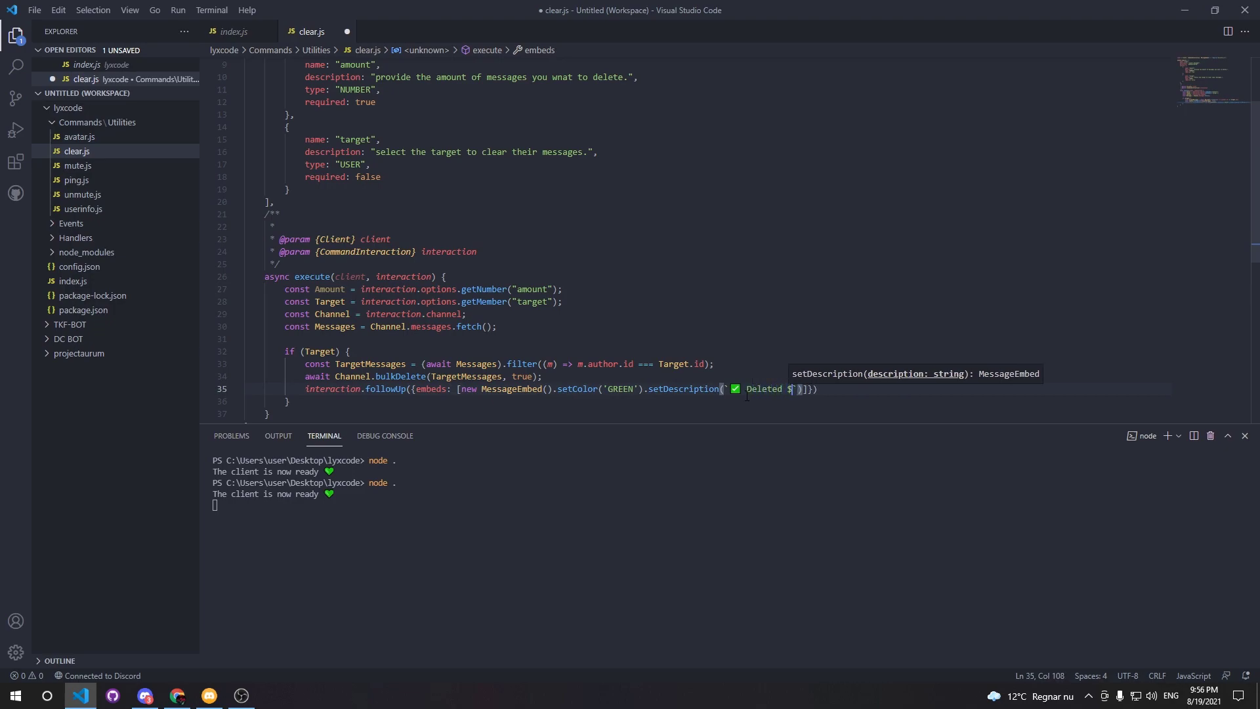
pyautogui.write('{Amount}')
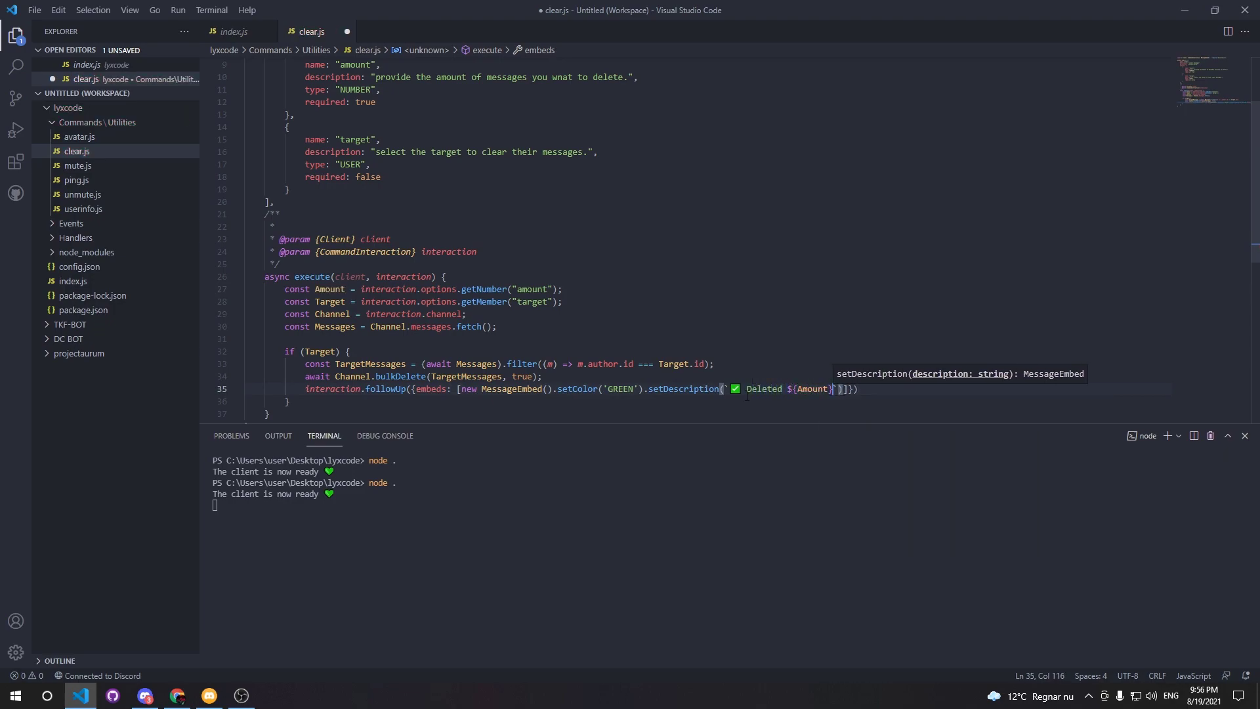
pyautogui.write('messages by ${')
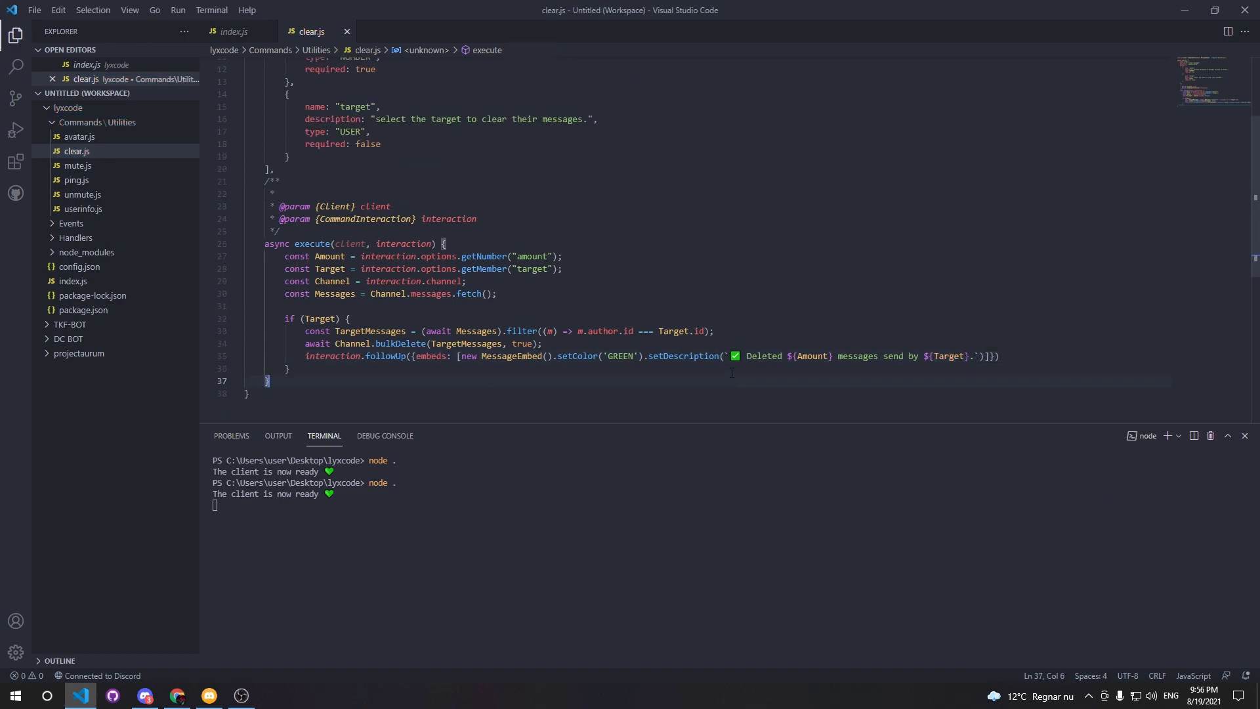
pyautogui.write('else {')
pyautogui.write('Cj')
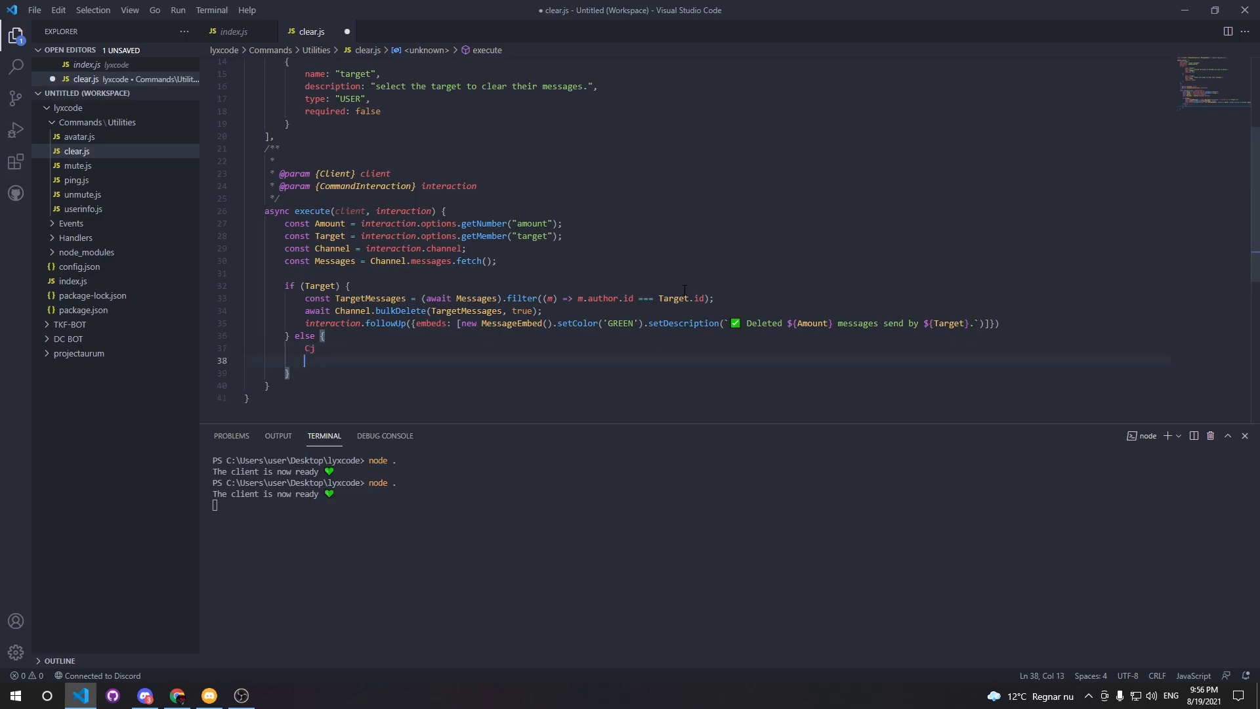
# Step: In the else branch, bulk-delete Amount messages and report them deleted in ${Channel}
pyautogui.write('Channel.')
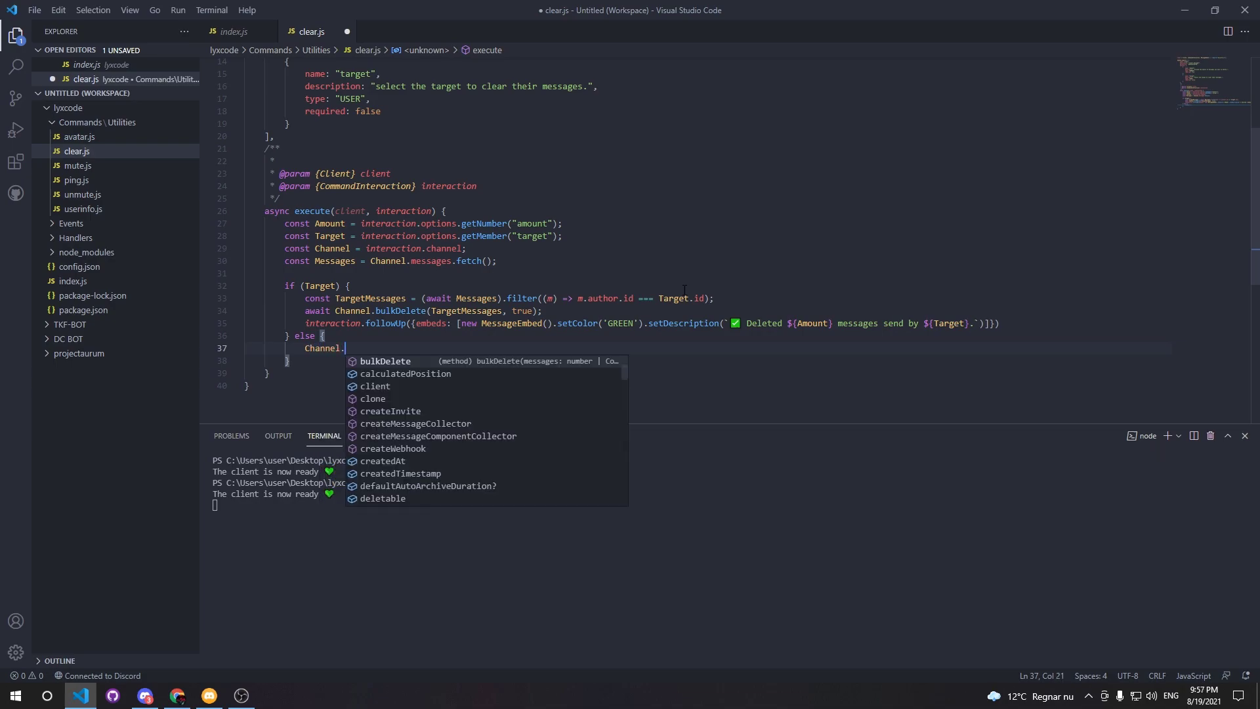
pyautogui.write('bulkDelete(Amount, true')
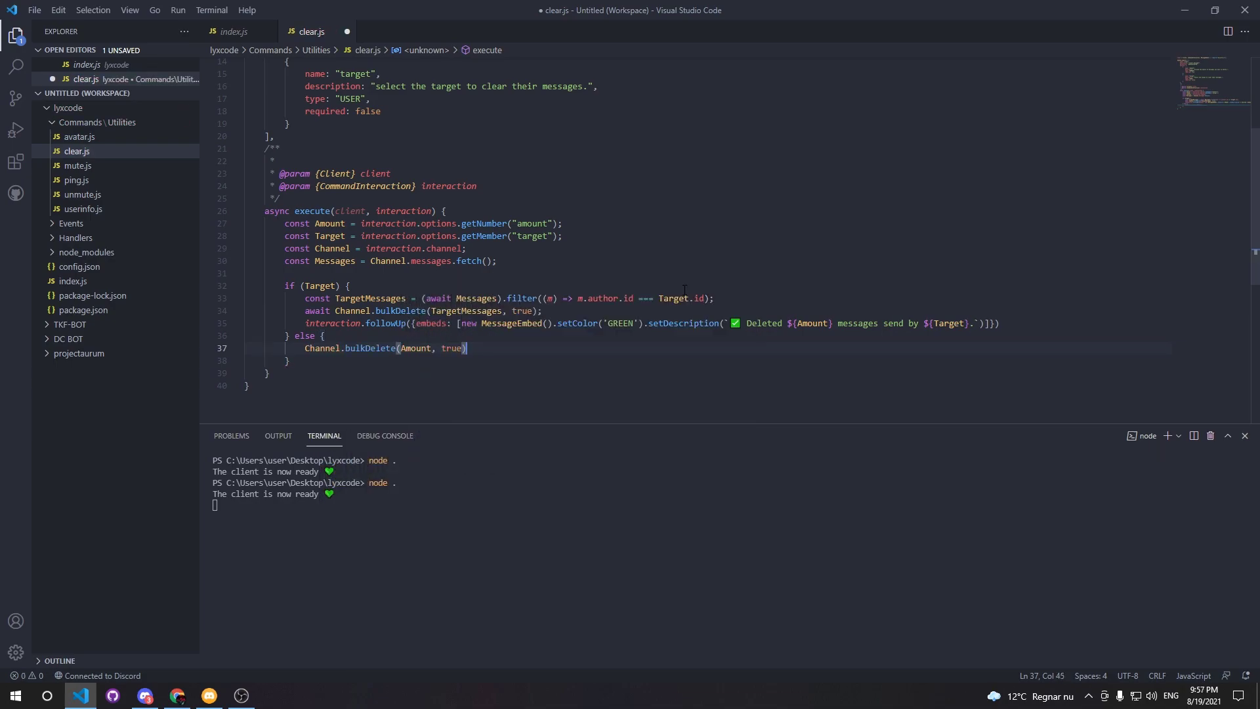
pyautogui.write(';')
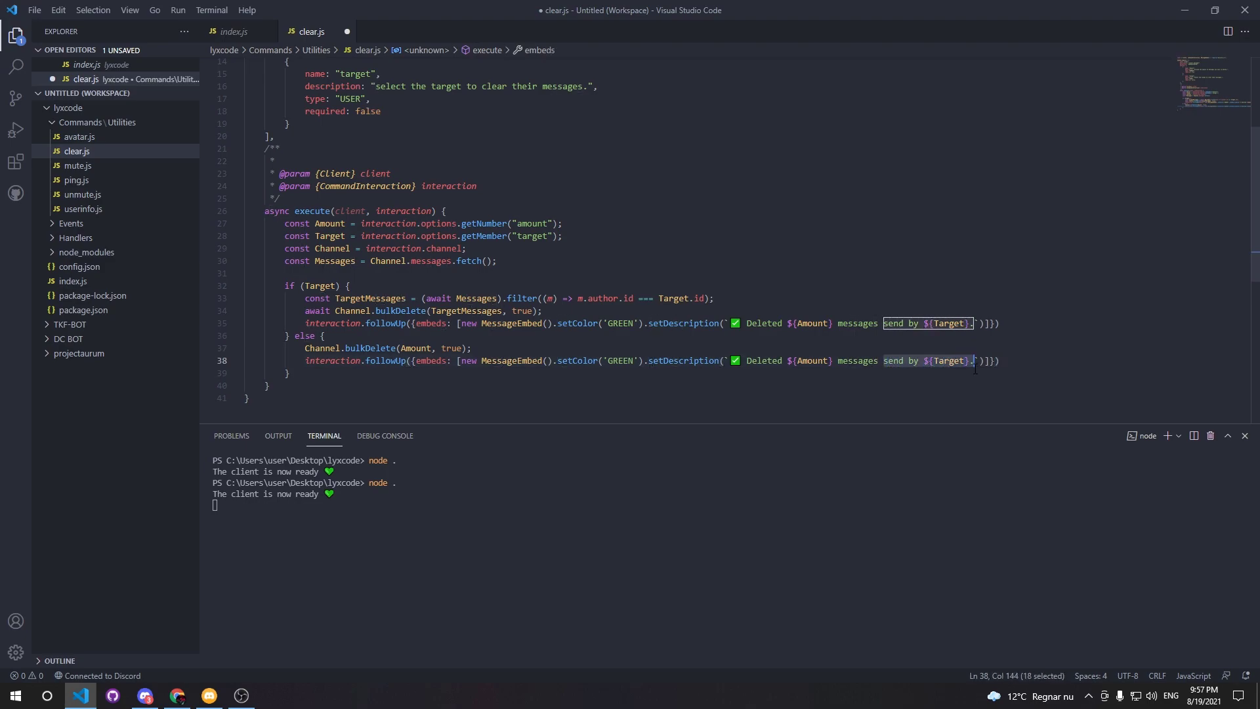
pyautogui.write('in ${amount')
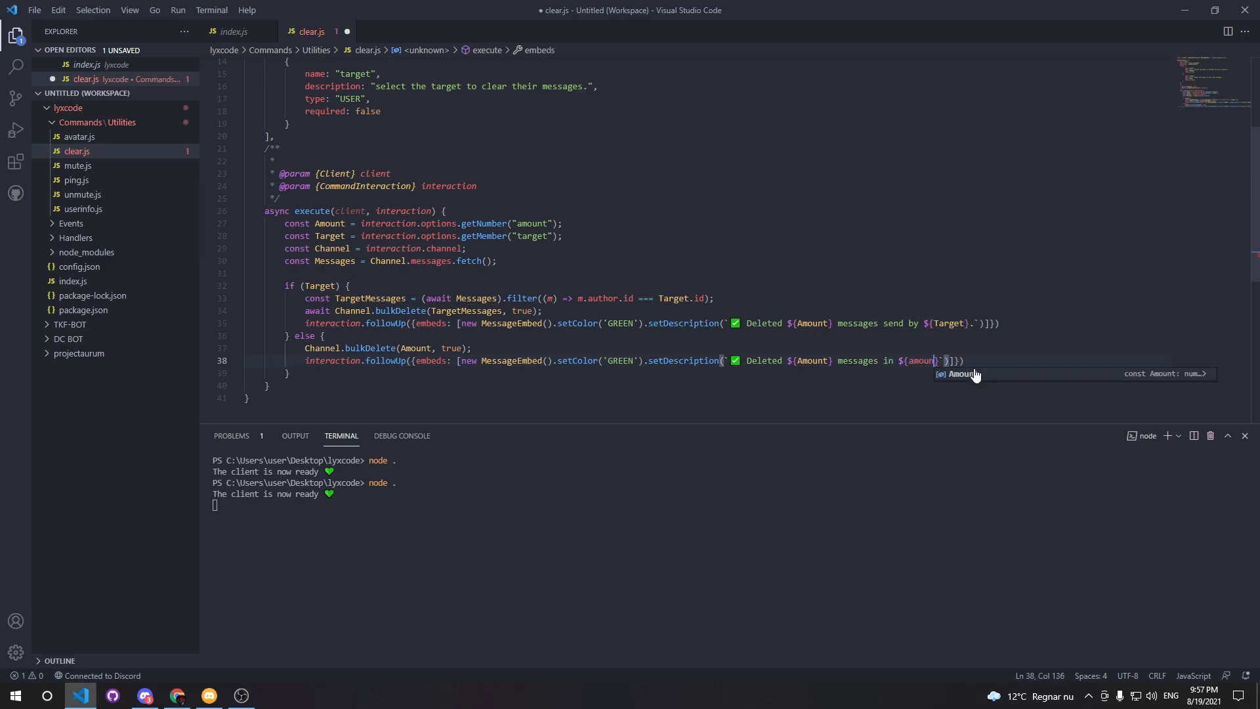
pyautogui.write('Channel')
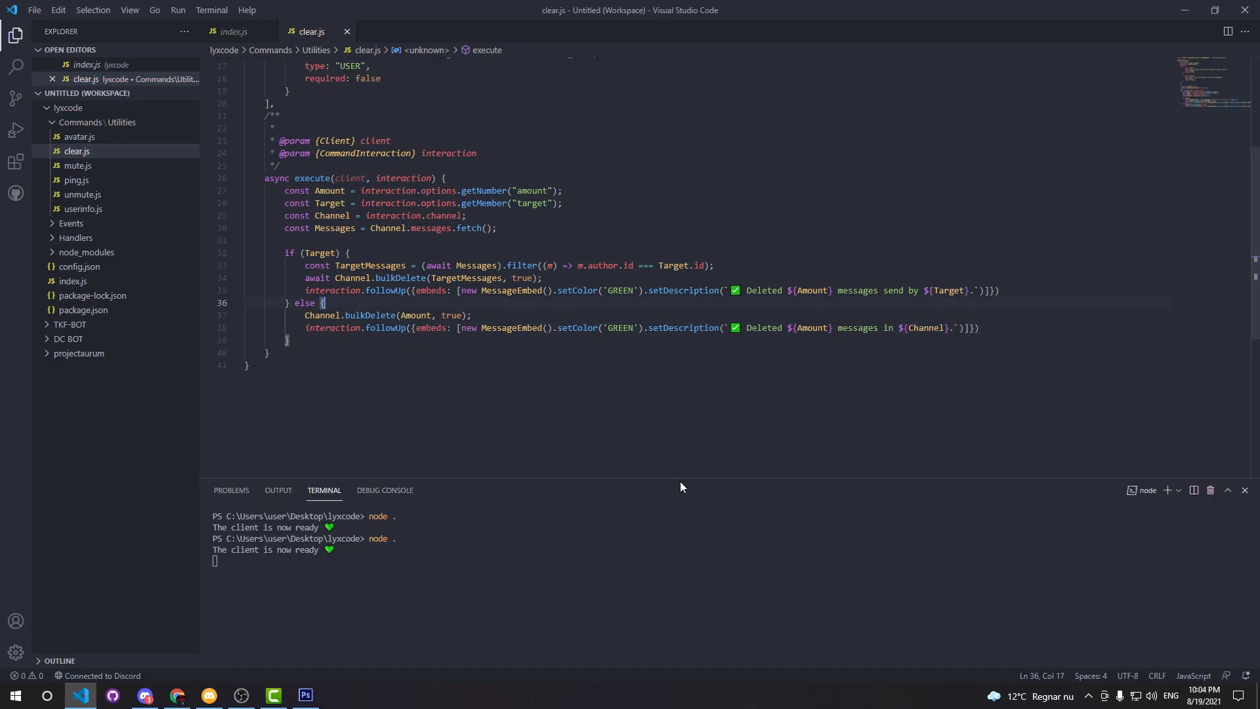
pyautogui.scroll(3)
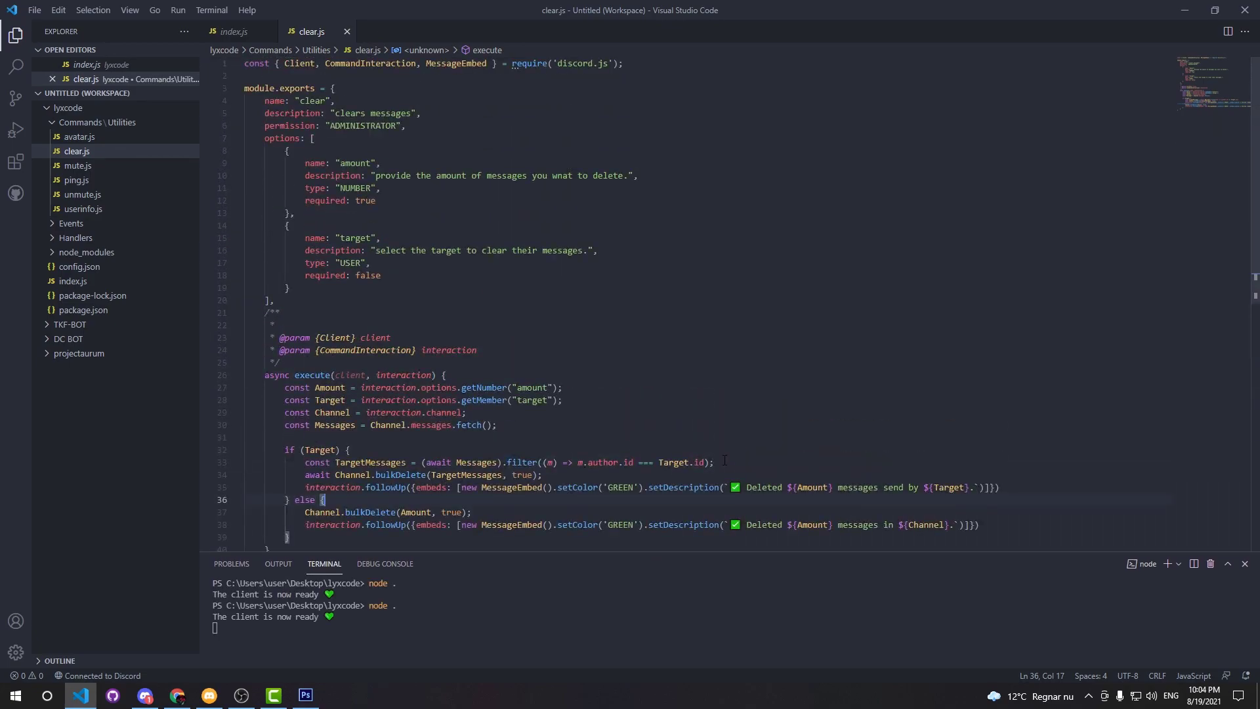
pyautogui.scroll(-3)
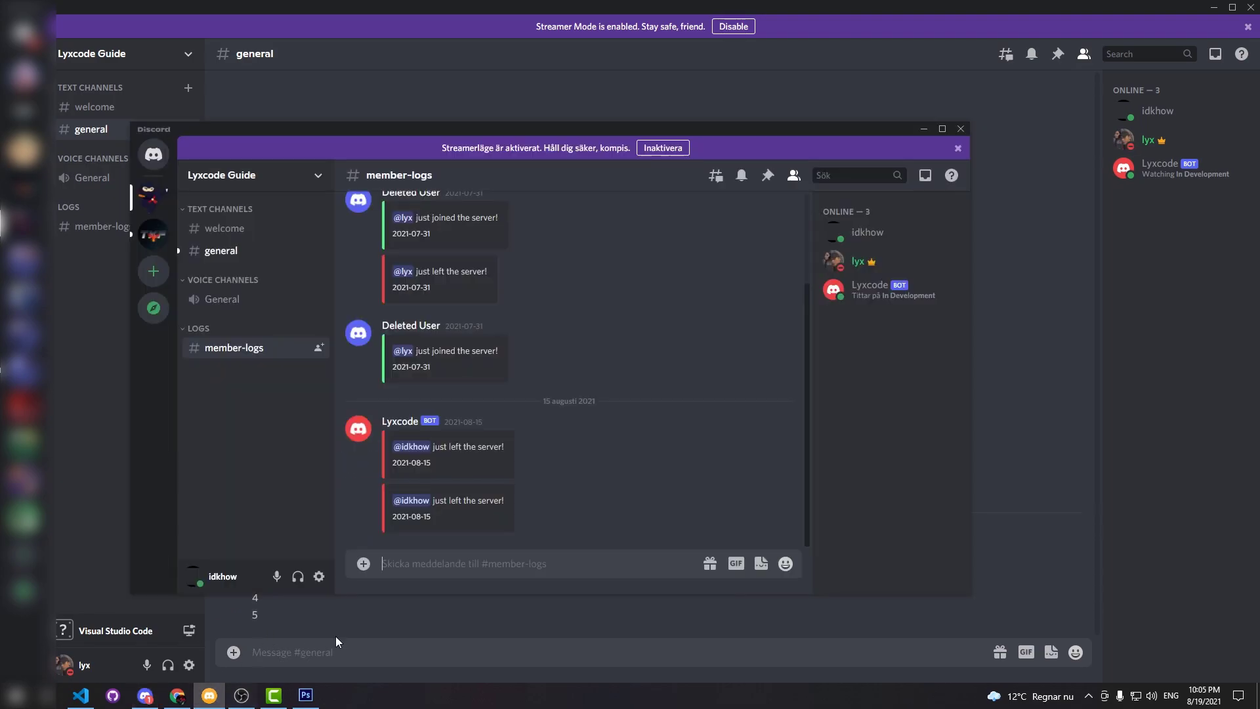
# Step: In #general, run /clear with amount 5 targeting one member's messages
pyautogui.click(221, 250)
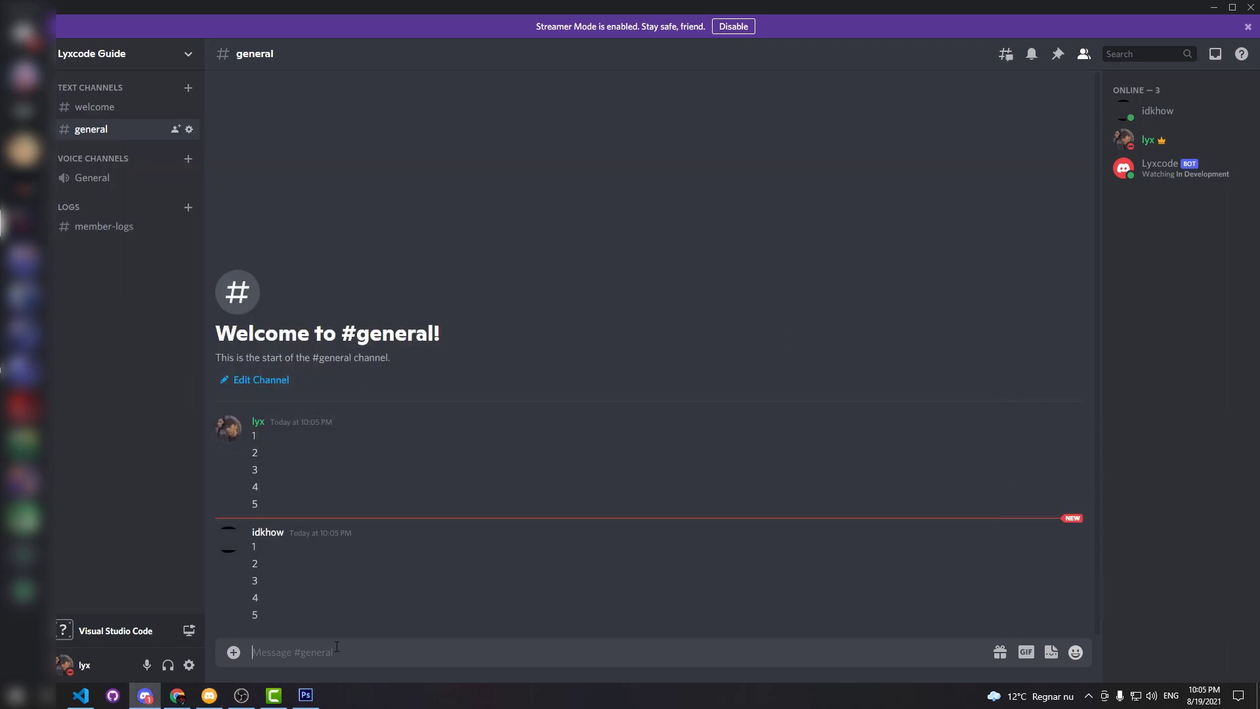
pyautogui.write('/clear amount:')
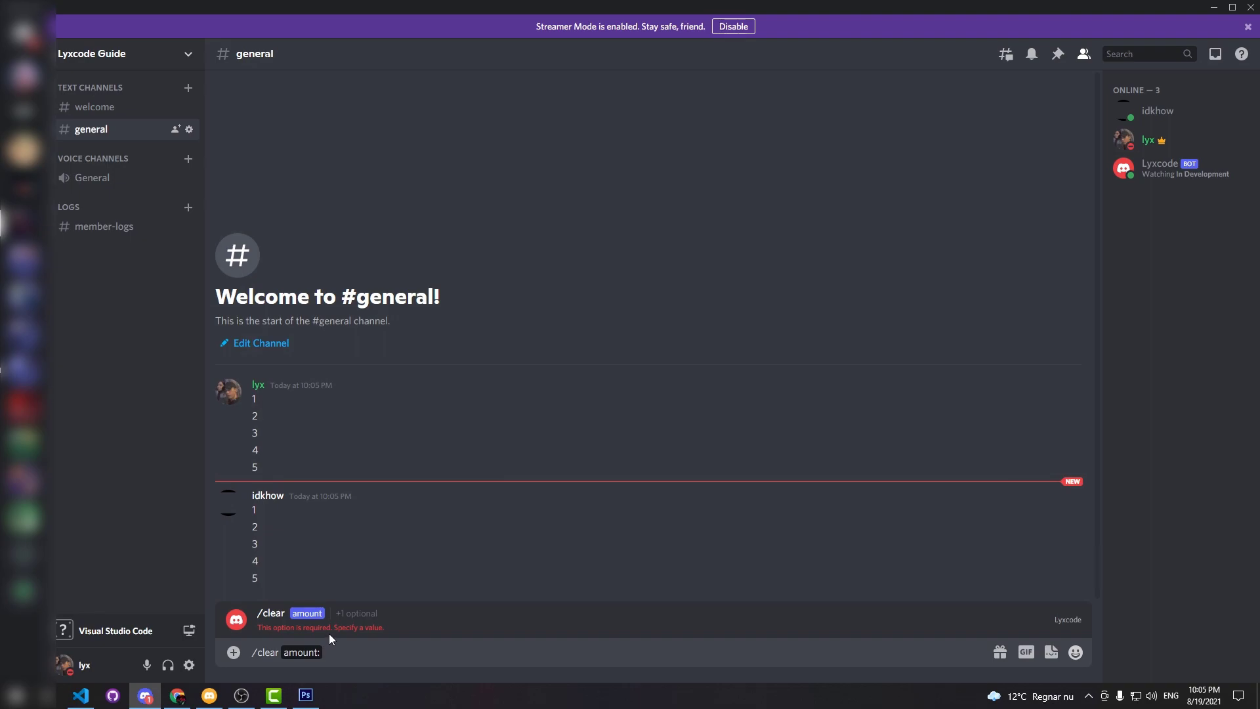
pyautogui.write('5 target:')
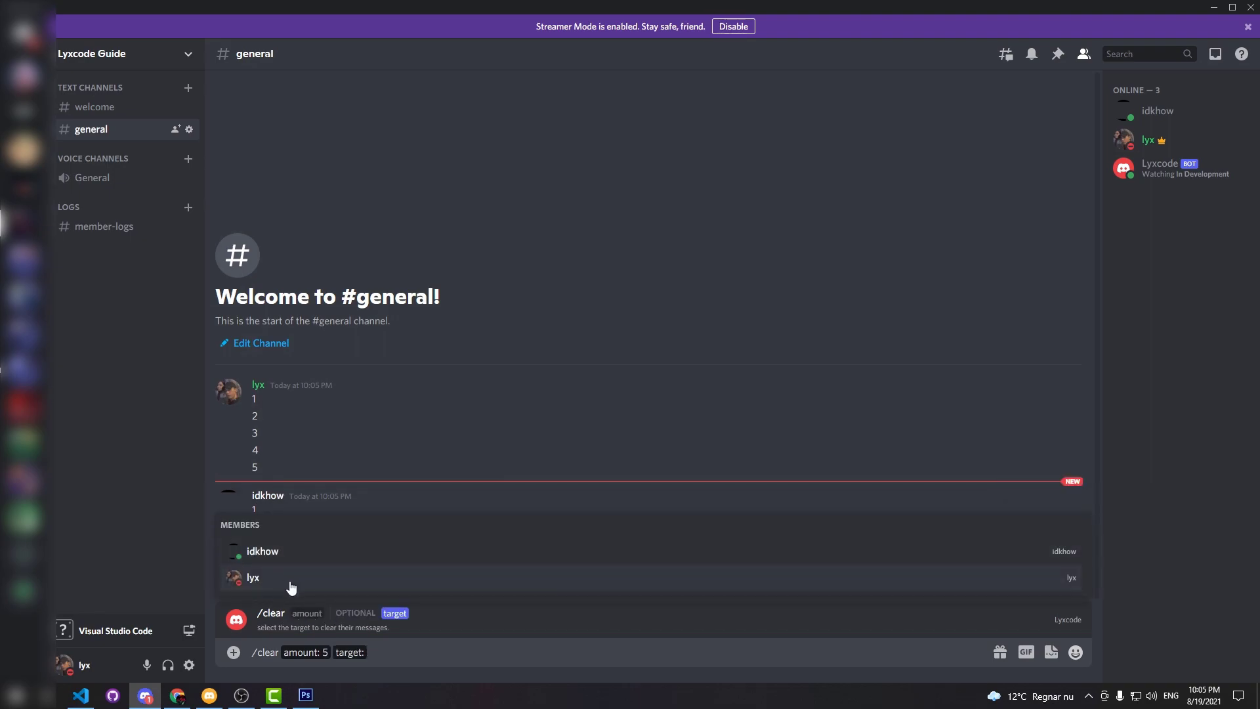
pyautogui.click(254, 578)
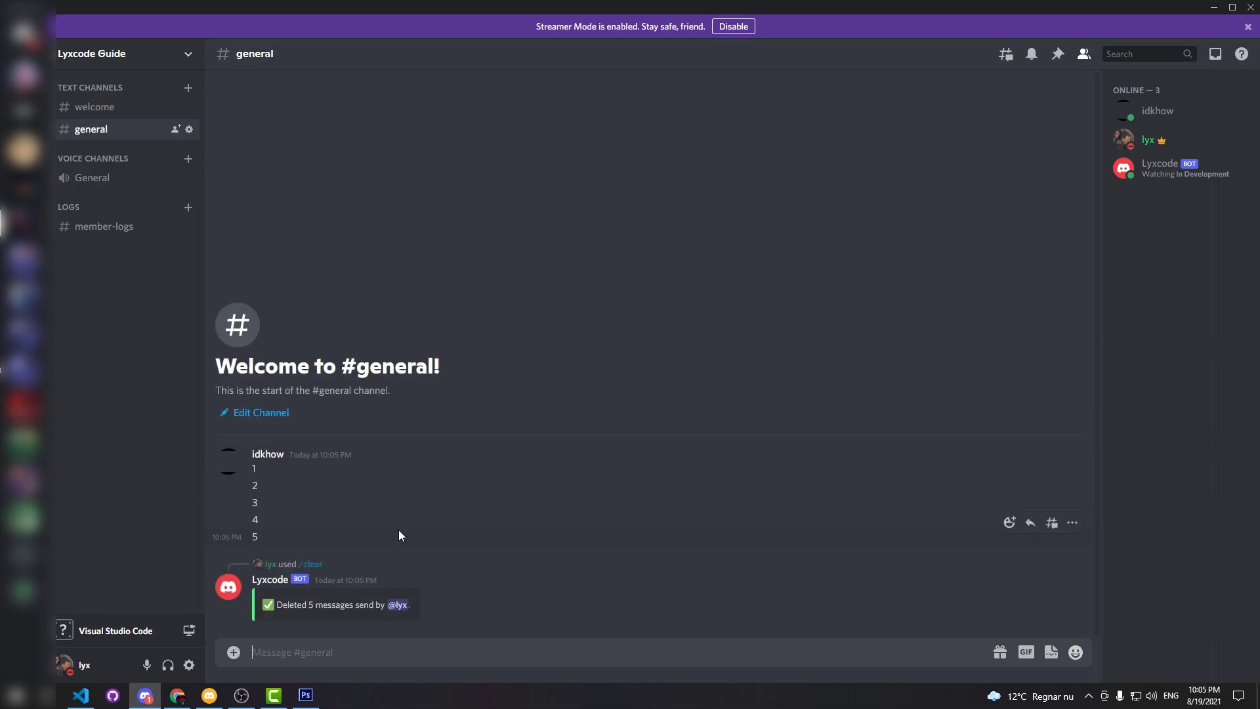
pyautogui.moveTo(305, 622)
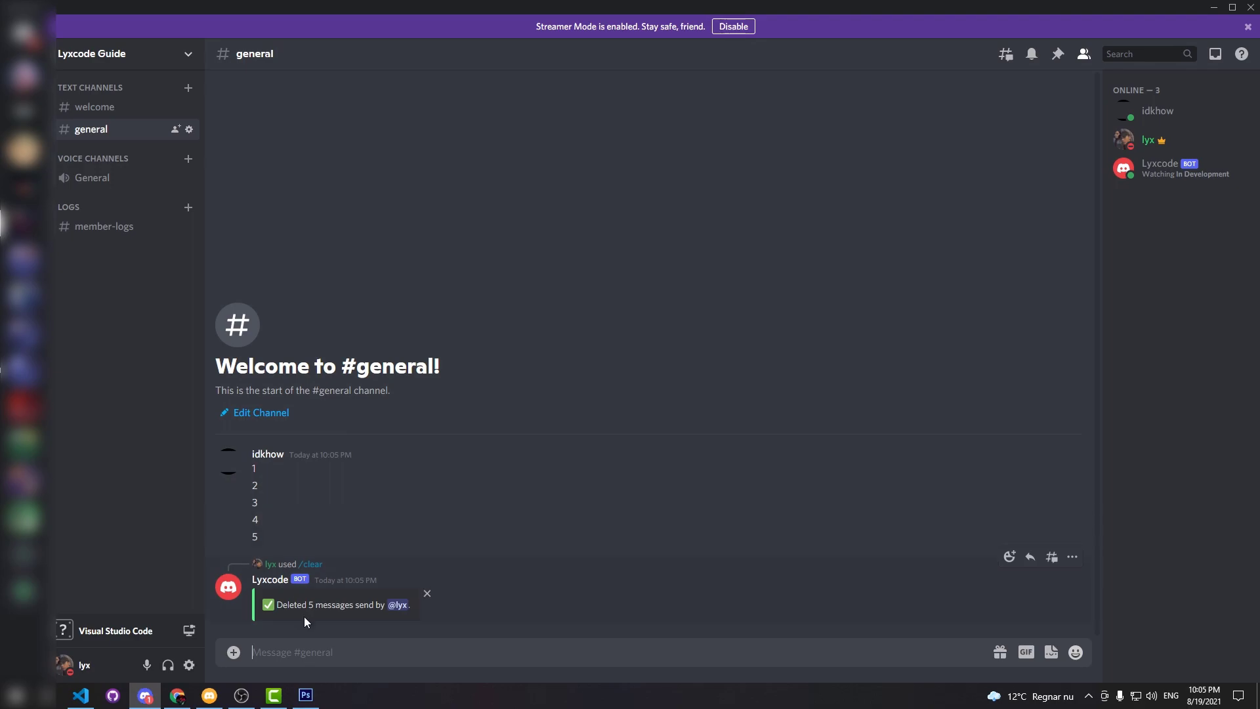
pyautogui.moveTo(307, 598)
pyautogui.write('1')
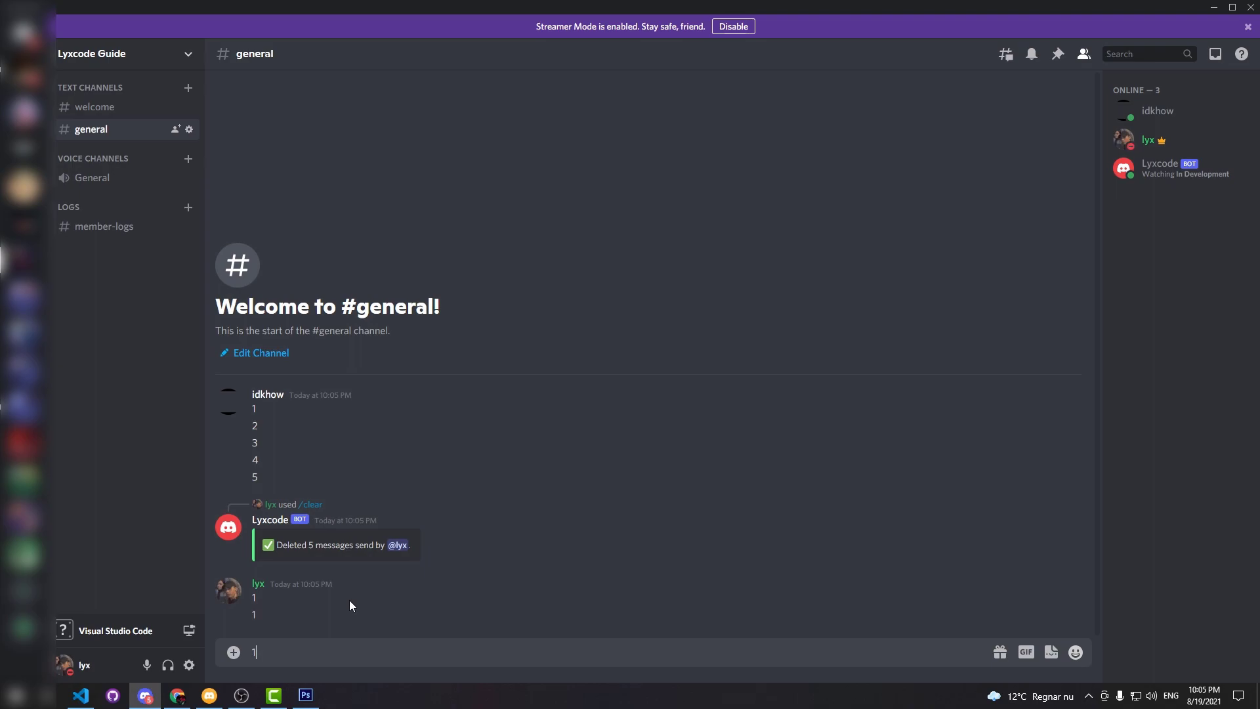
# Step: Run /clear with only an amount to empty #general, then return to clear.js
pyautogui.write('/clear amount:')
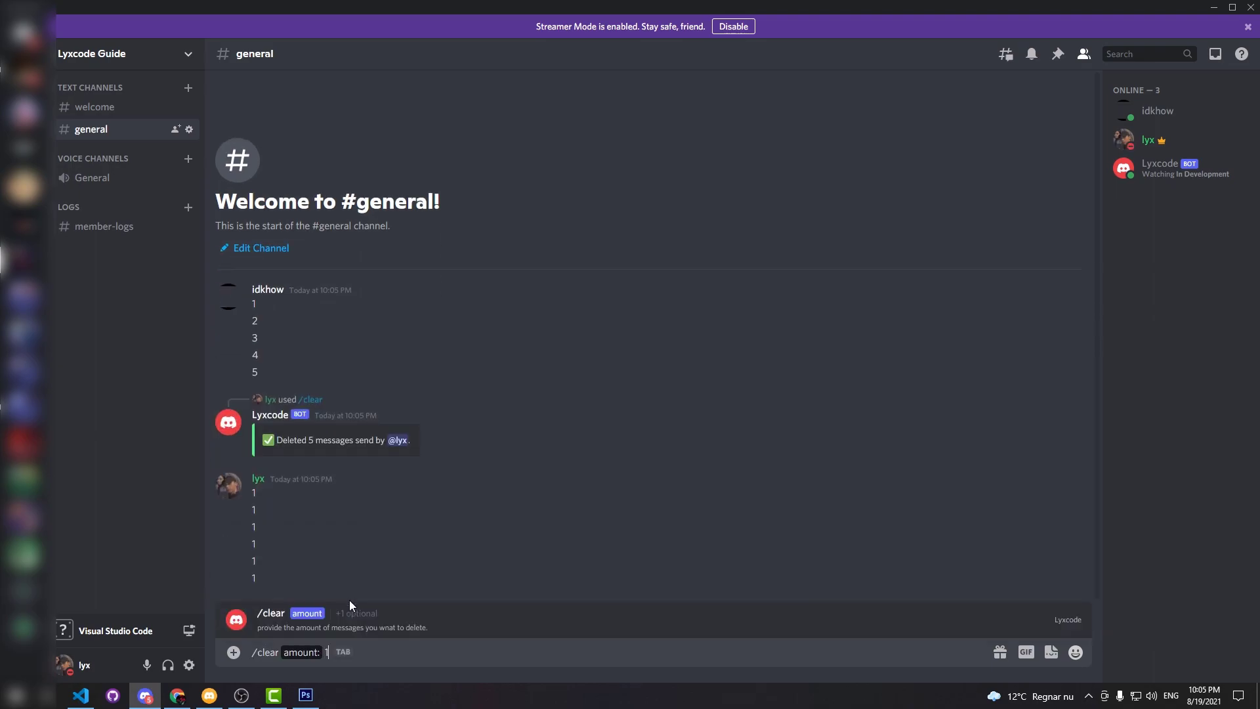
pyautogui.press('Enter')
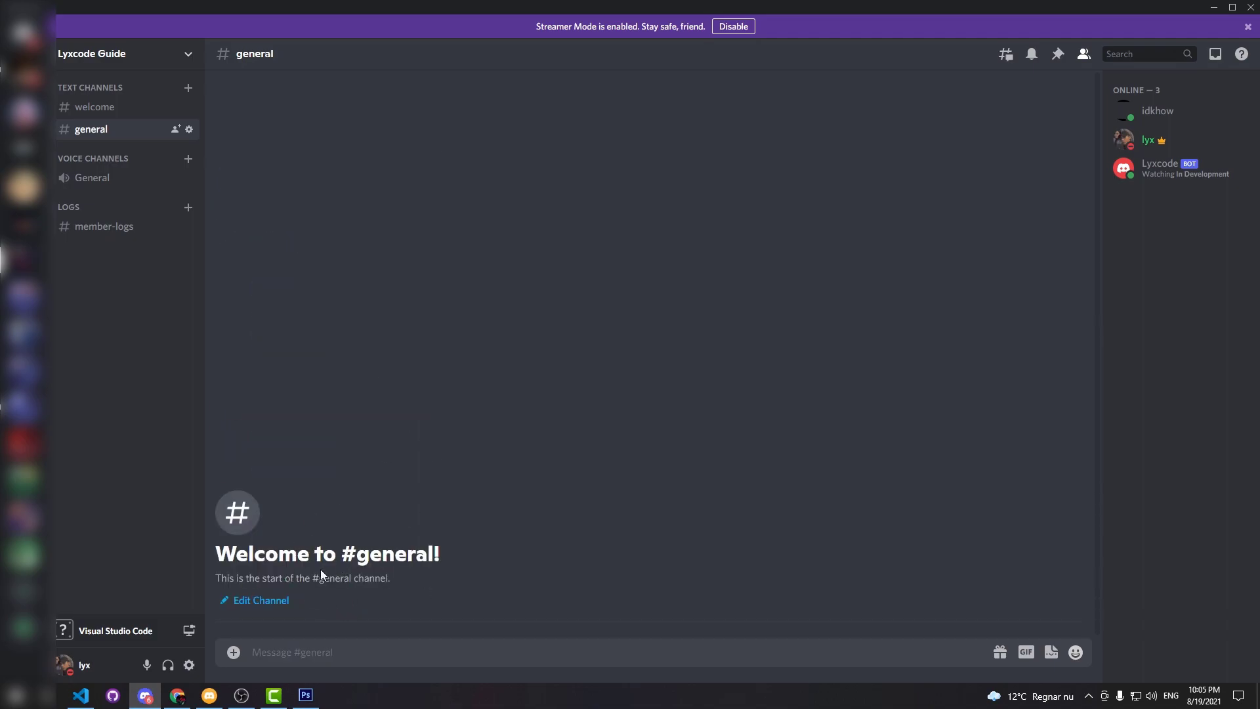
pyautogui.click(81, 696)
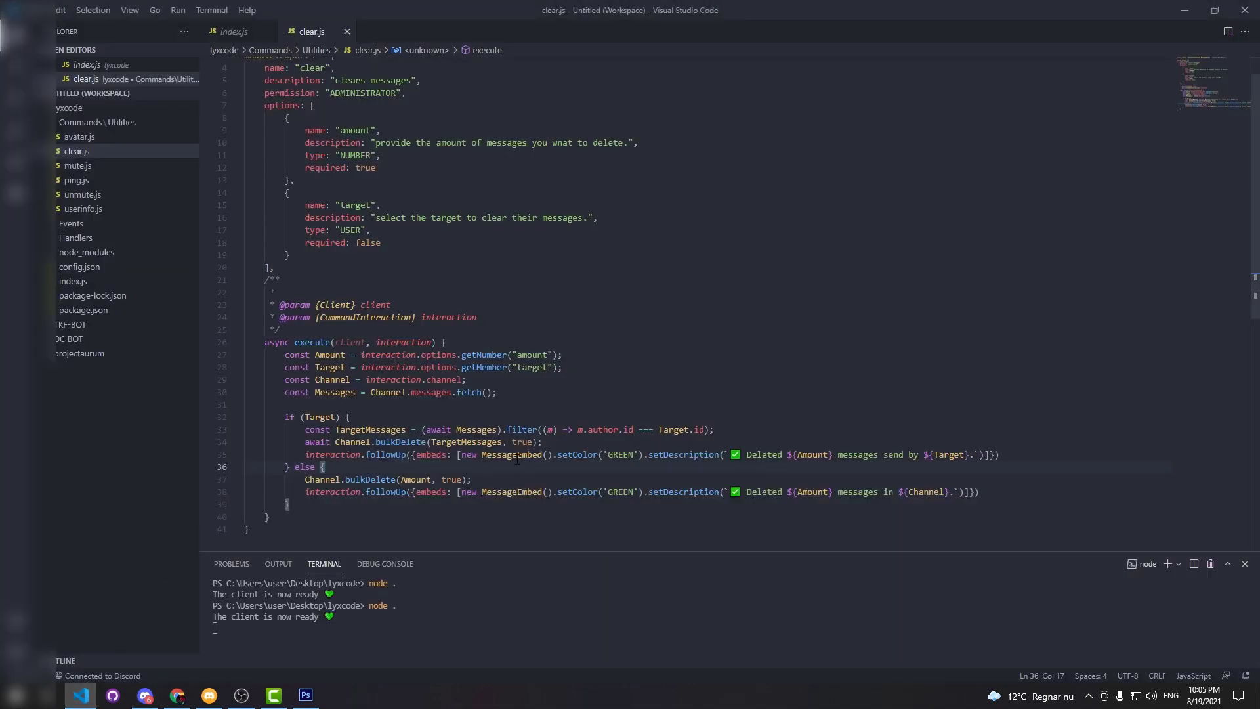